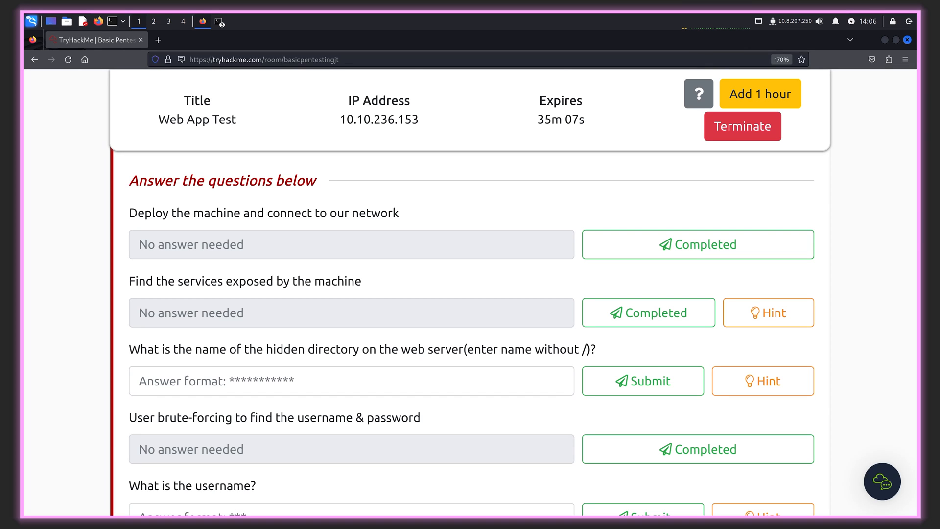
Step: Ping the target 10.10.236.153, then mark the deploy question completed and dismiss the toast
scroll(up, 3)
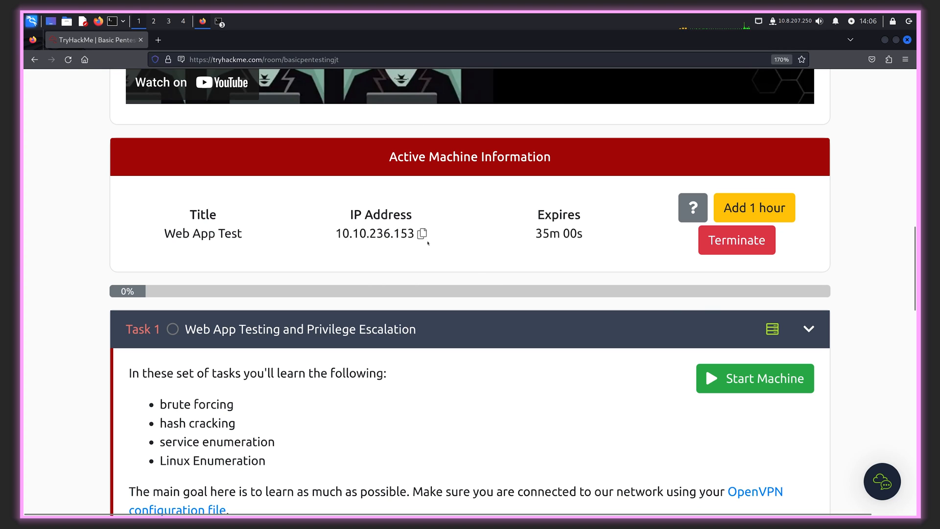
click(423, 233)
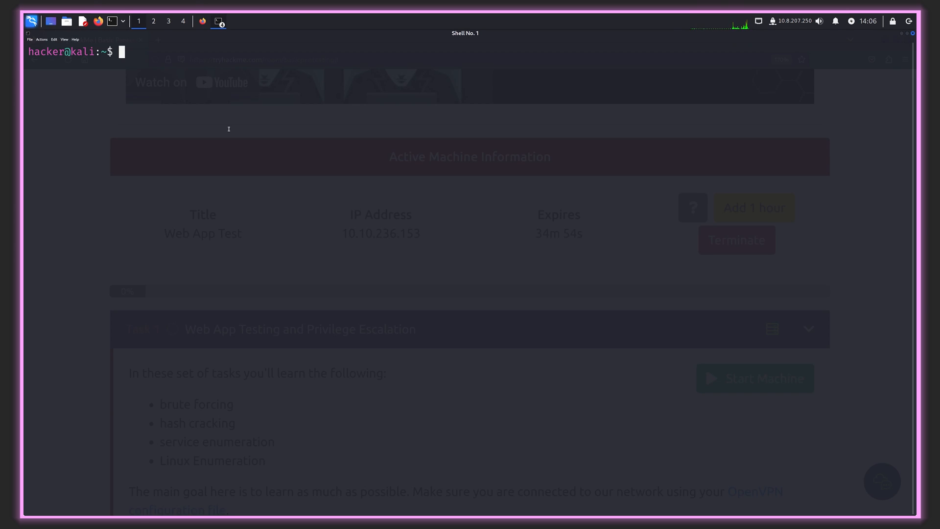
text(ping 10.10.236.153)
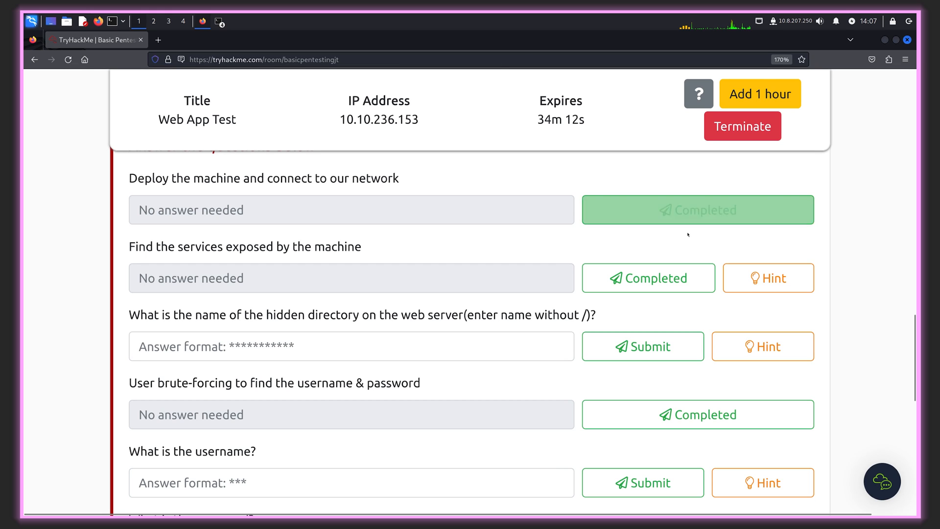
click(697, 210)
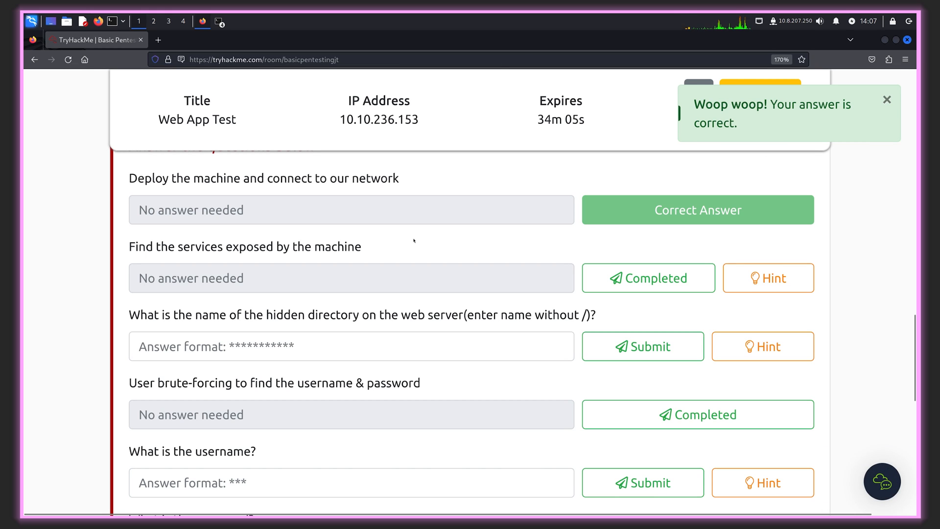
click(887, 100)
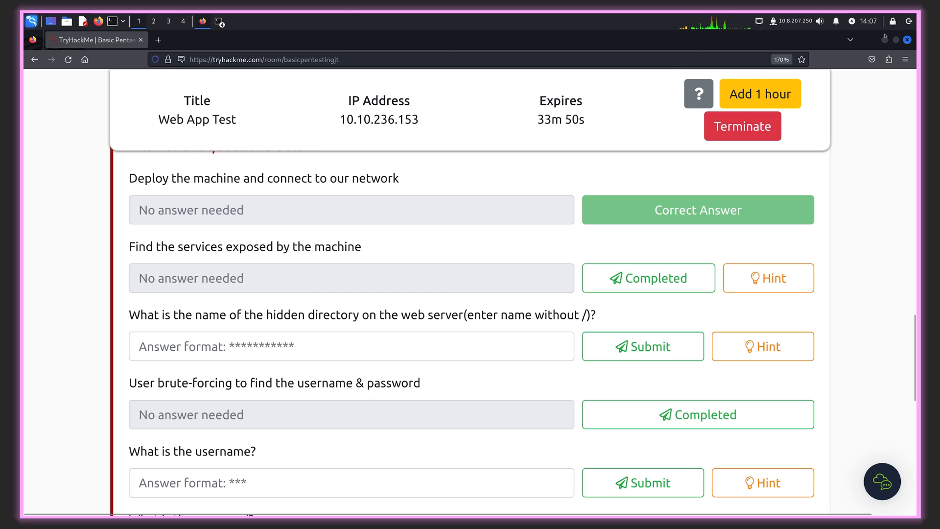
Step: Run nmap -sV -sC against 10.10.236.153 to list SSH, HTTP, Samba, AJP and Tomcat services
click(111, 21)
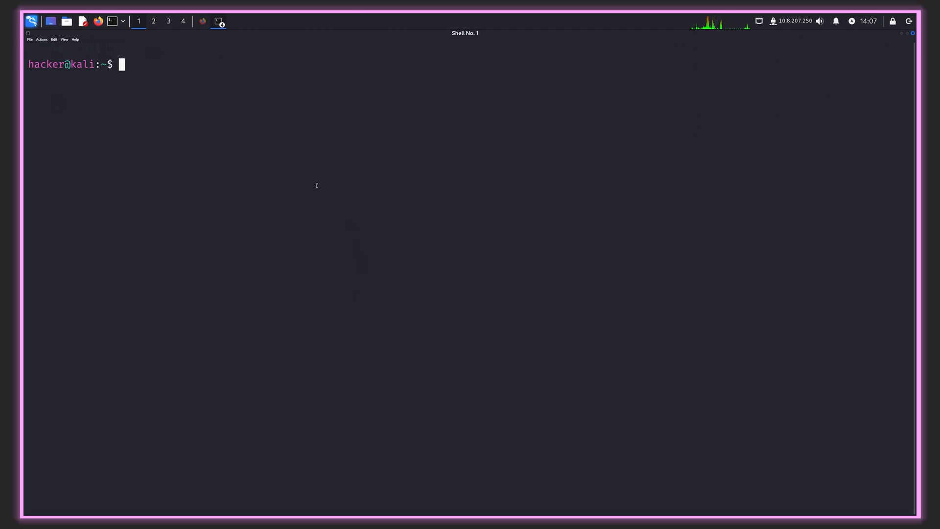
text(nmap)
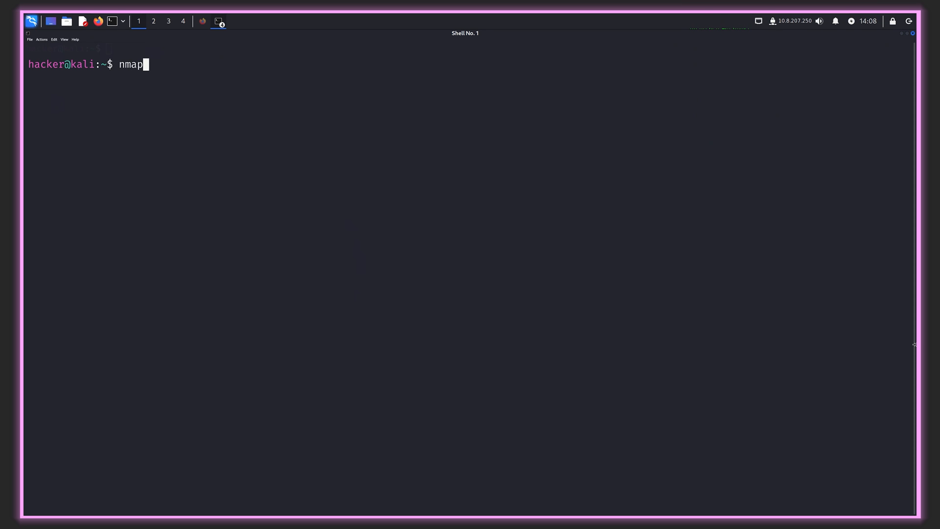
text(-sV)
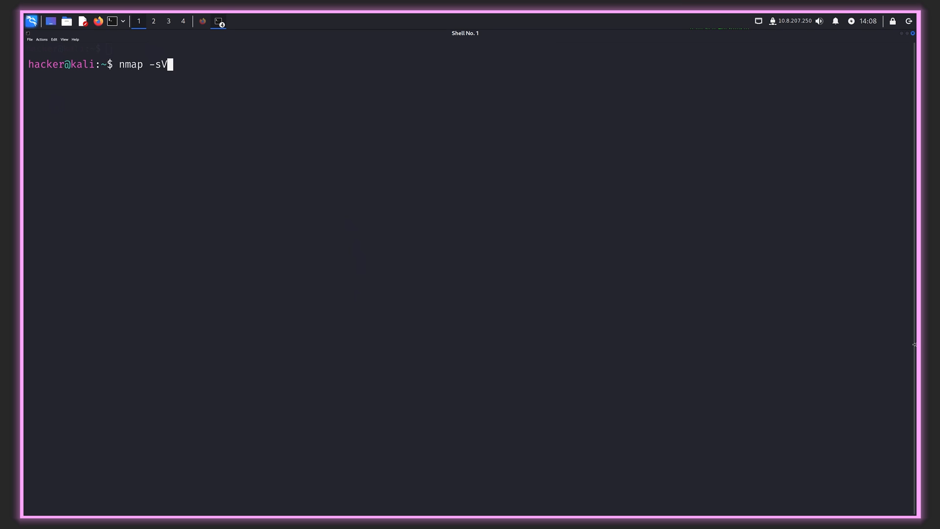
text(-sC)
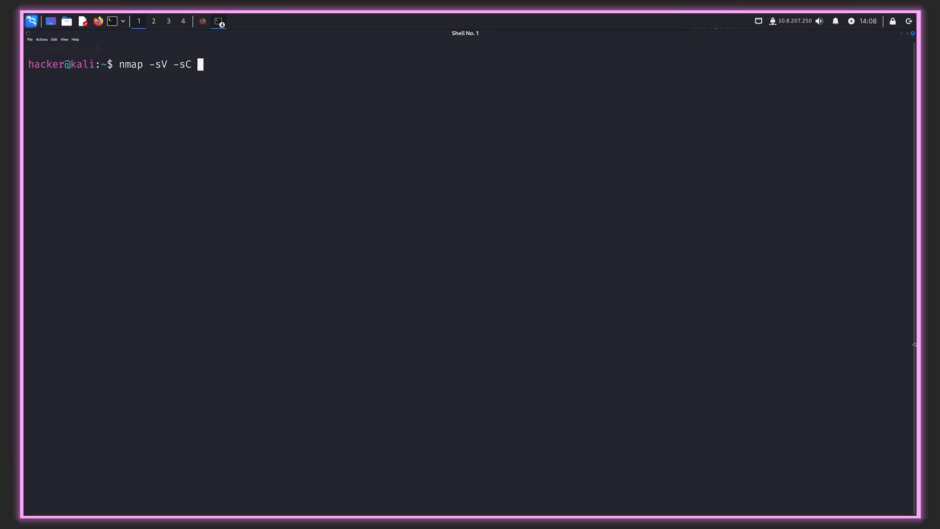
text(10.10.)
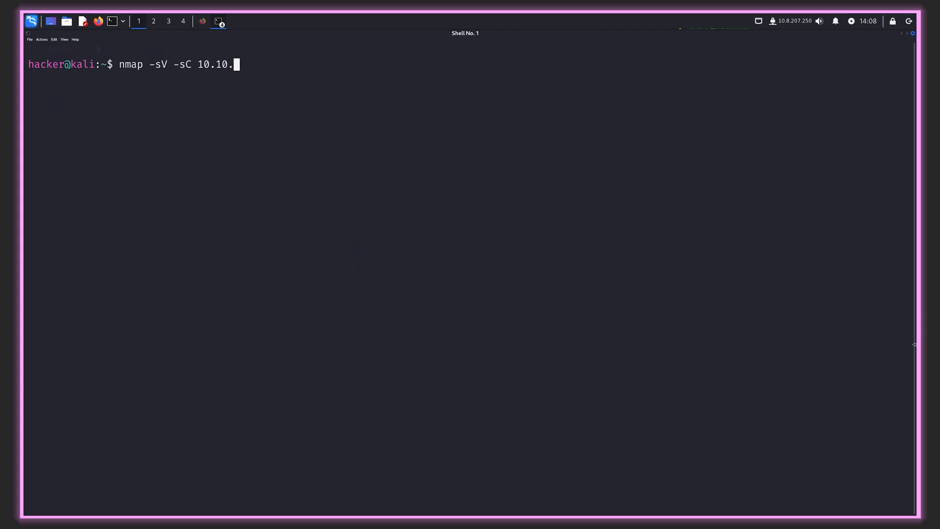
text(236.1)
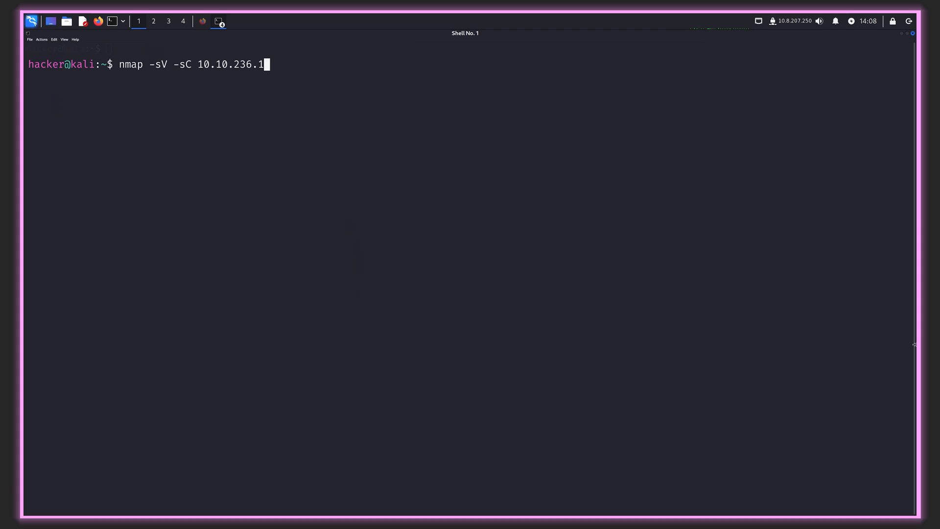
key(Return)
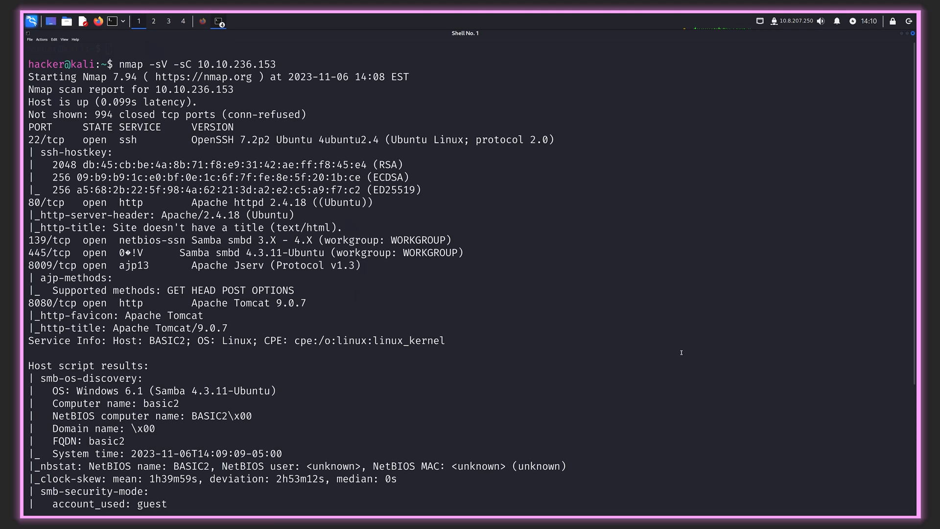
mouse_move(294, 212)
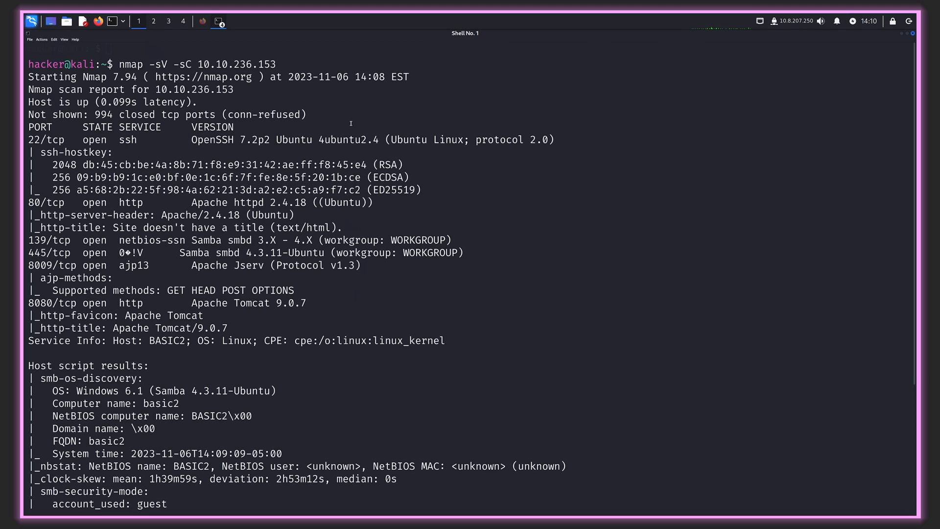
mouse_move(210, 179)
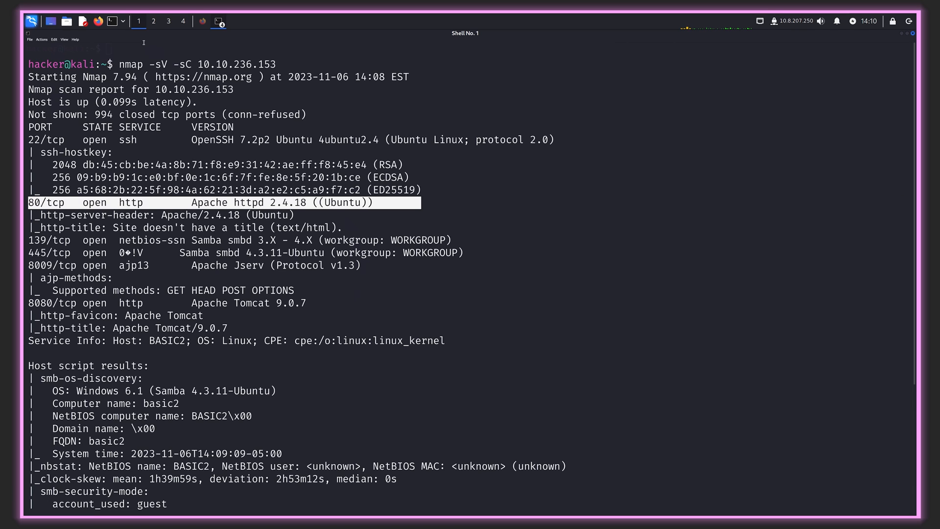
Step: View the maintenance page source for the dev note, then try /dev, which returns Not Found
click(97, 21)
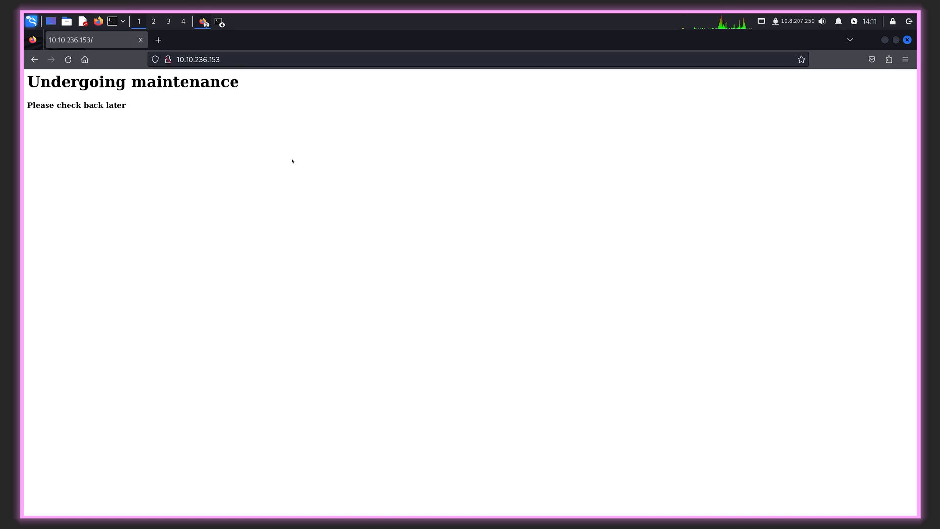
mouse_move(166, 196)
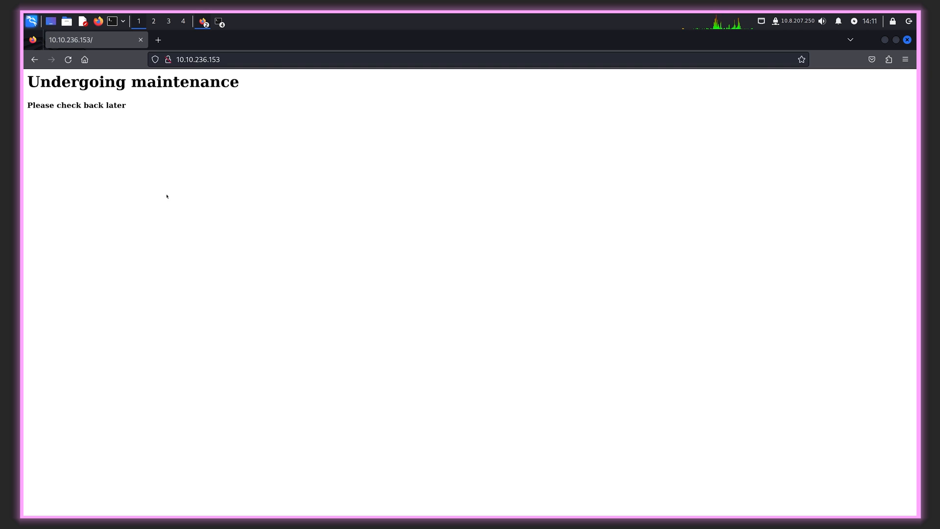
right_click(166, 196)
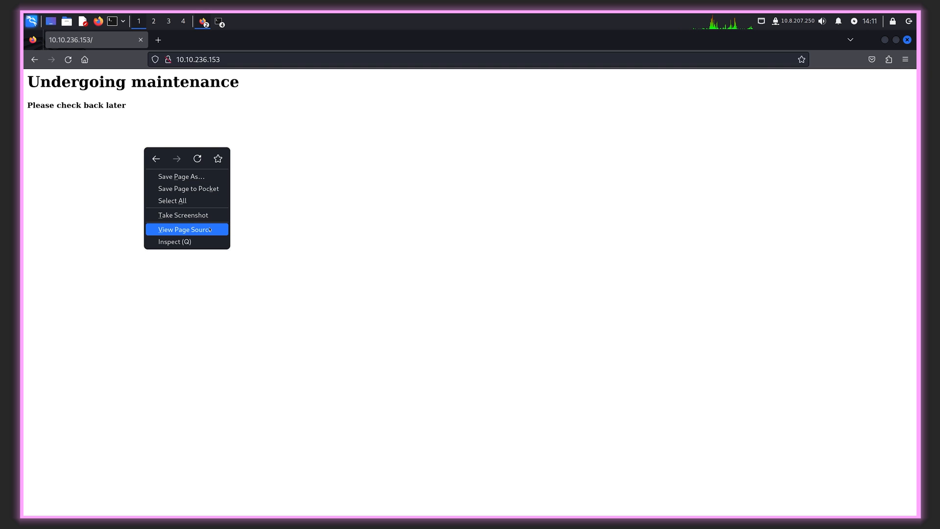
click(185, 229)
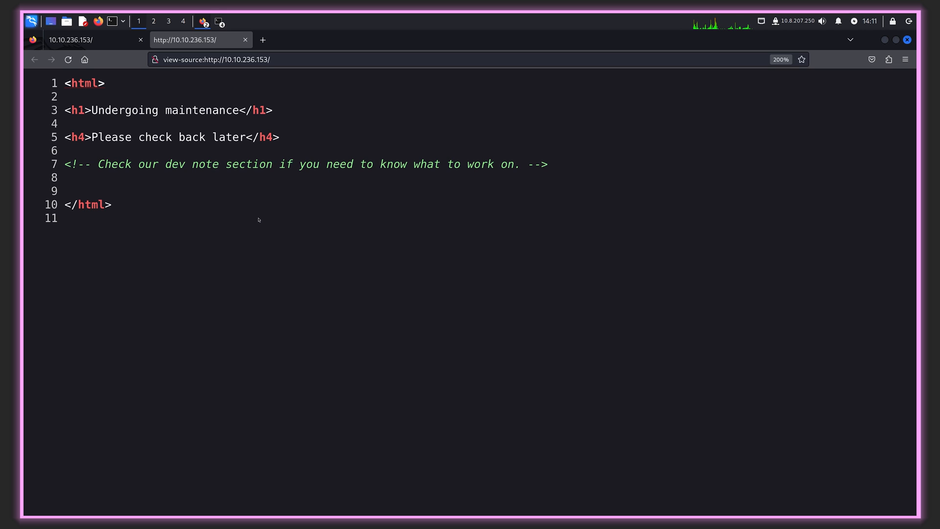
mouse_move(367, 246)
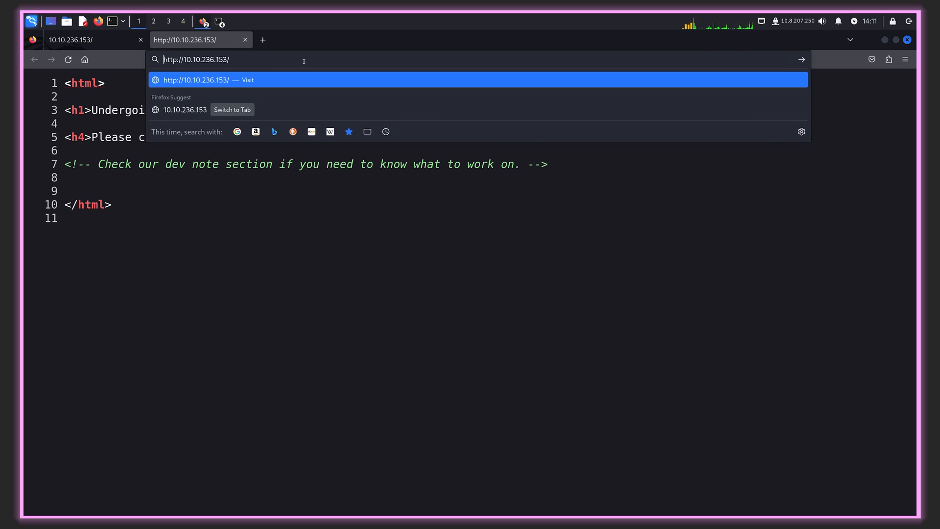
text(dev)
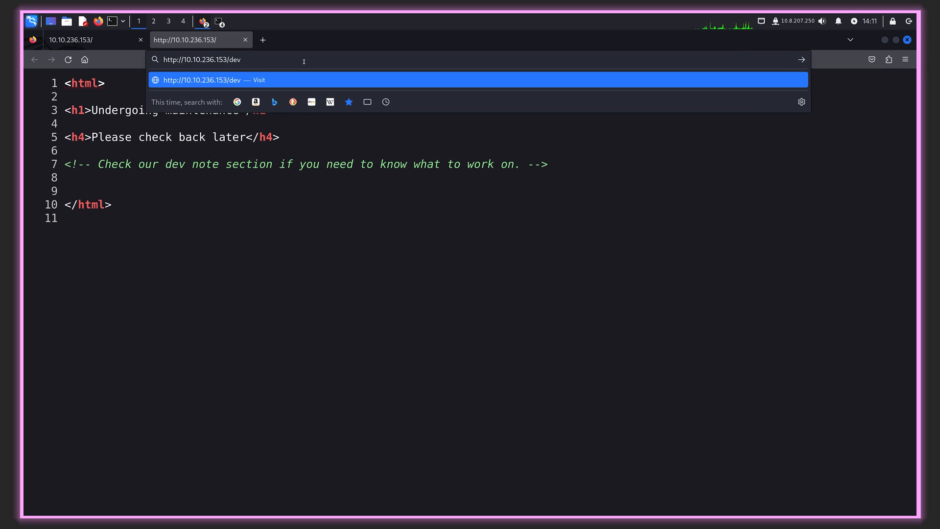
key(Return)
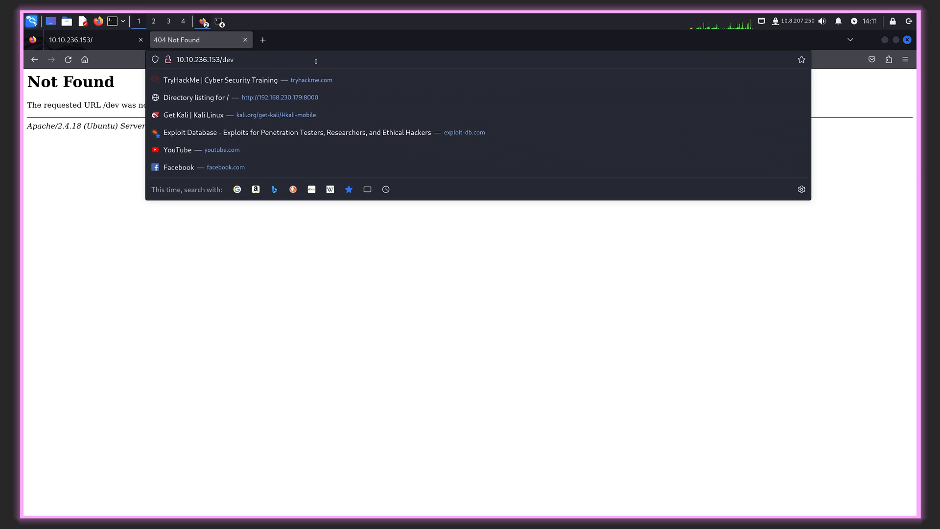
text(n)
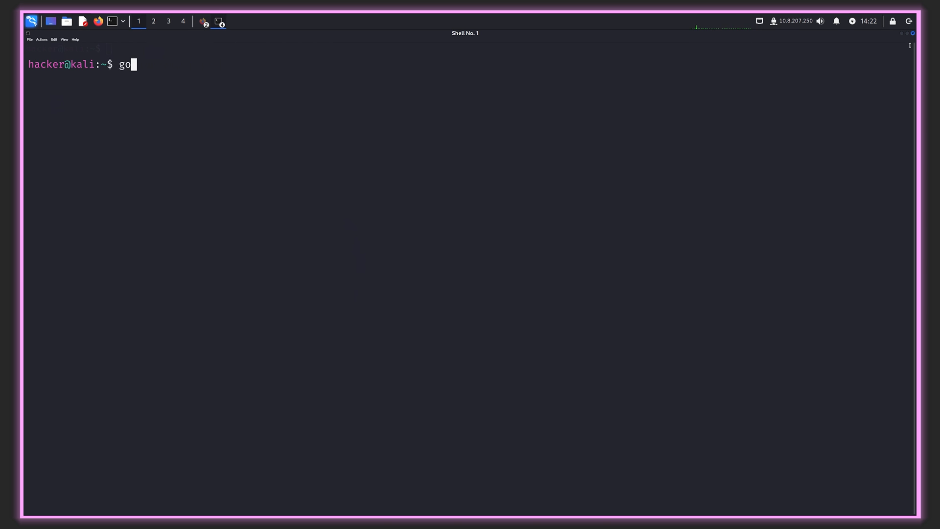
text(buster dir)
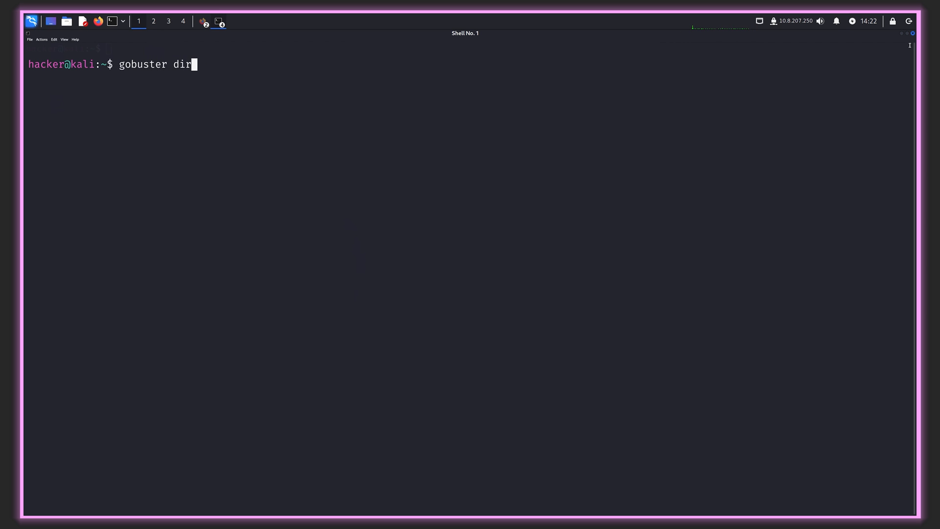
text(-)
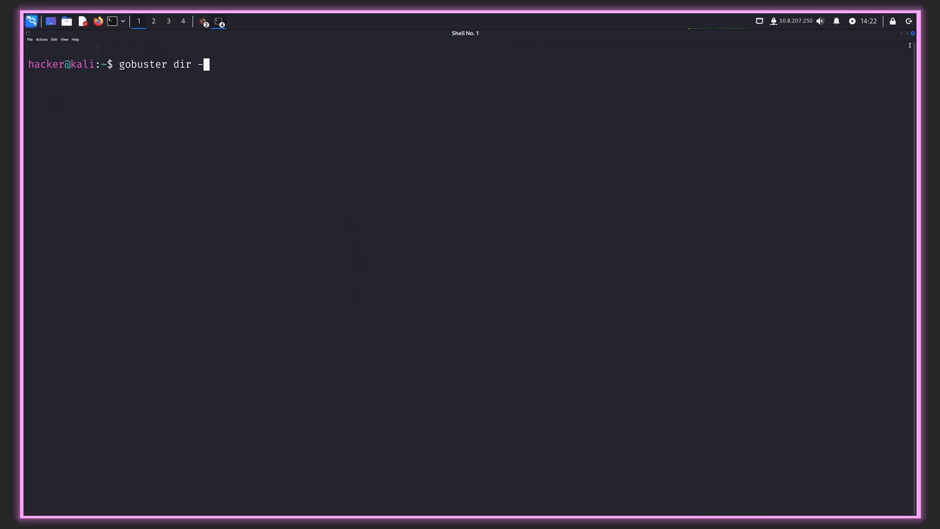
text(u http://)
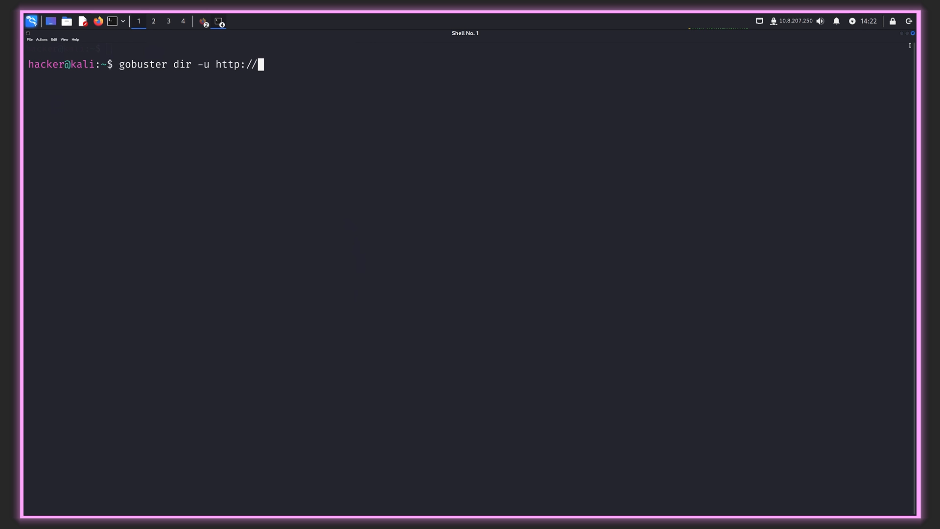
text(10.10.236)
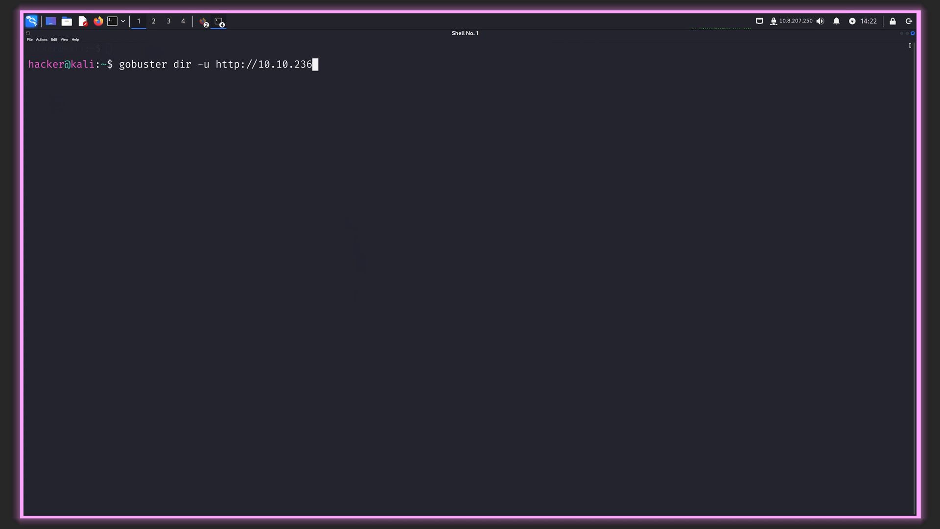
text(.153)
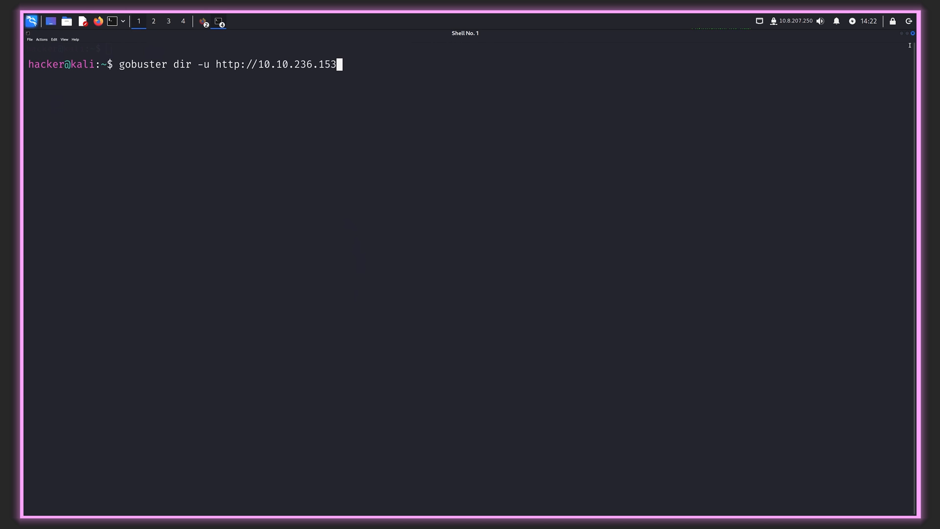
text(-w)
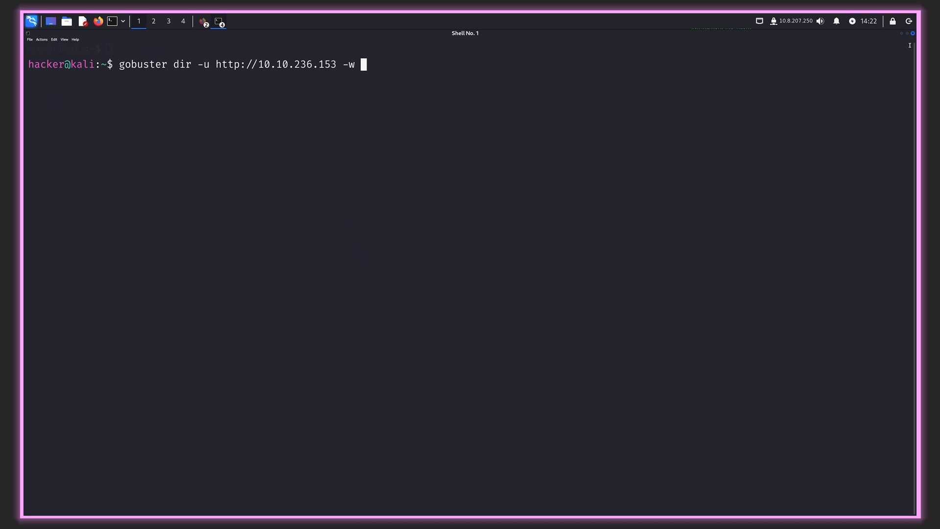
text(~/Sec)
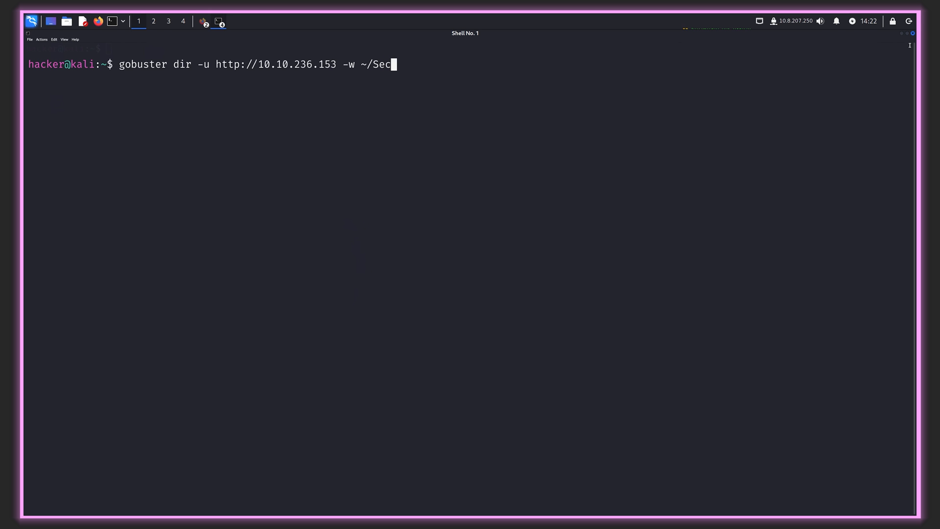
text(Lists/D)
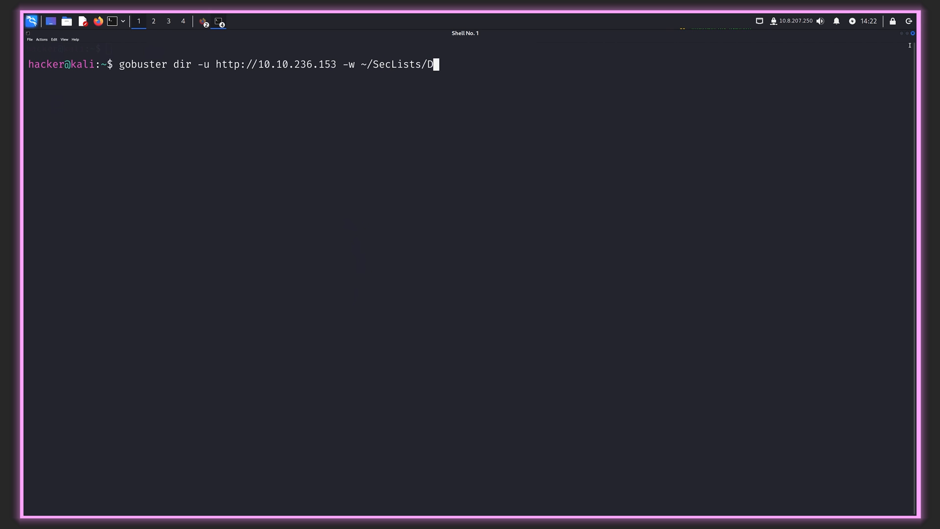
text(iscovery/)
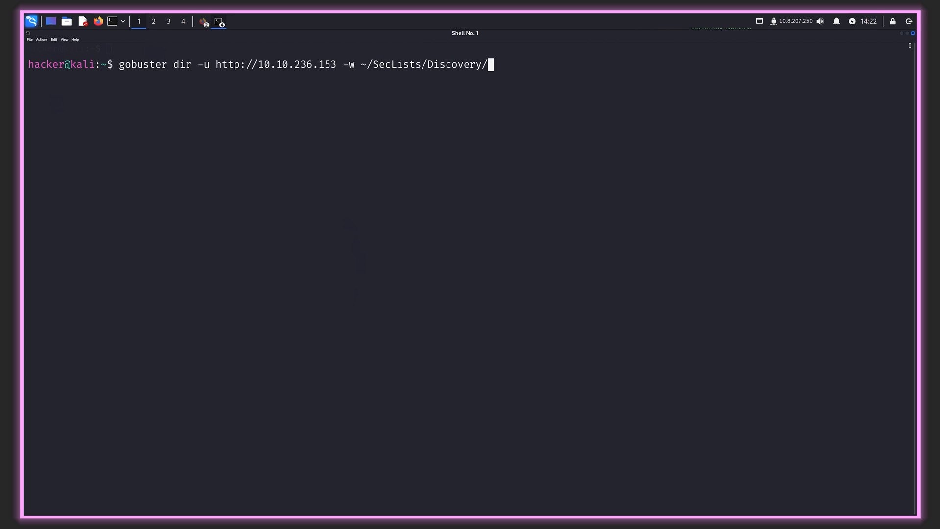
text(Web-Content/)
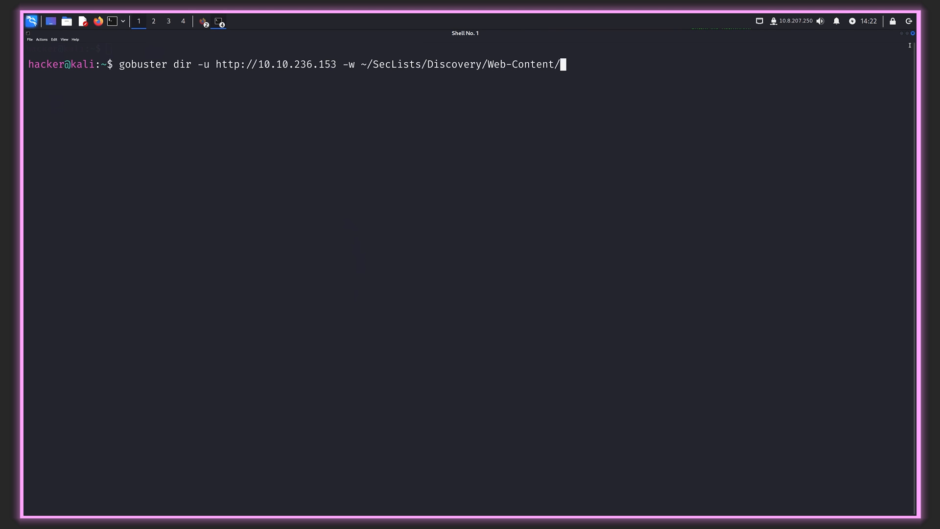
text(ra)
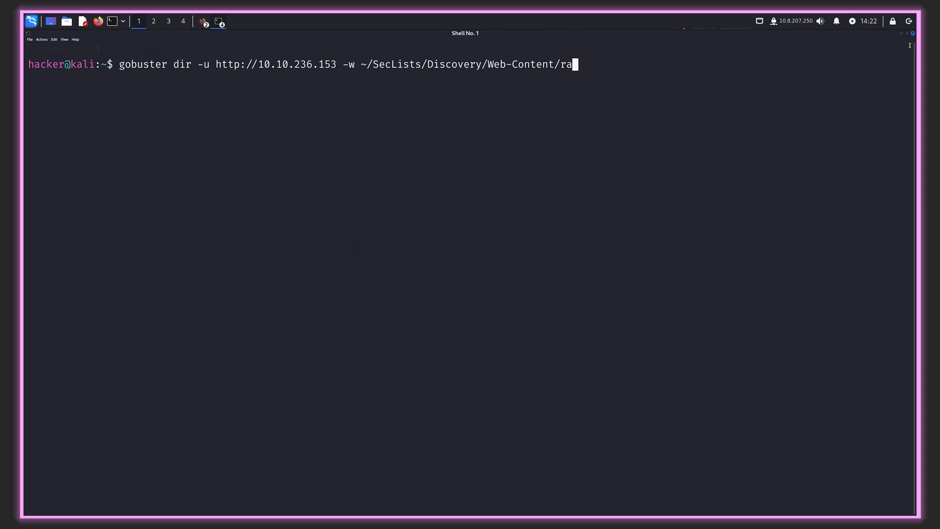
text(ft-med)
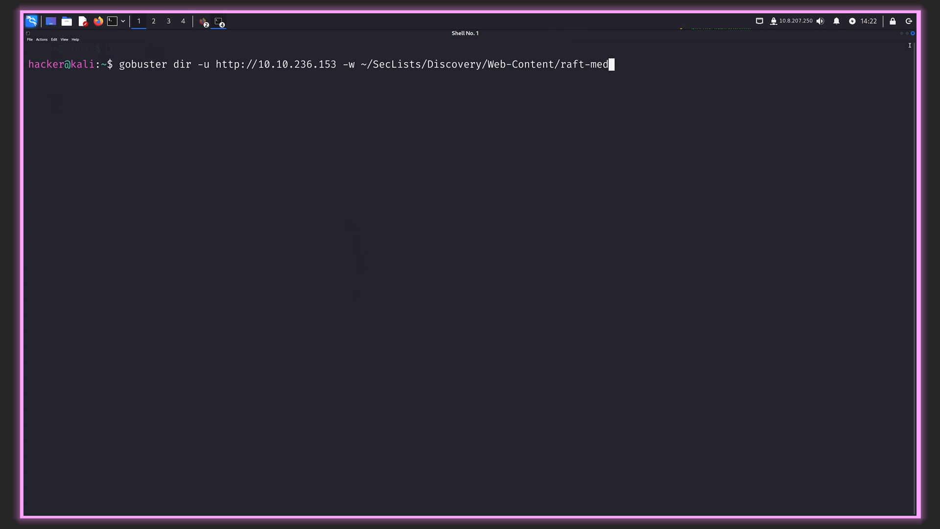
text(ium-directories)
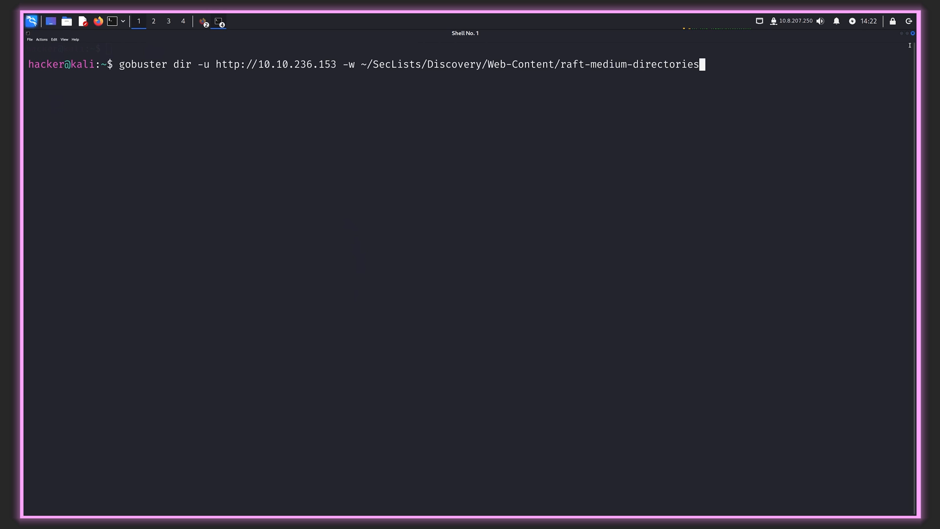
text(-lowercase.txt)
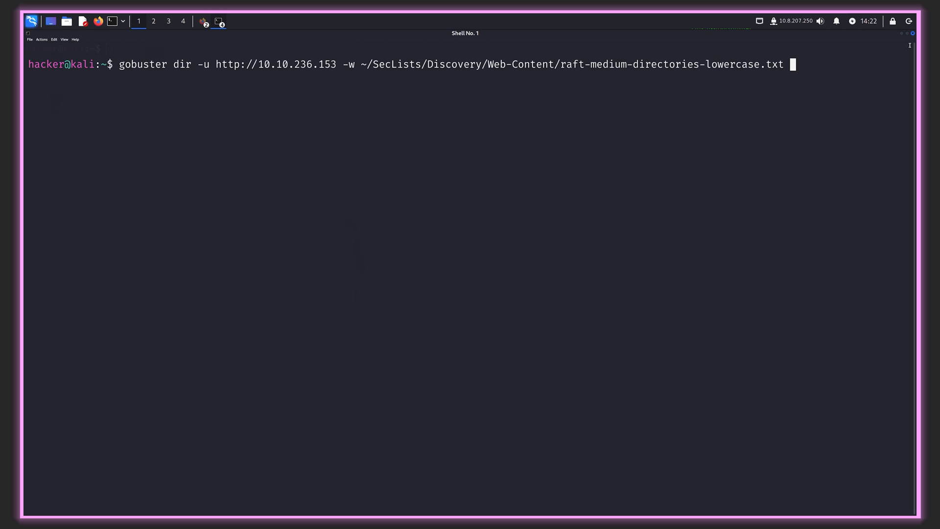
key(Return)
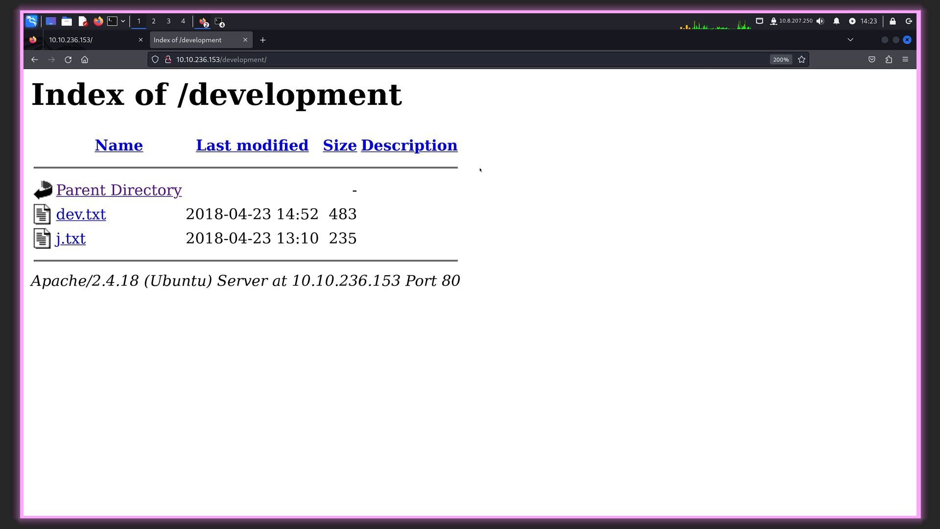
mouse_move(154, 219)
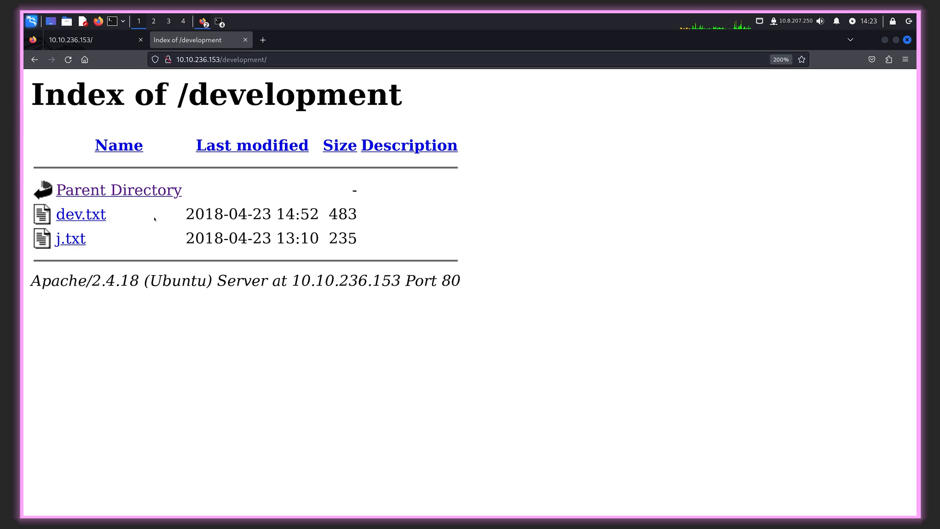
Step: Read dev.txt in /development, noting Struts 2.5.12, SMB and Apache setup
click(80, 214)
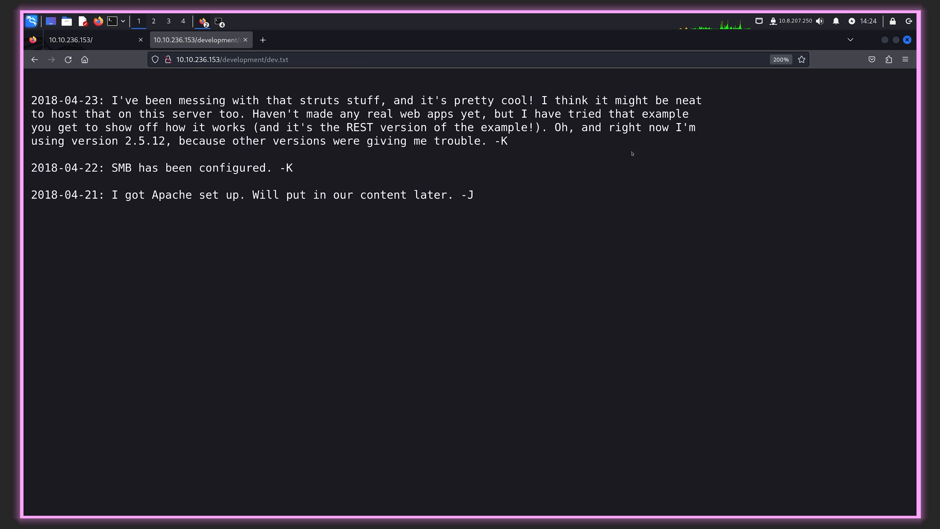
double_click(141, 141)
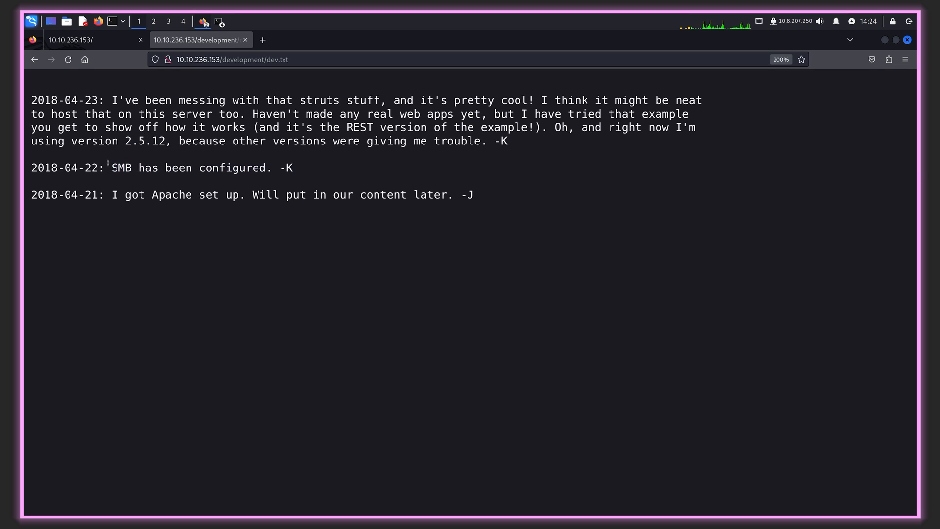
mouse_move(572, 233)
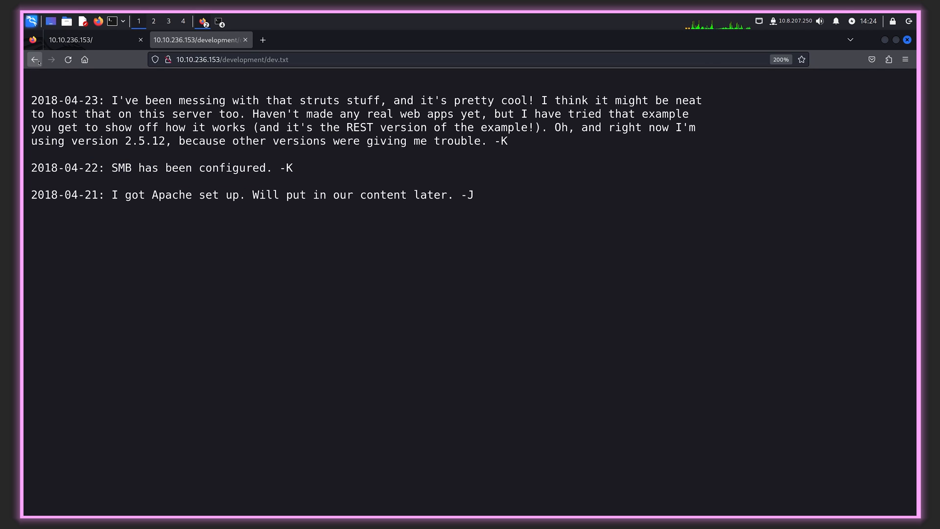
mouse_move(509, 146)
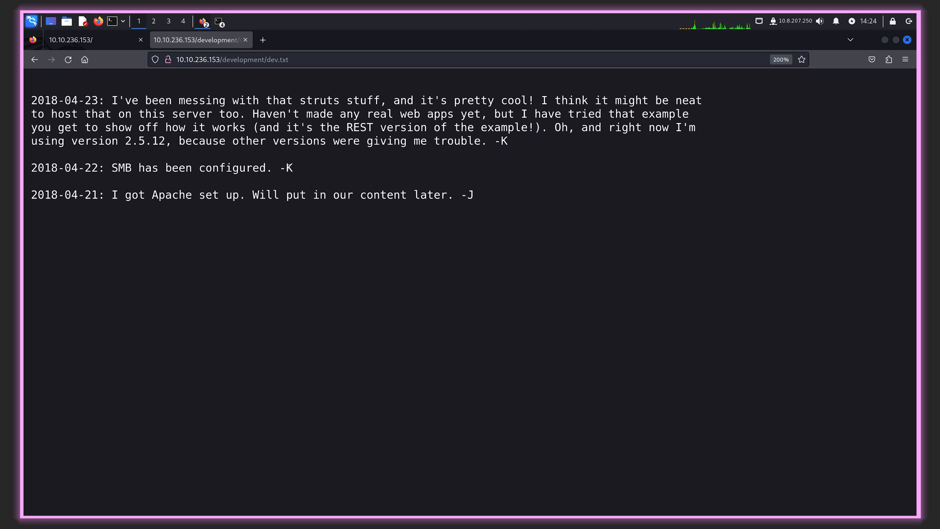
mouse_move(474, 172)
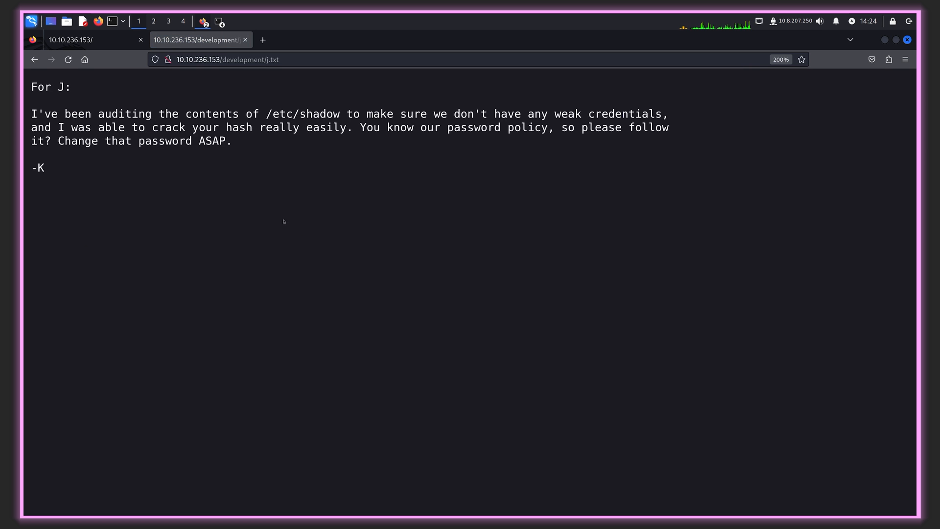
mouse_move(119, 87)
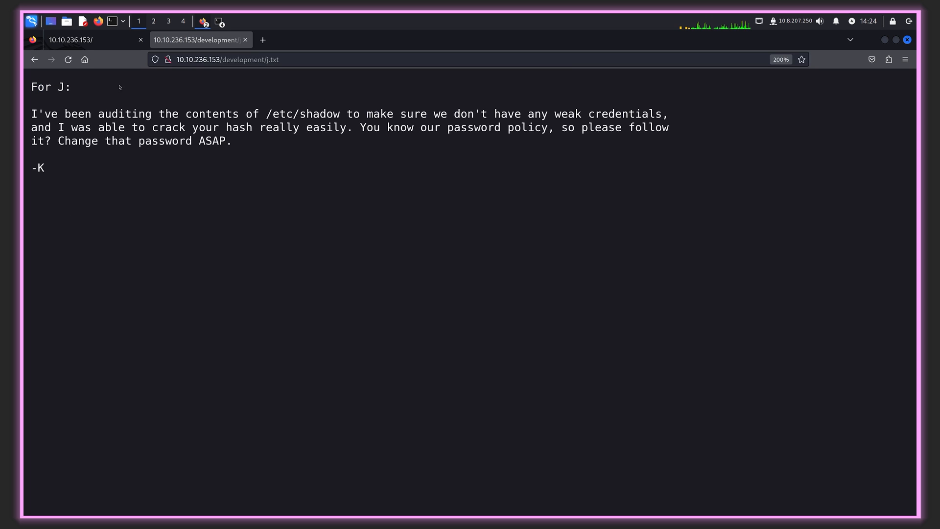
mouse_move(471, 257)
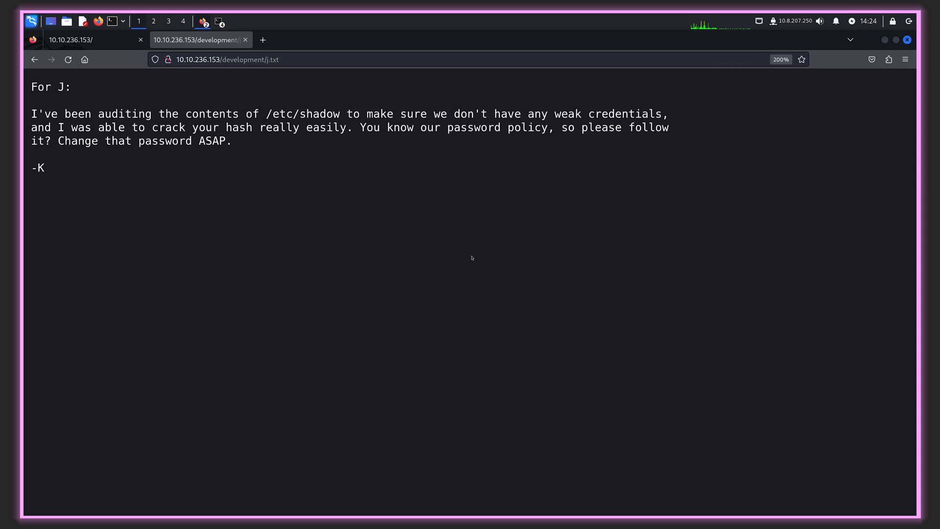
mouse_move(469, 246)
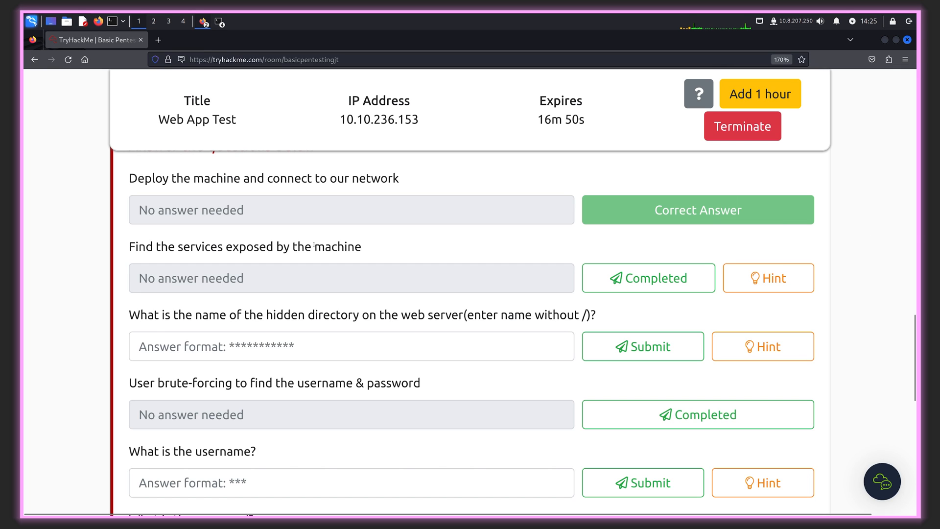
mouse_move(439, 263)
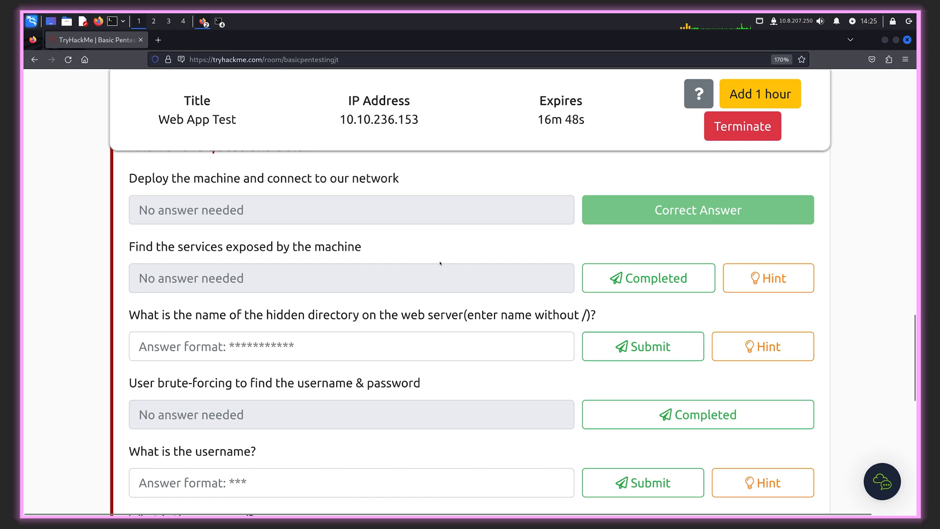
Step: Mark the exposed-services task done and submit 'development' as the hidden directory
click(648, 277)
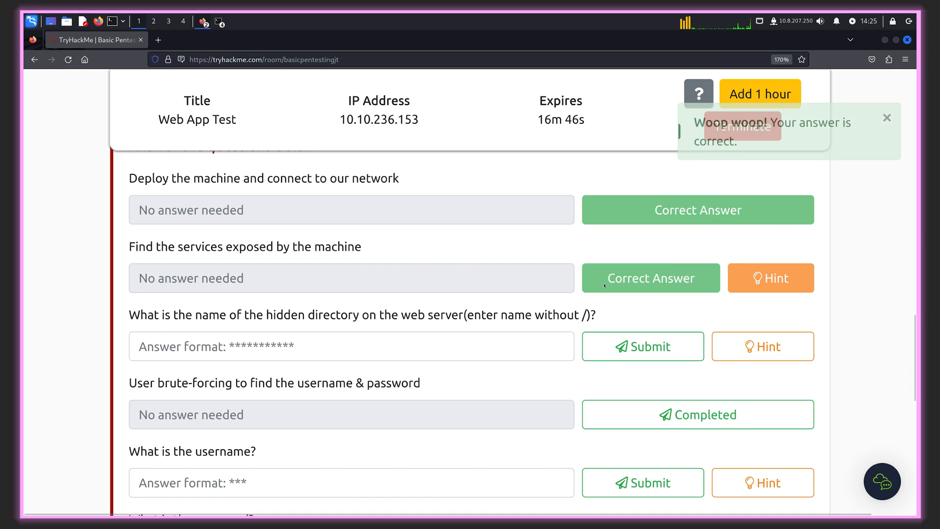
click(350, 346)
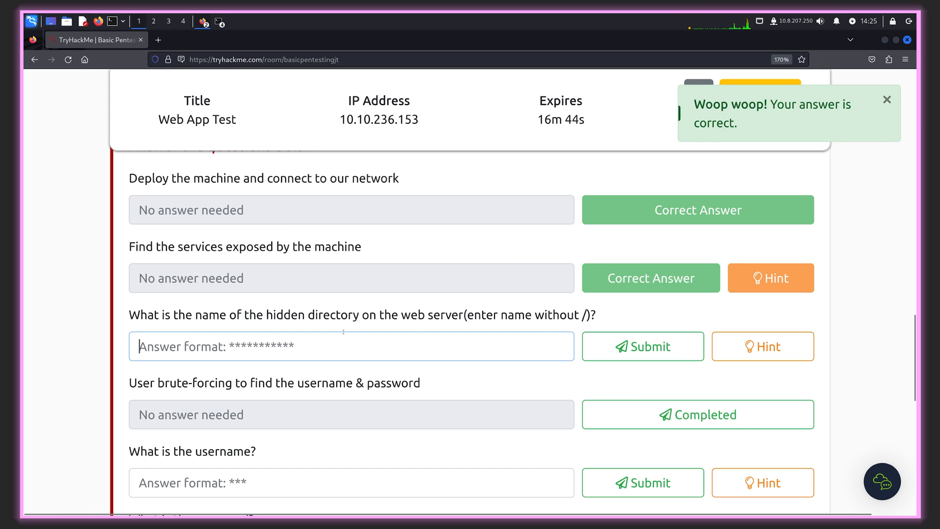
text(development)
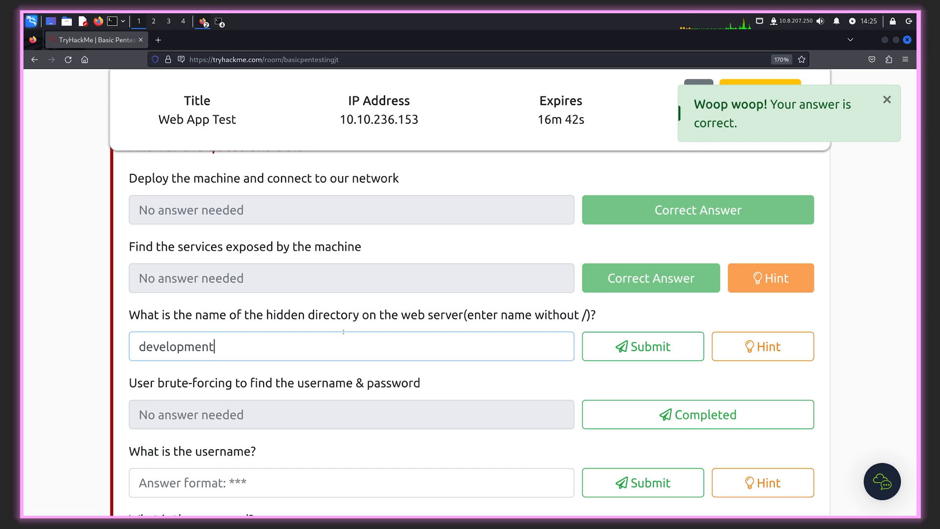
click(642, 345)
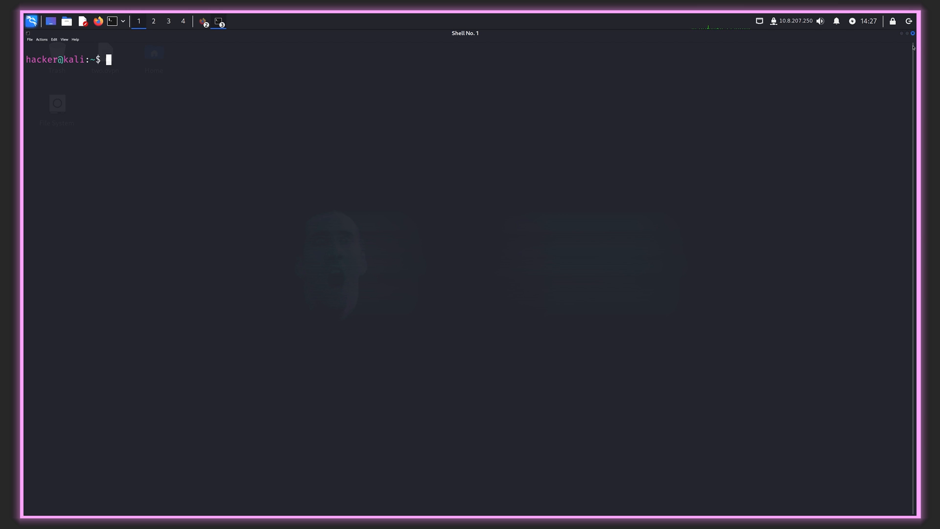
Step: Run enum4linux -a on 10.10.236.153 to find users kay and jan, then start a second shell
text(enum)
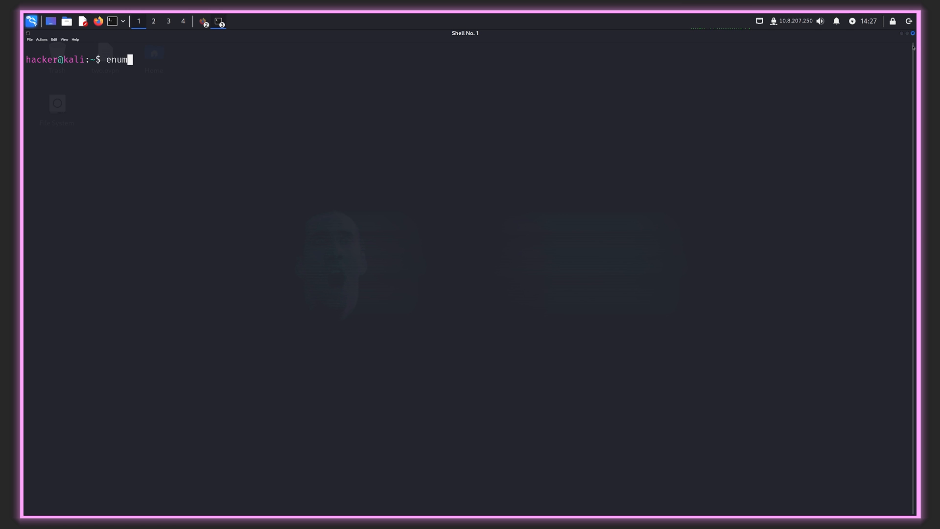
text(4linux)
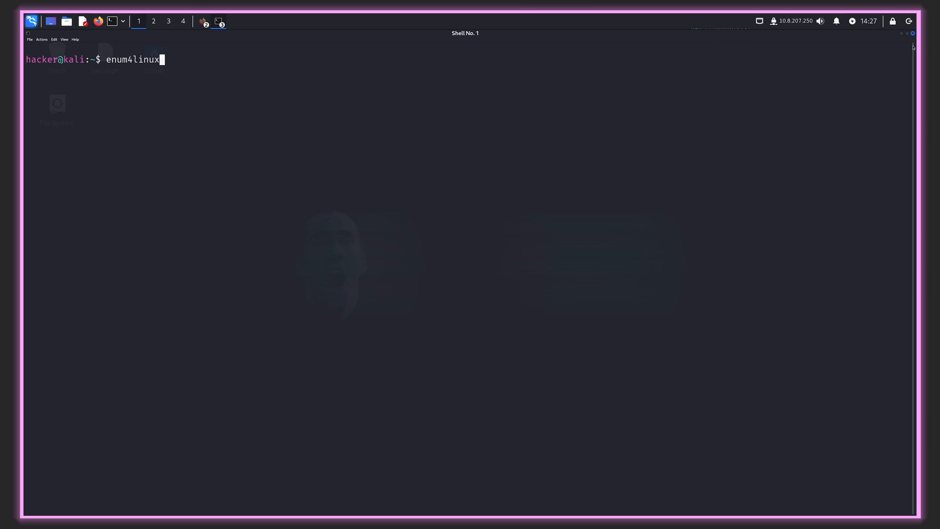
text(-a)
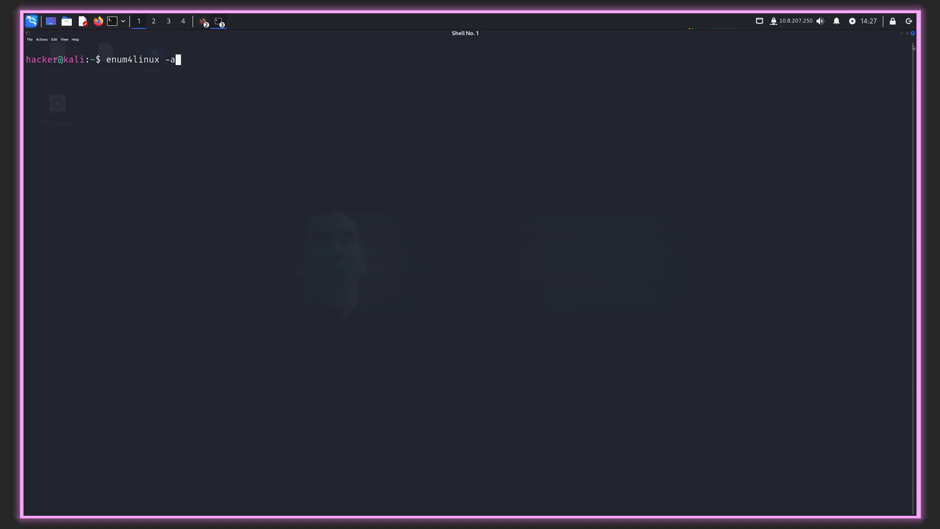
text(1)
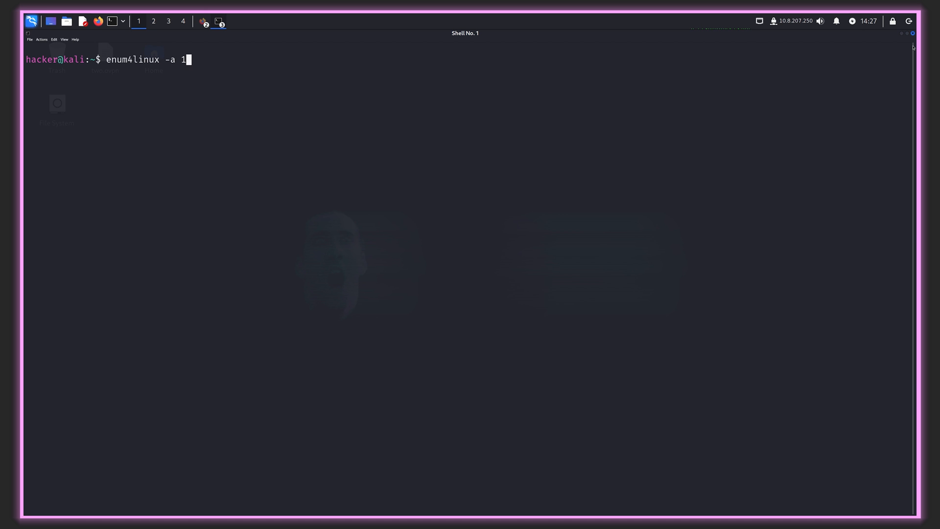
text(0.10.236.153)
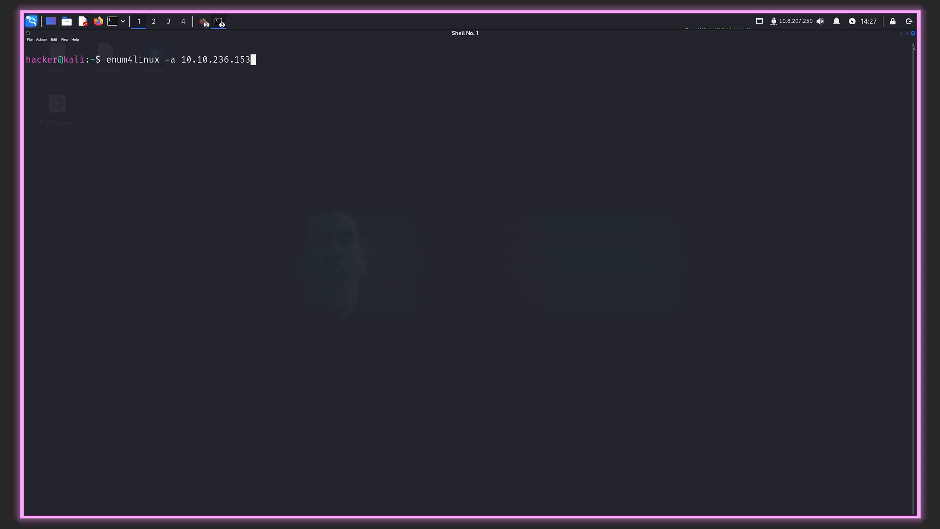
key(Return)
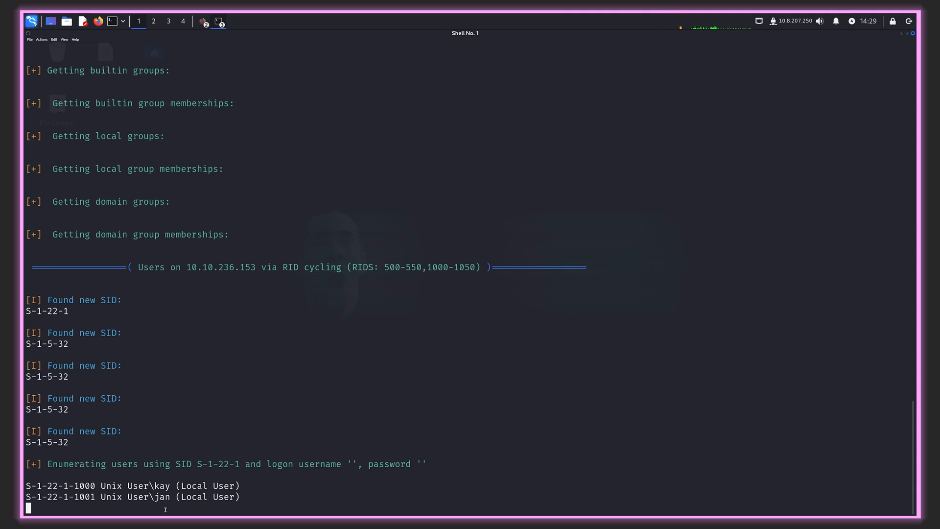
mouse_move(248, 492)
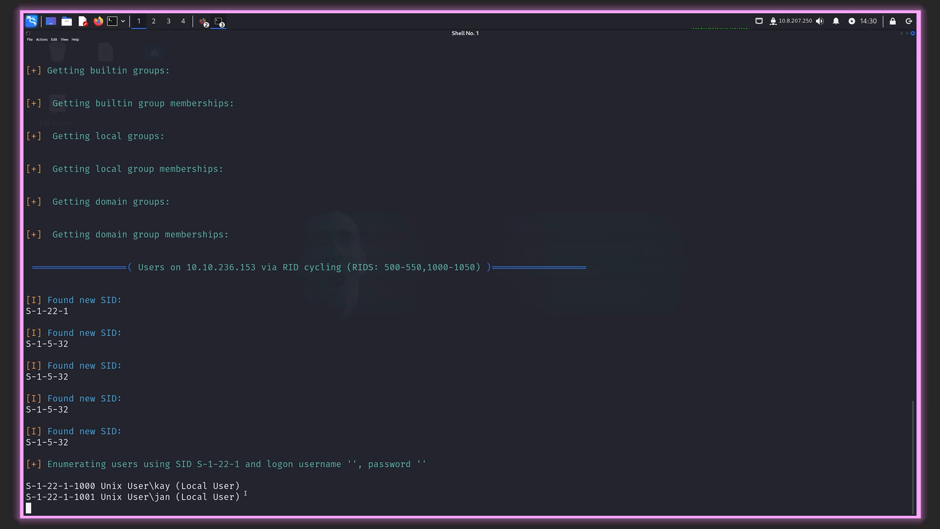
click(205, 20)
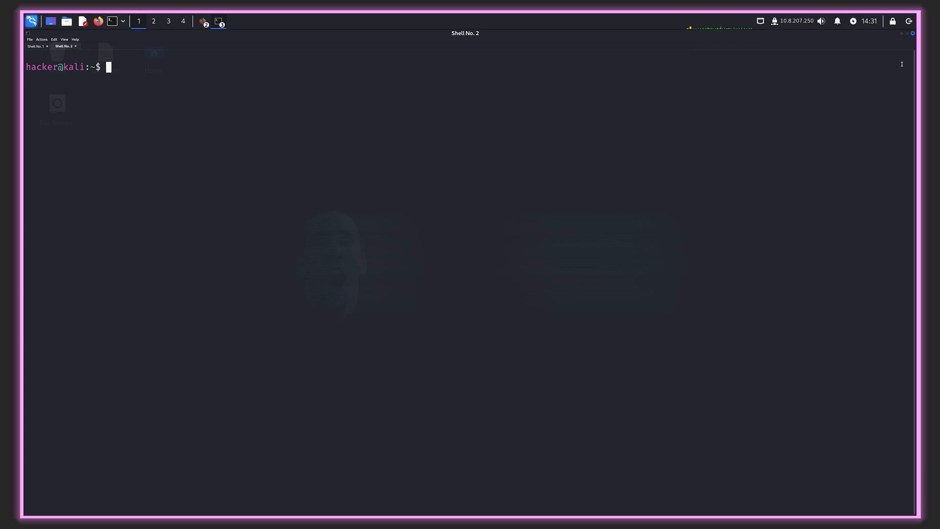
text(hy)
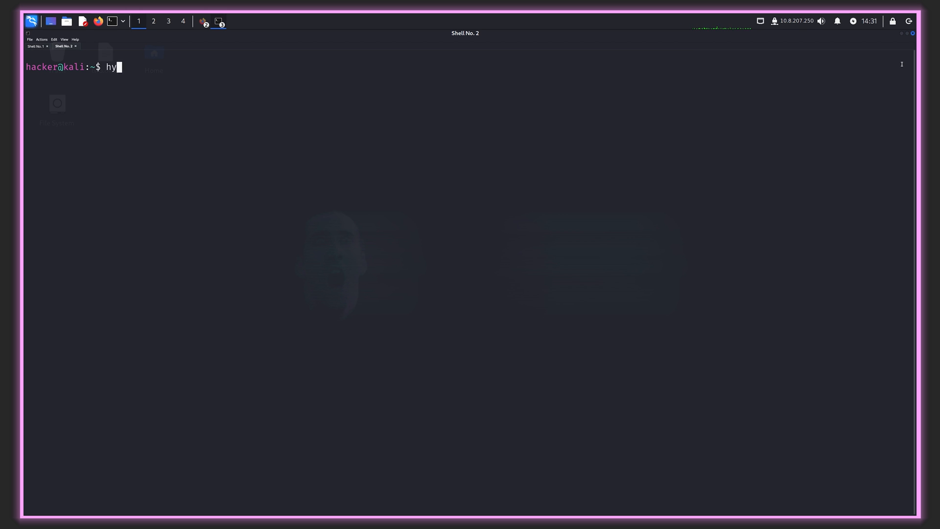
text(dra -)
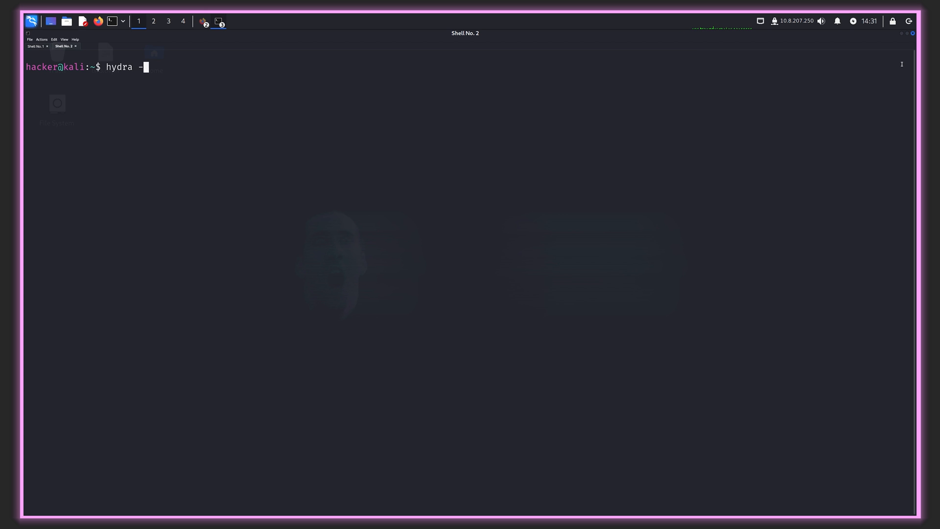
text(l)
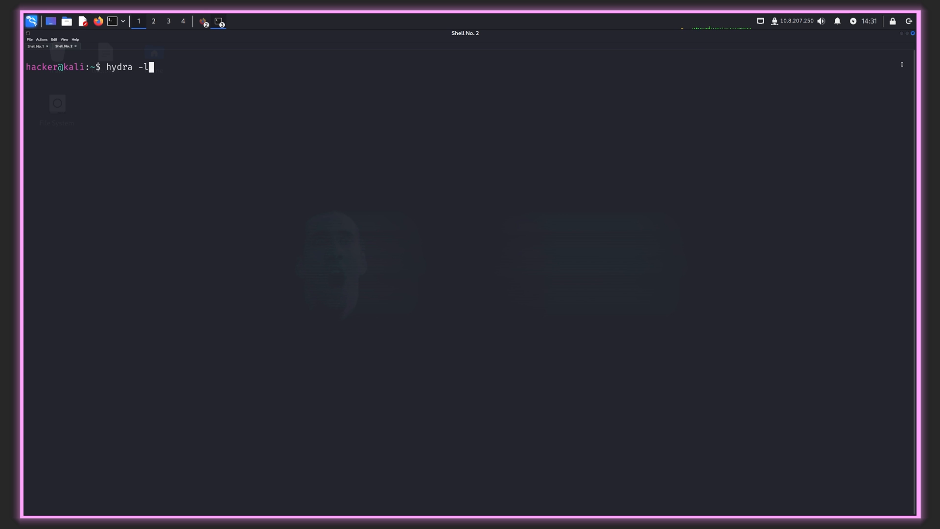
text(jan -)
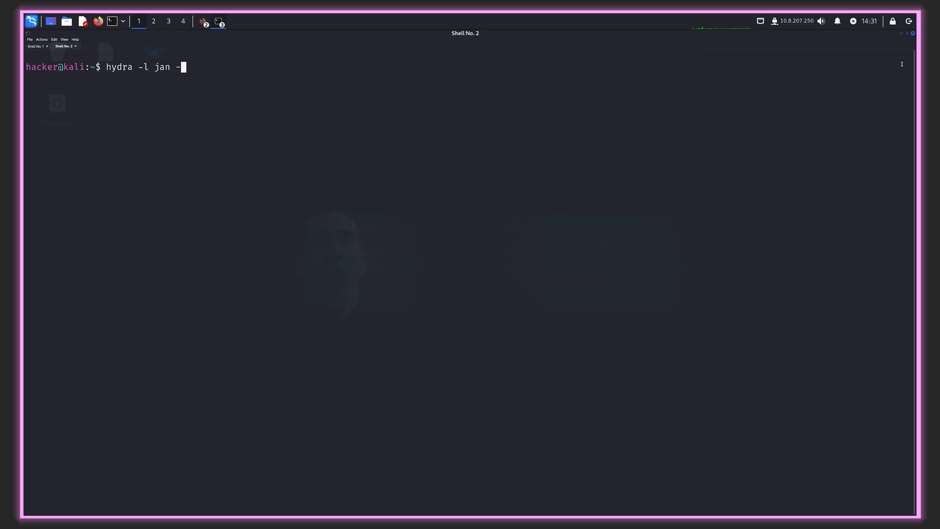
text(P)
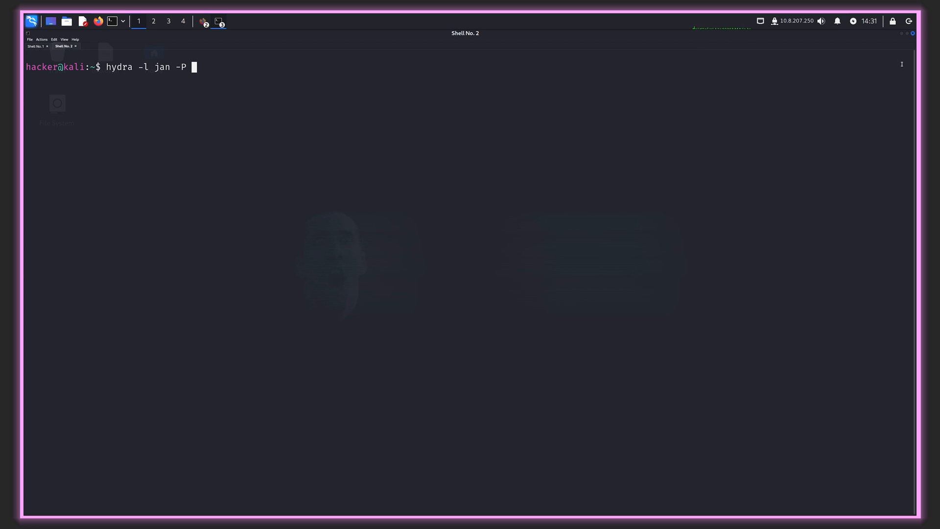
text(/usr/)
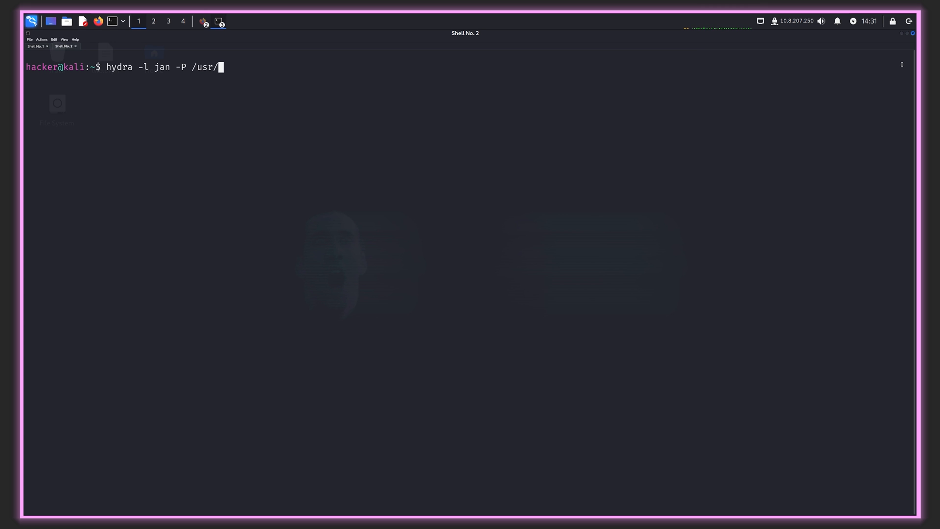
text(share/w)
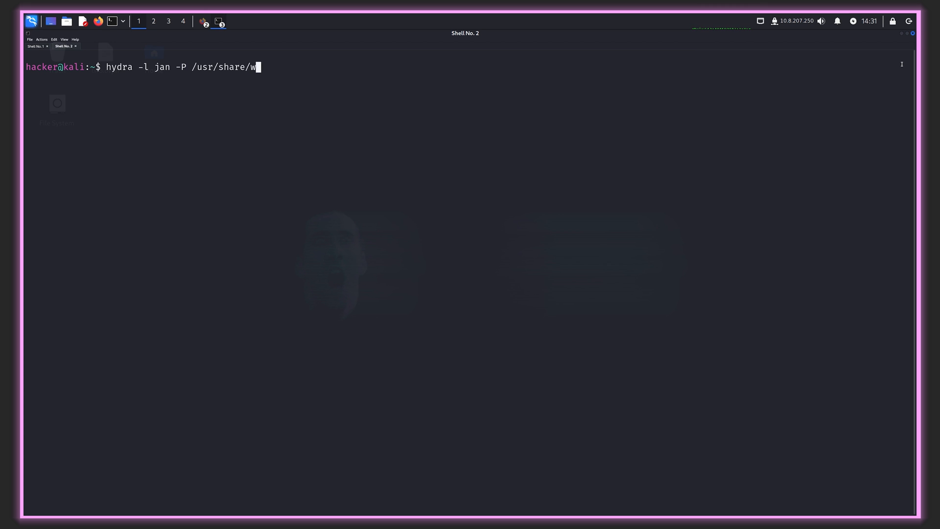
text(ordlists/r)
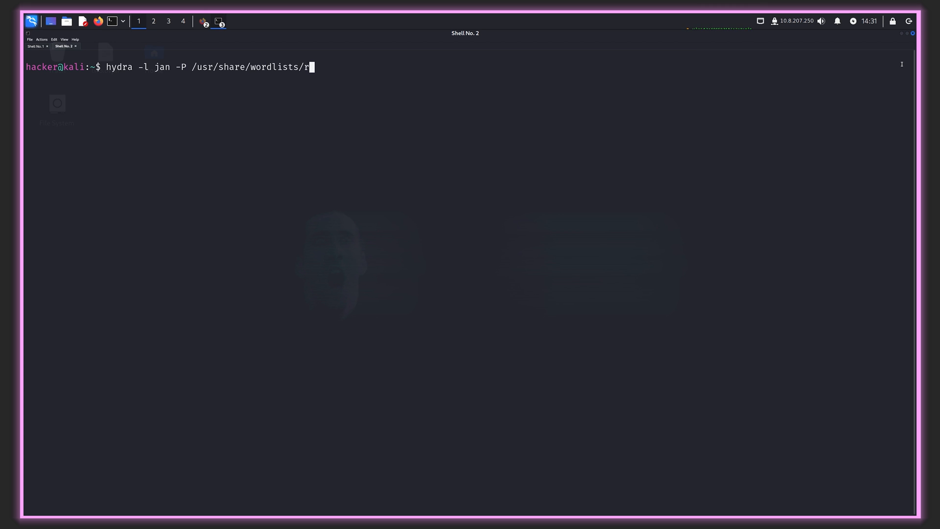
text(ockyou.txt.gz)
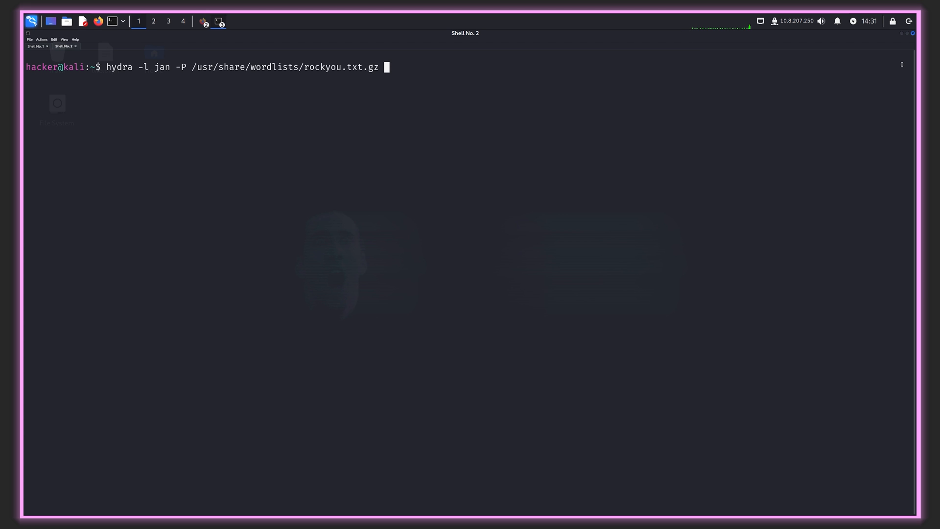
text(ss)
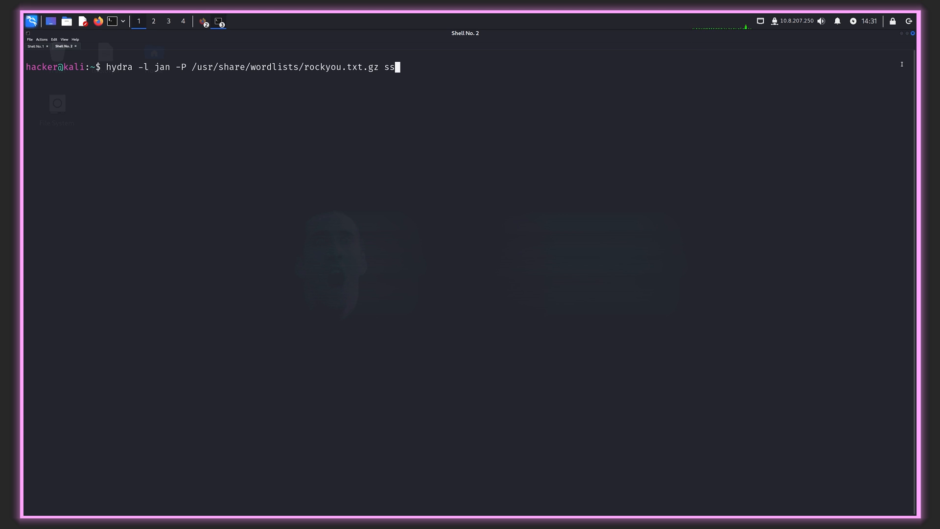
text(h://)
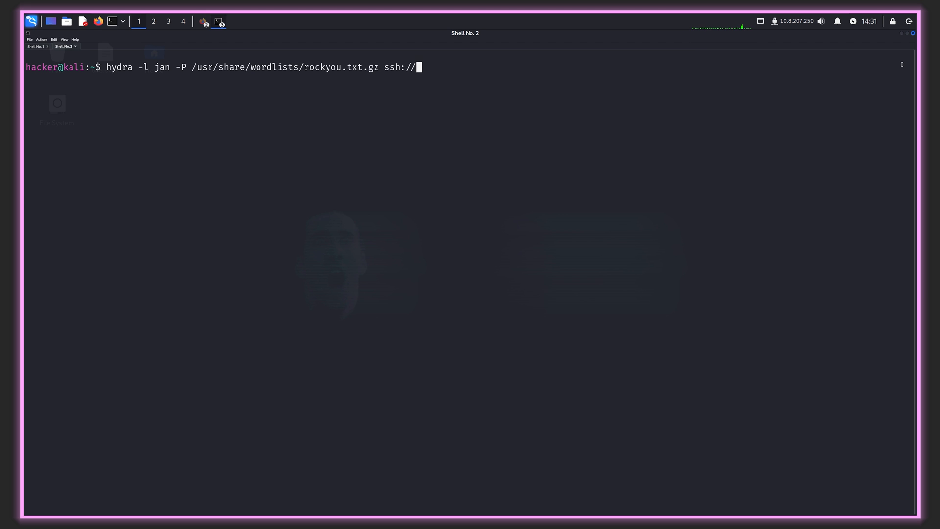
text(10.10.)
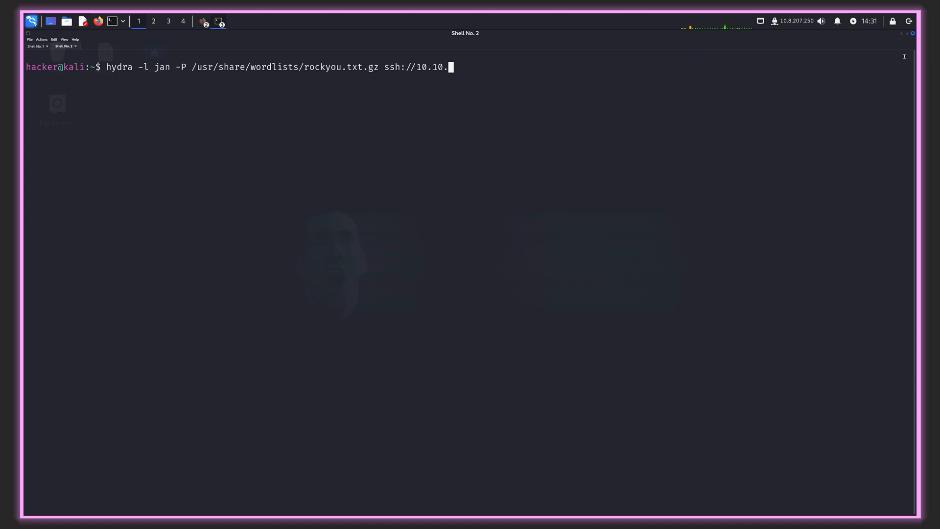
text(236.)
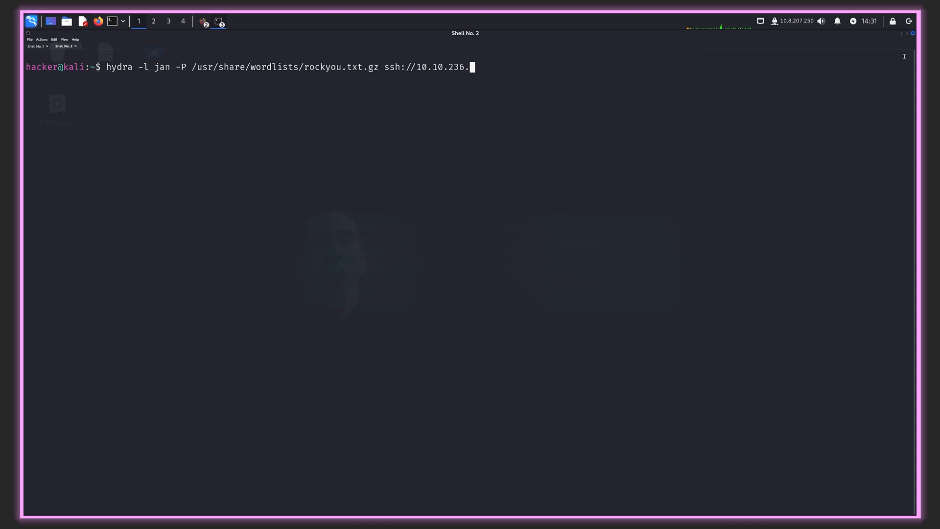
text(153)
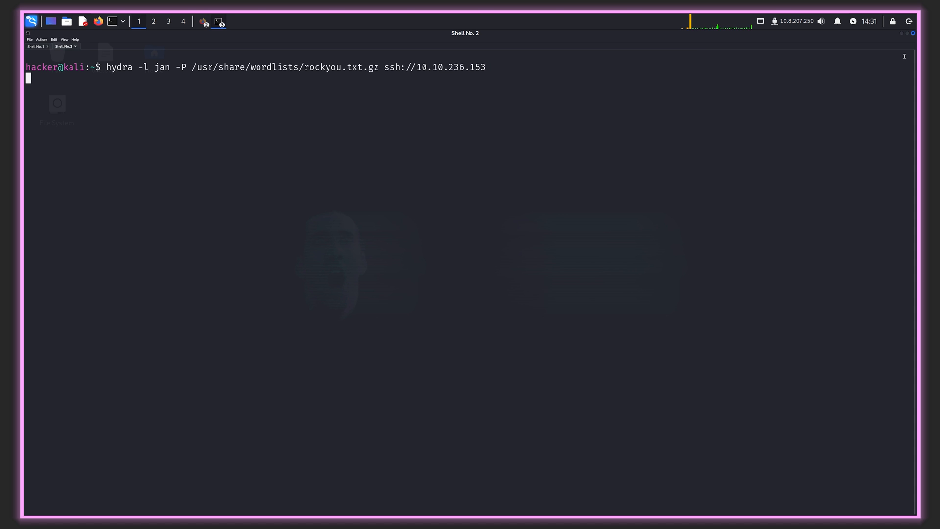
key(Return)
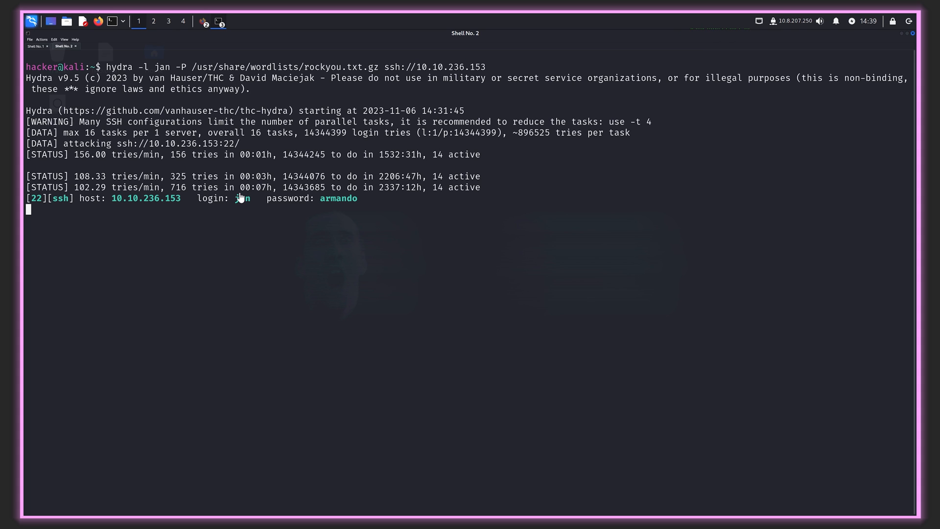
mouse_move(308, 325)
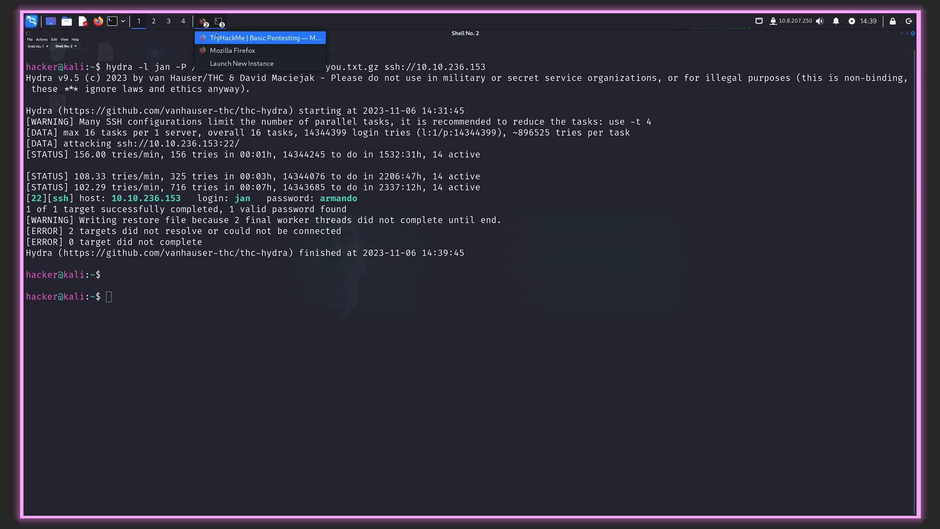
Step: Dismiss the expiry warning, add 1 hour to the machine and mark brute-forcing completed
click(258, 37)
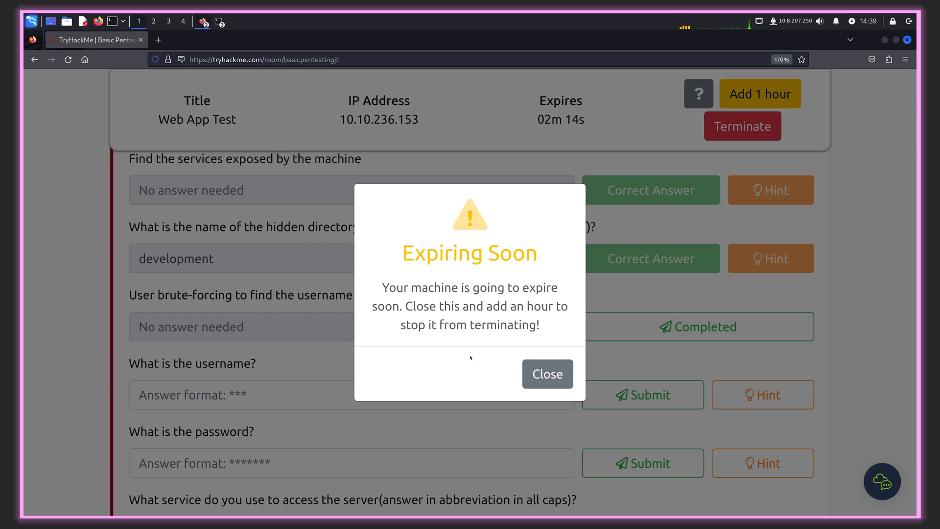
click(546, 374)
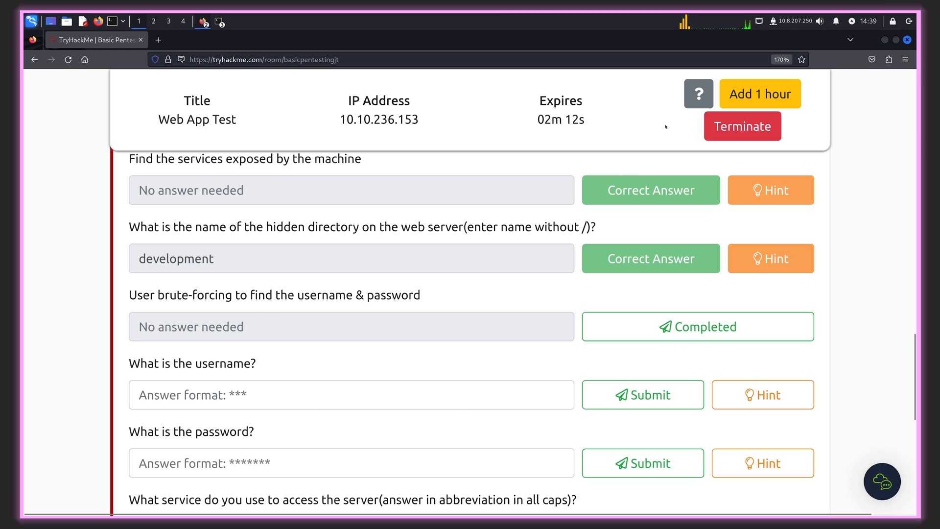
click(760, 94)
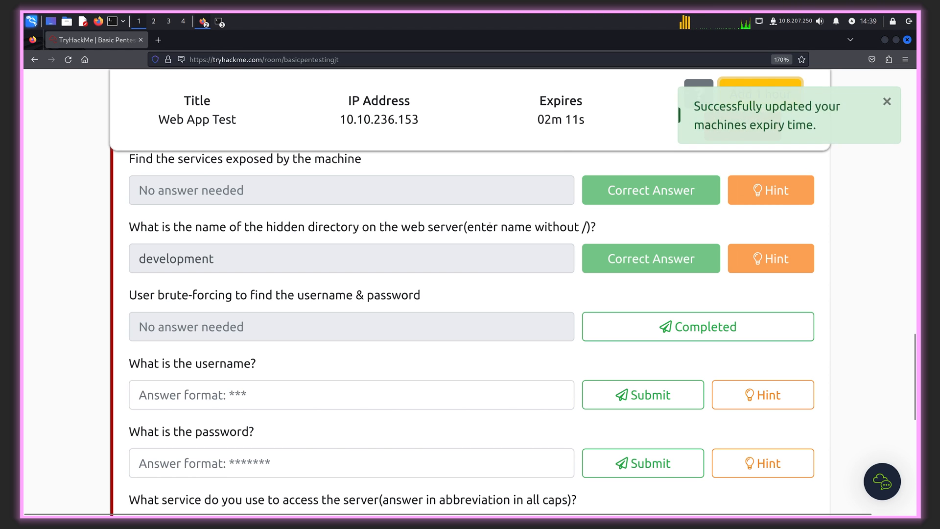
click(759, 87)
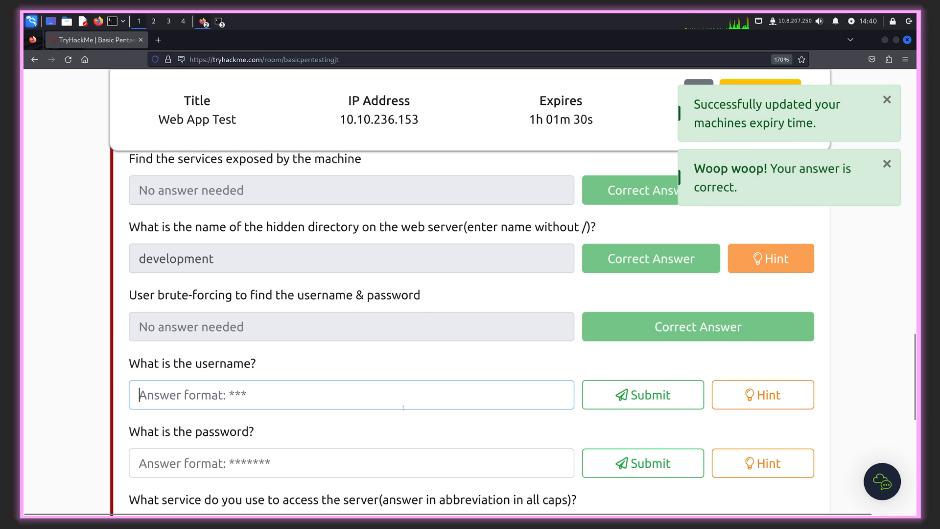
Step: Submit jan as the username and armando as the password answers
click(642, 395)
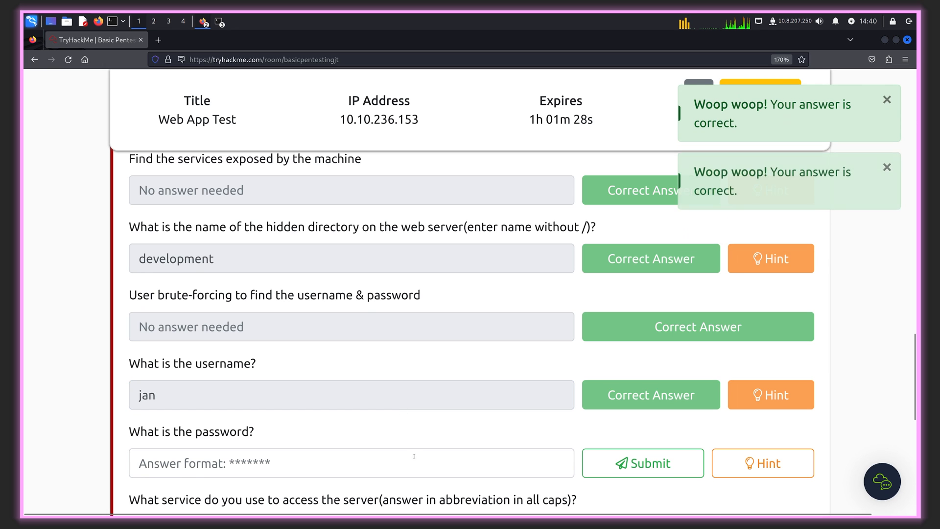
scroll(down, 3)
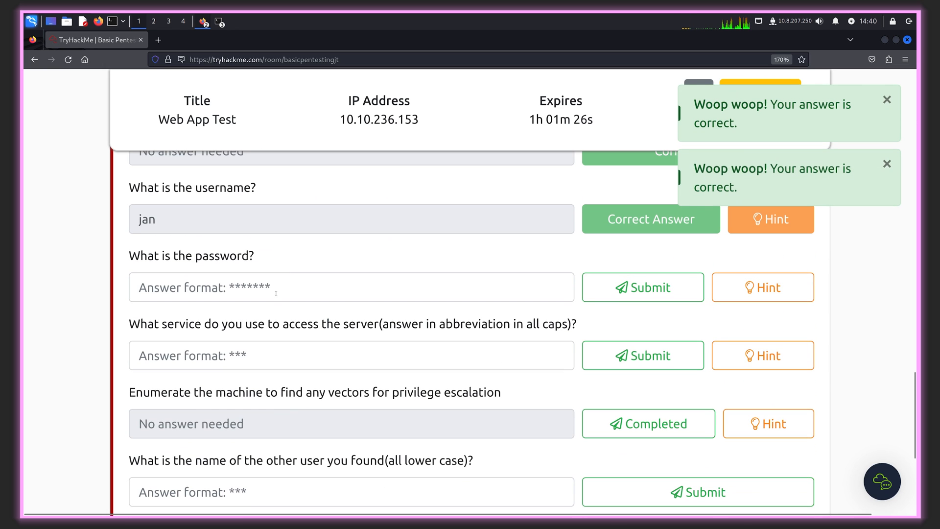
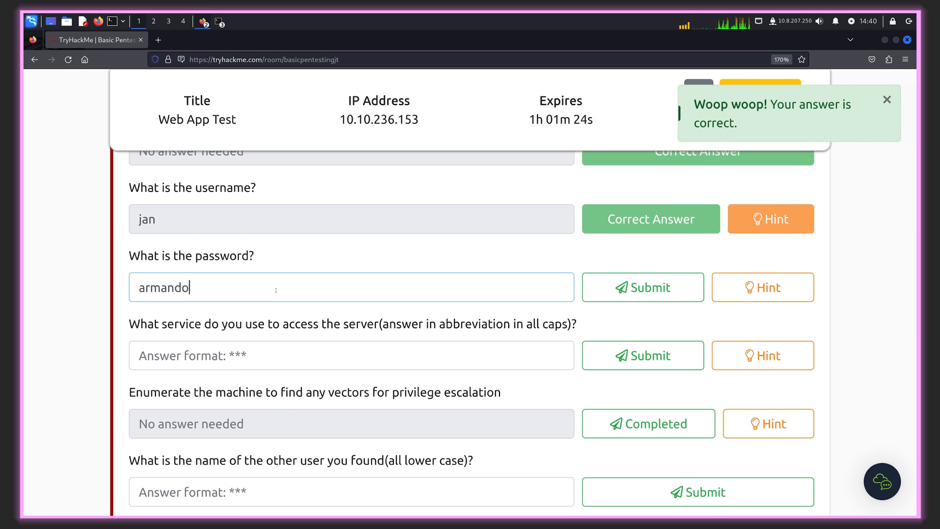
click(642, 287)
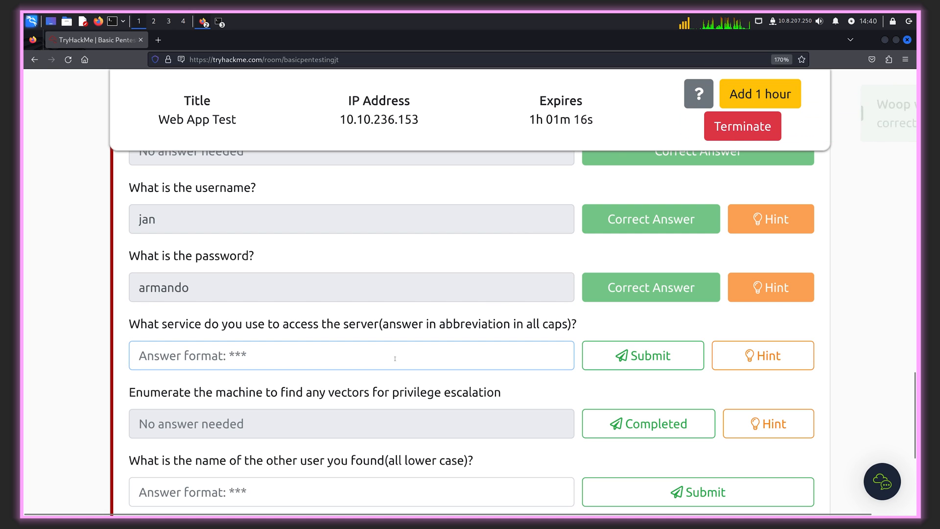
click(642, 354)
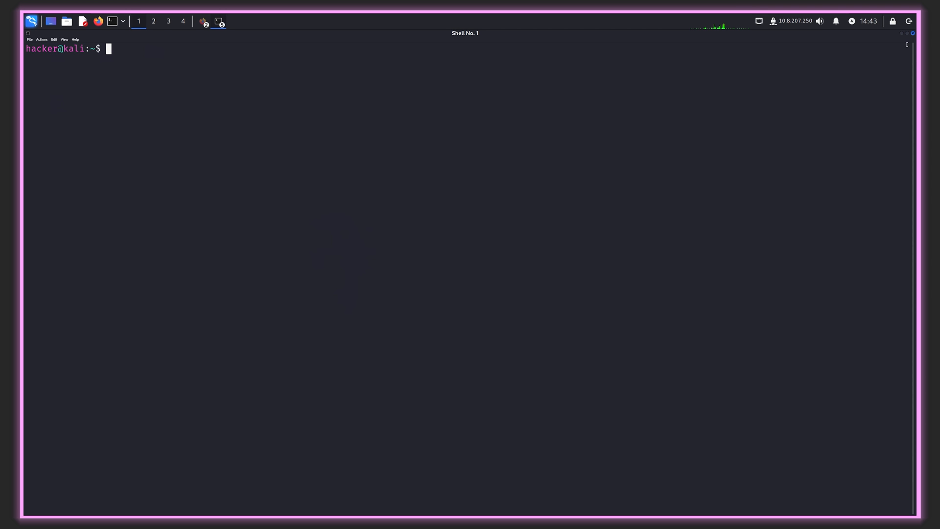
Step: SSH into 10.10.236.153 as jan with the cracked password and clear the terminal
text(ssh)
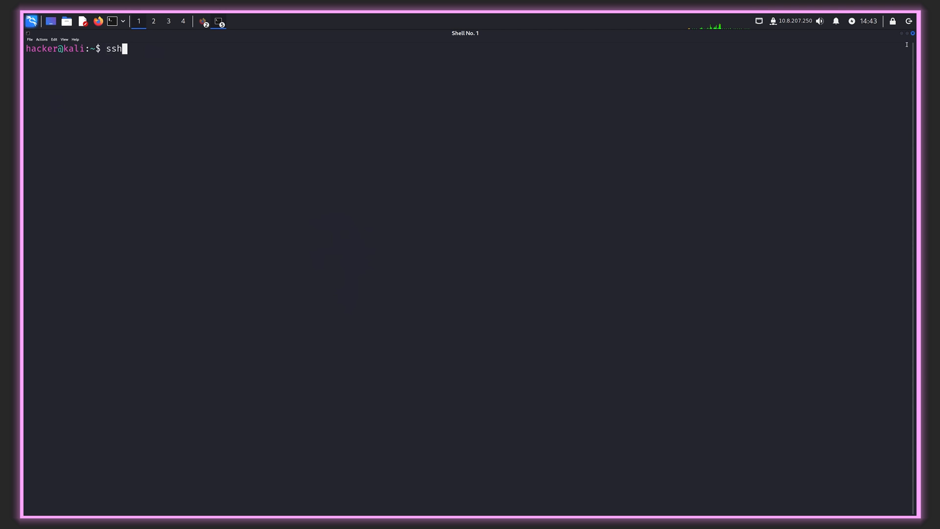
text(jan@1)
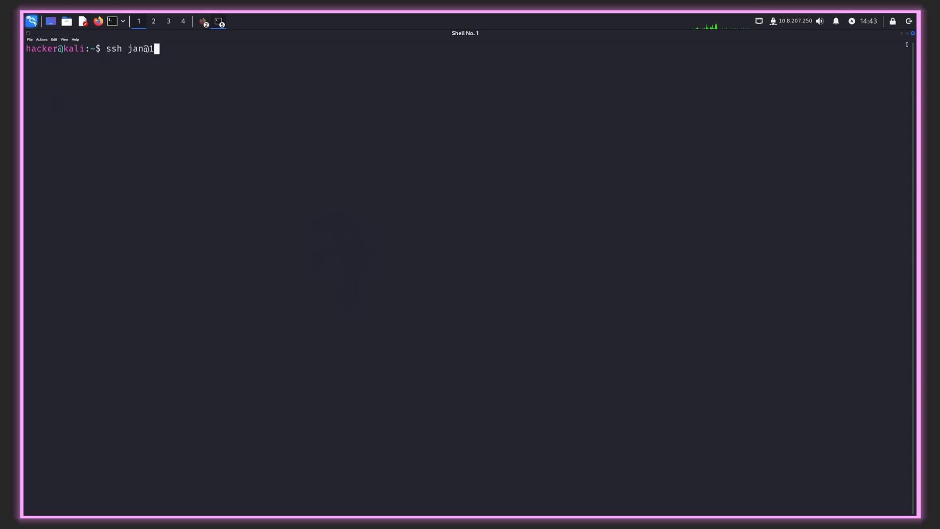
text(0.10.23)
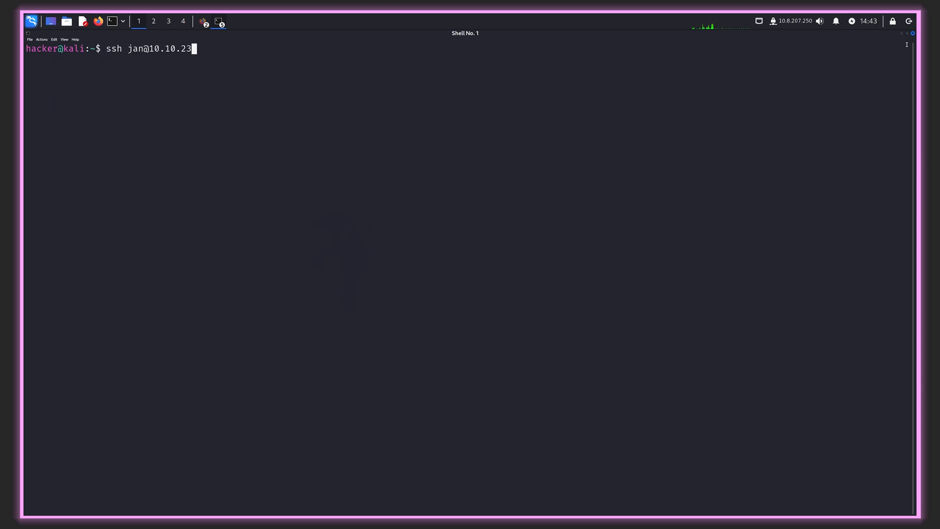
text(6.153)
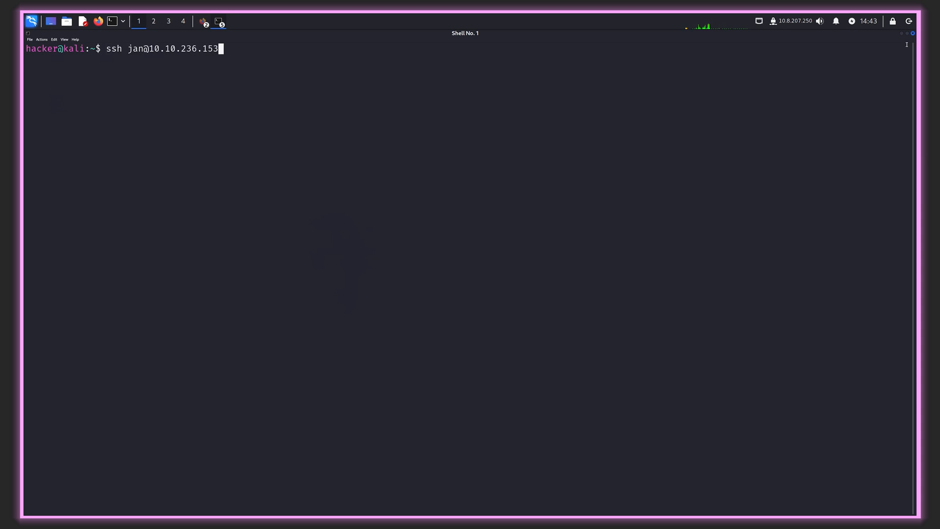
key(Return)
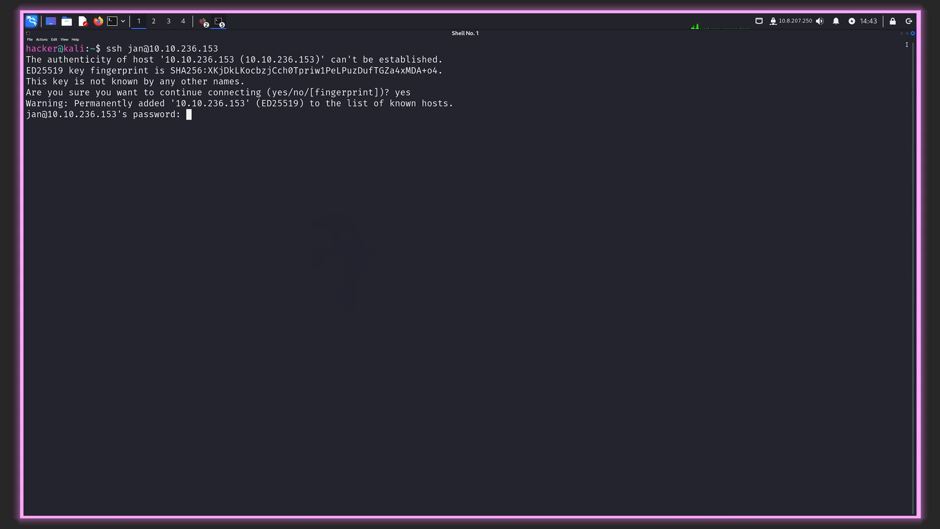
key(Return)
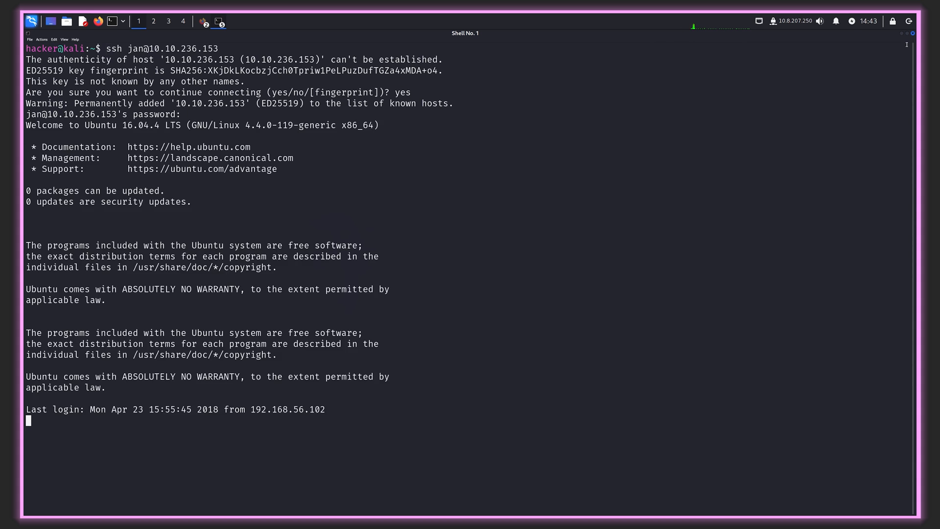
text(clear)
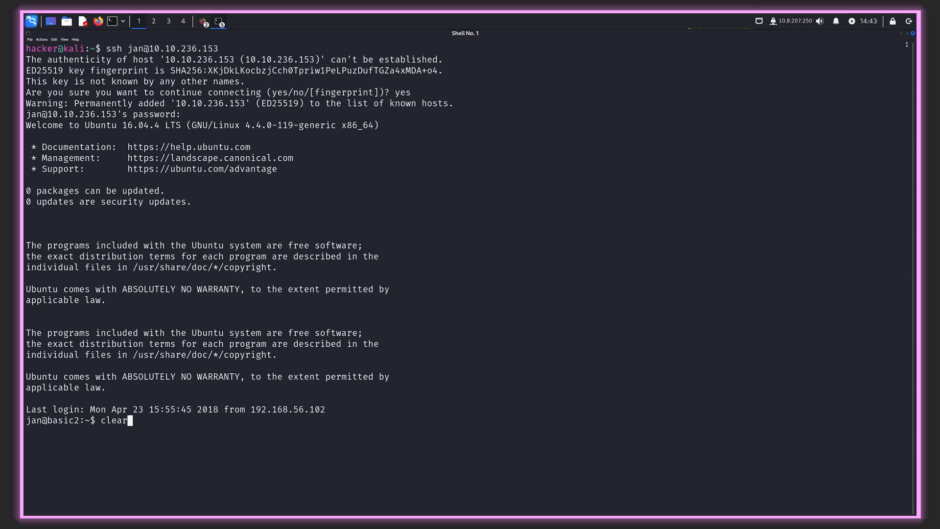
key(Return)
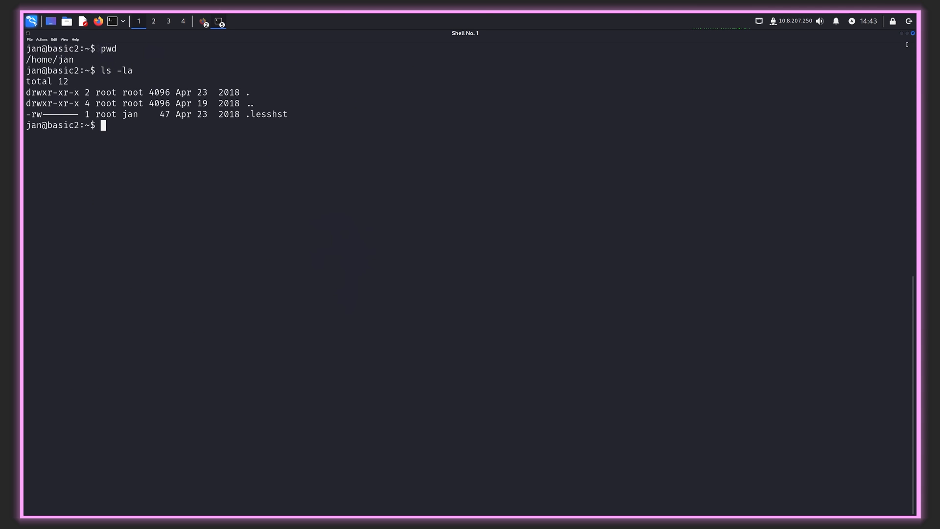
mouse_move(353, 116)
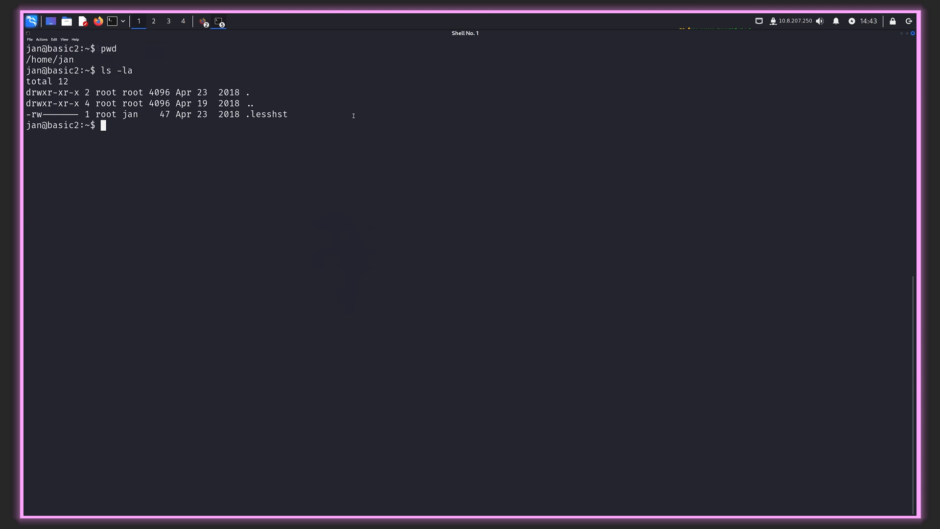
mouse_move(296, 113)
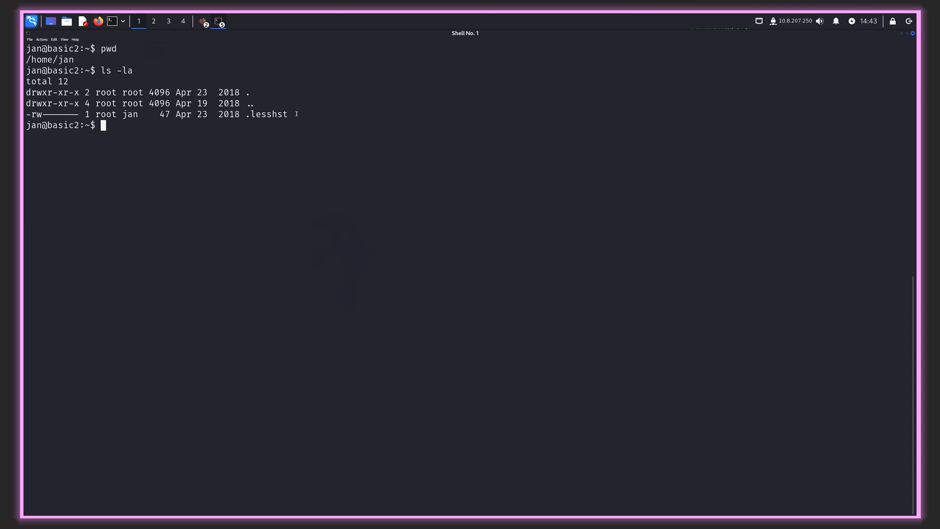
mouse_move(53, 110)
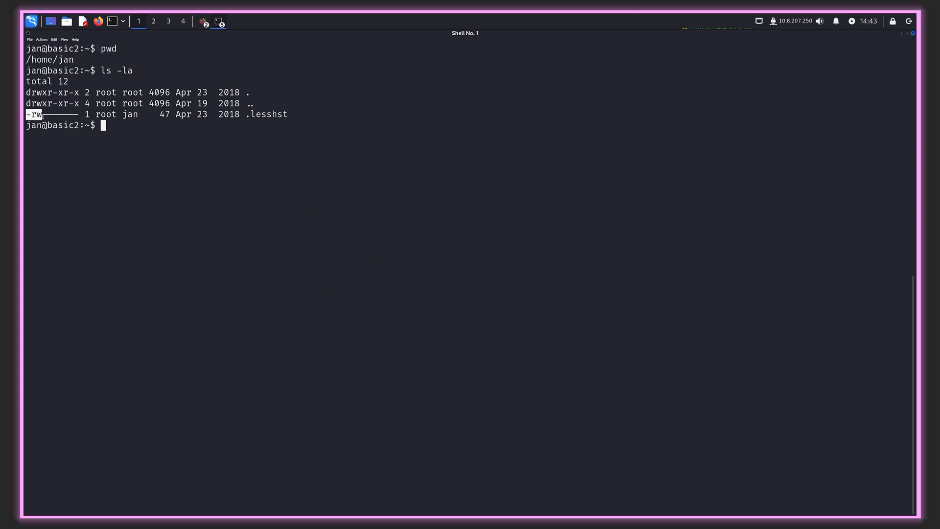
mouse_move(259, 148)
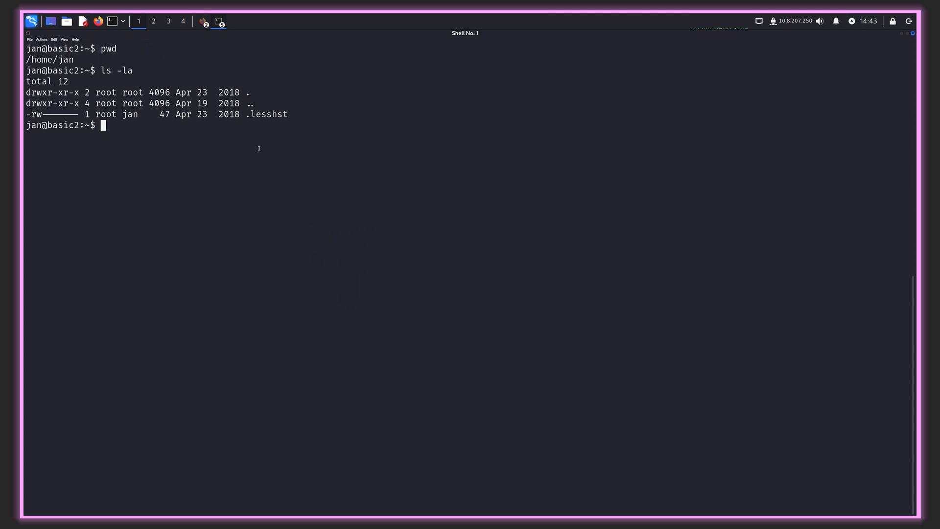
text(cat .)
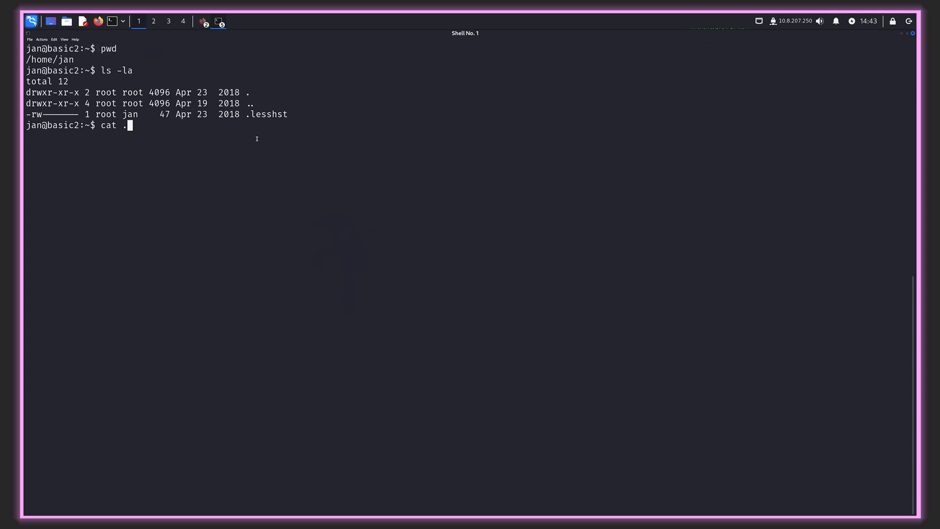
key(Return)
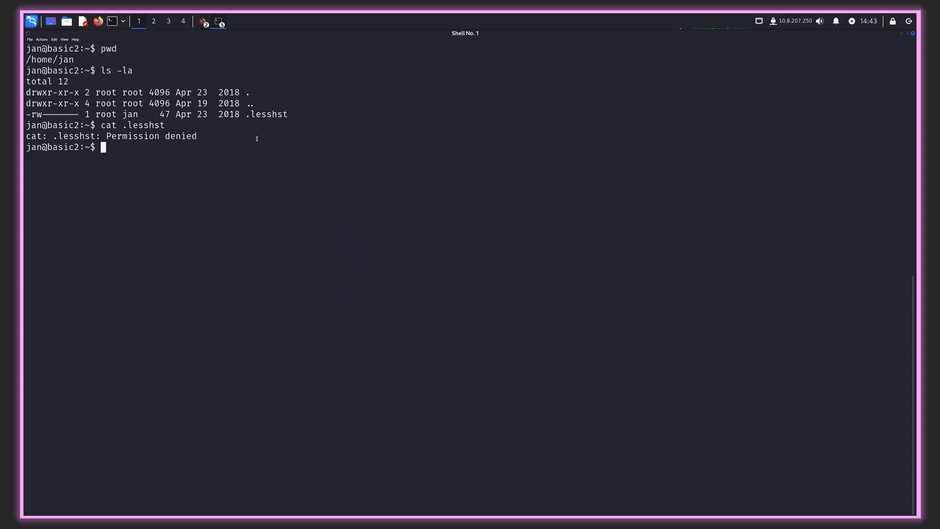
text(clear)
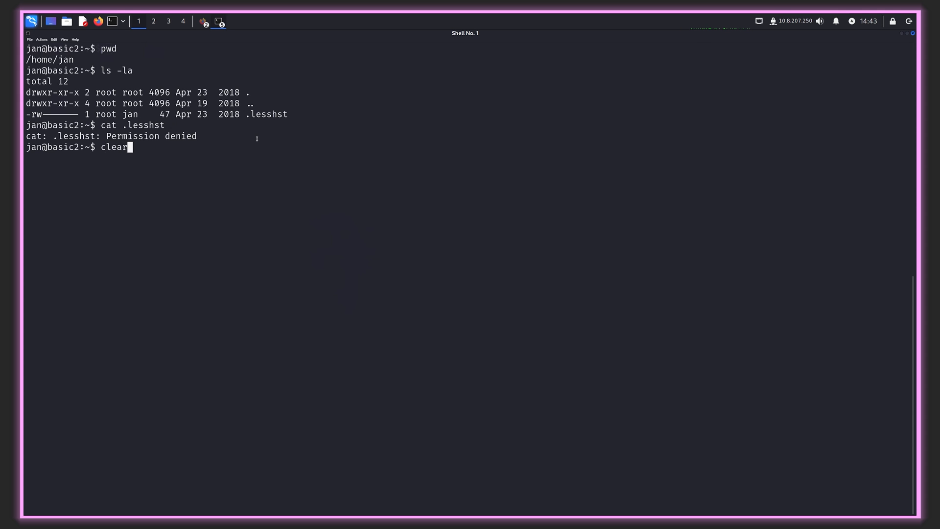
key(Return)
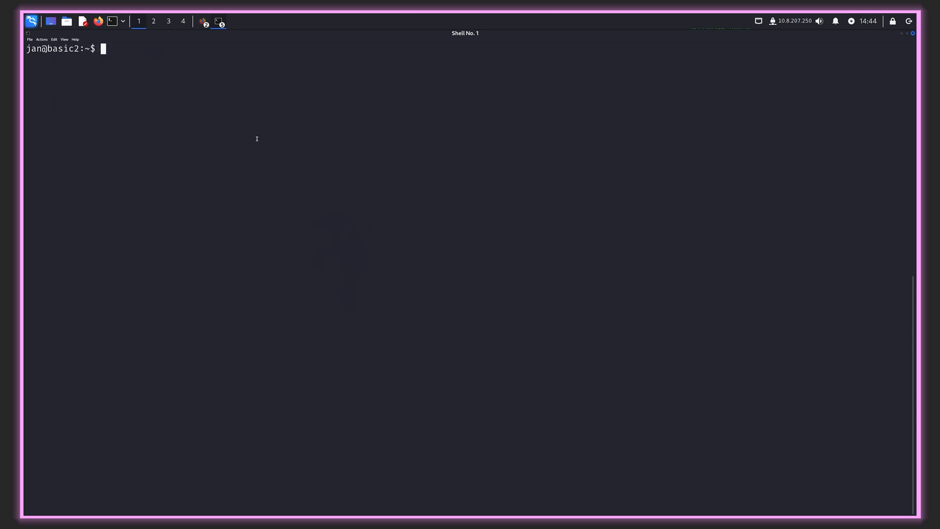
Step: Move up to /home, enter kay's directory and list all its files, showing pass.bak and .ssh
text(cd .)
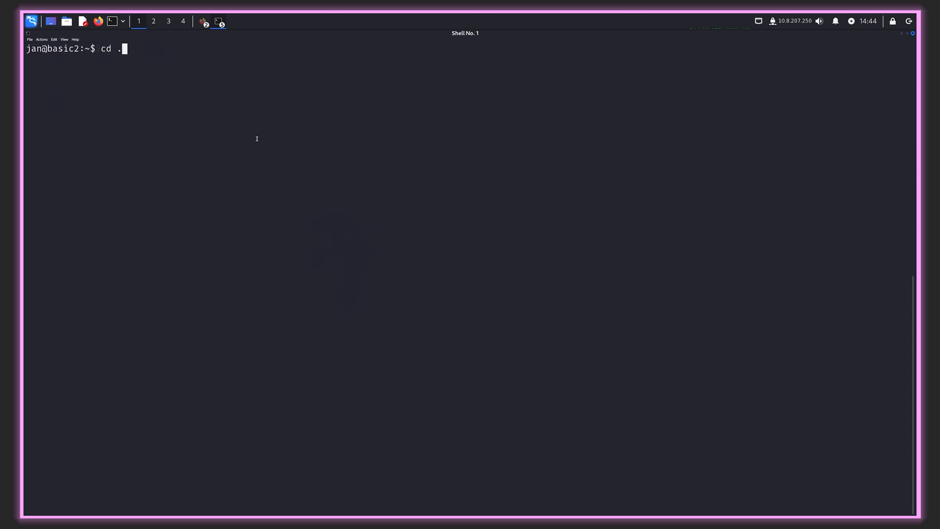
text(ls)
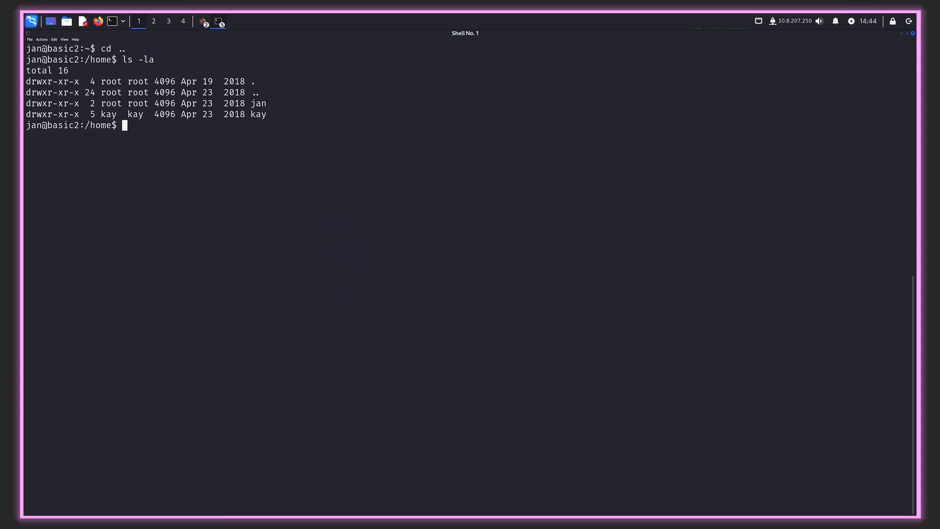
text(cd kay/)
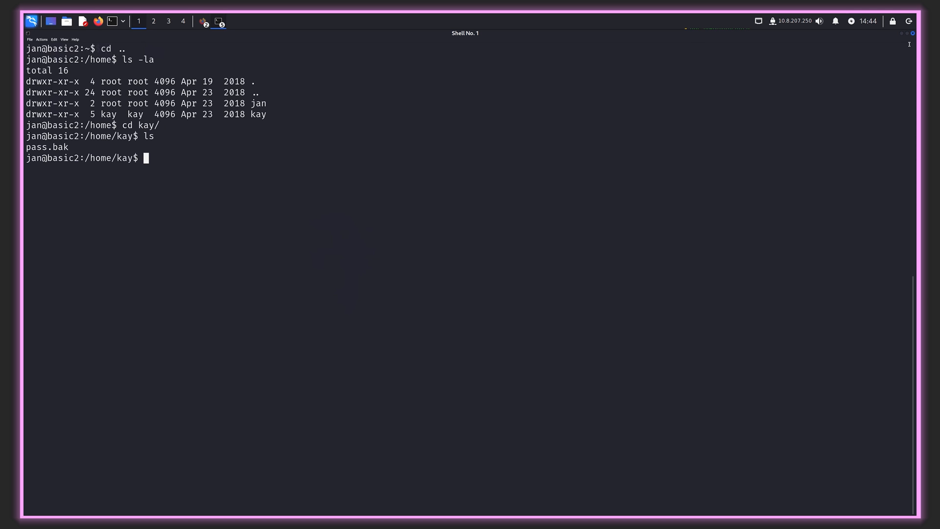
text(ls -la)
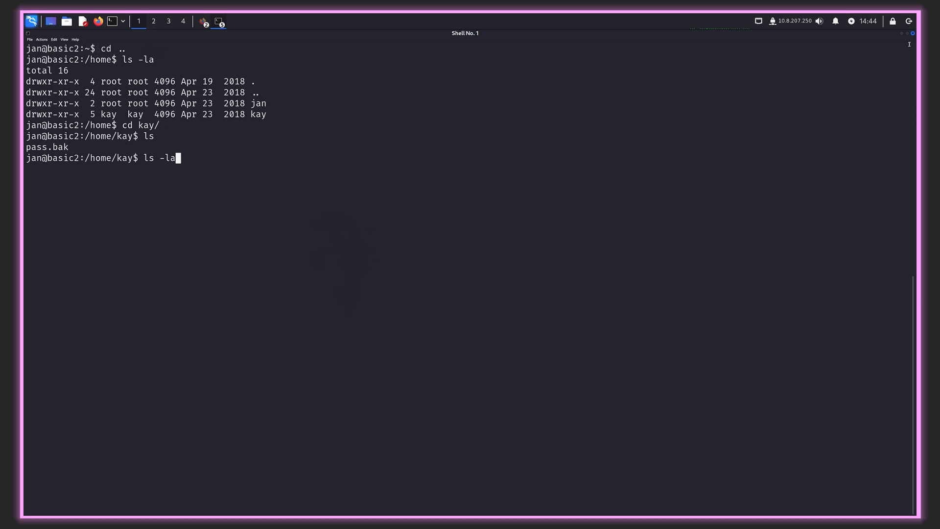
key(Return)
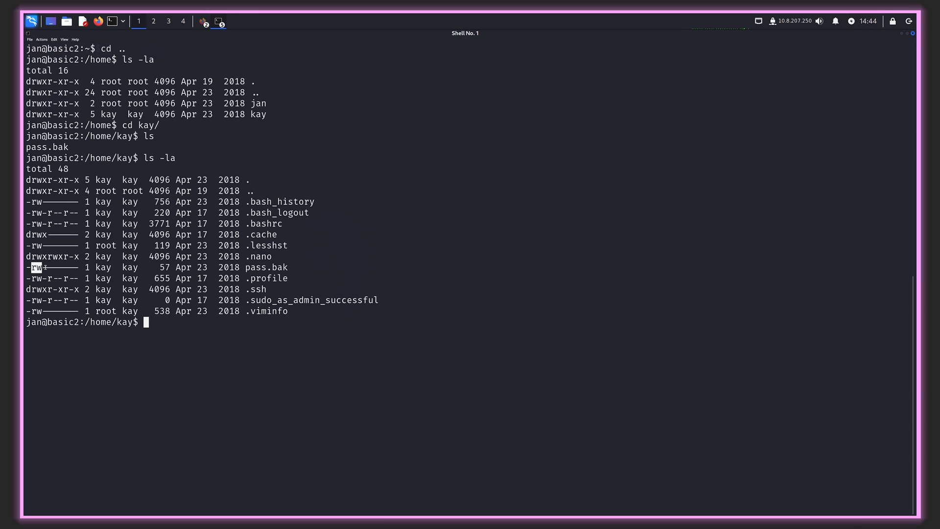
mouse_move(468, 303)
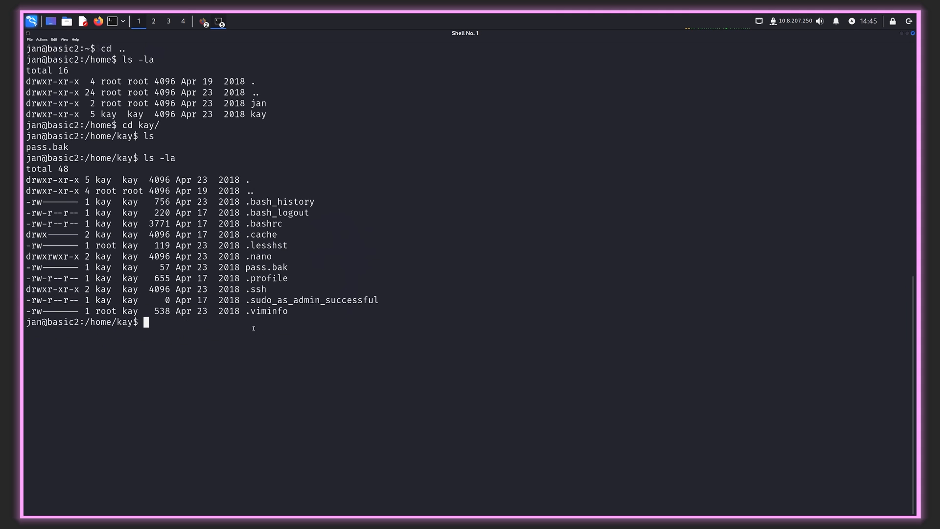
Step: Enter kay's .ssh folder, cat id_rsa and copy the printed encrypted private key
text(cd .ssh/)
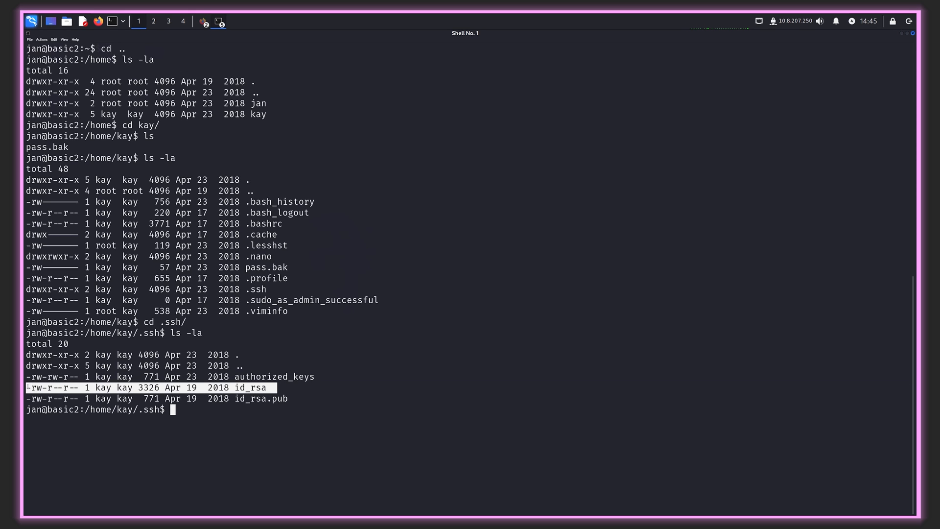
mouse_move(442, 417)
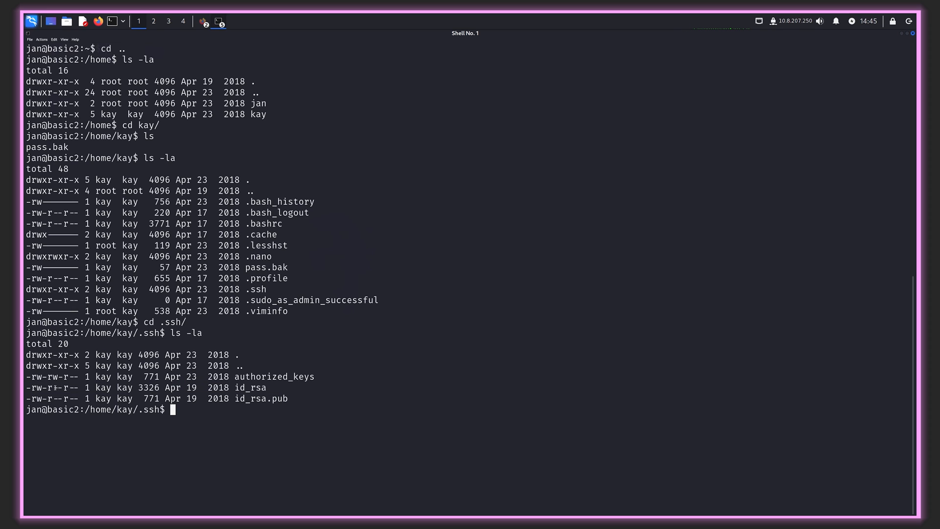
mouse_move(311, 420)
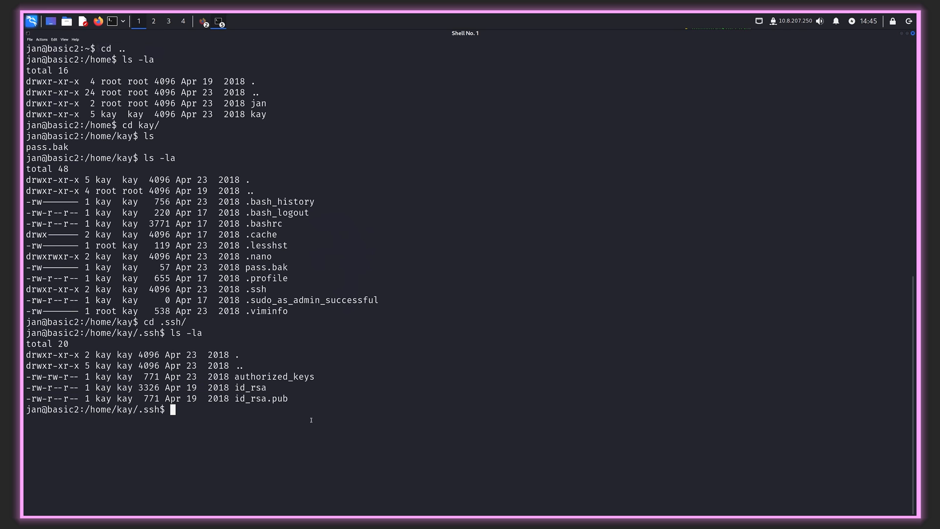
text(cat id_rsa)
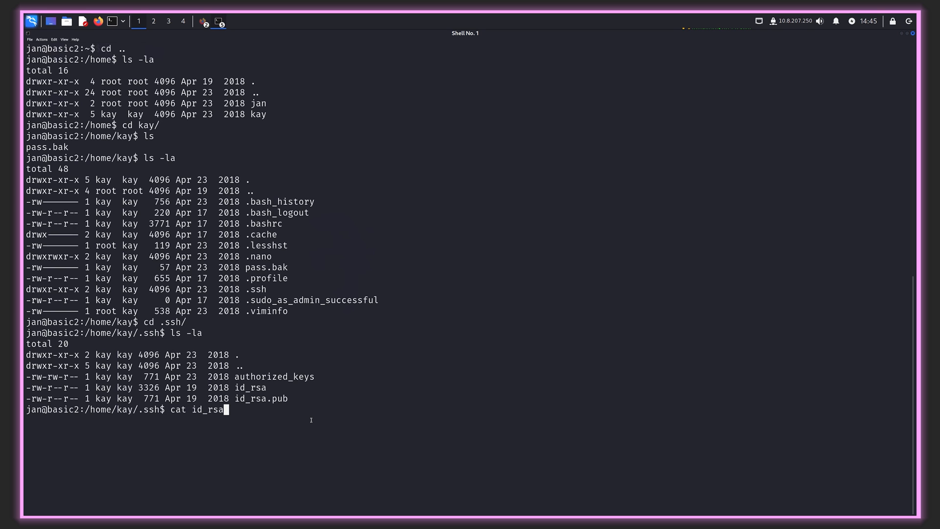
key(Return)
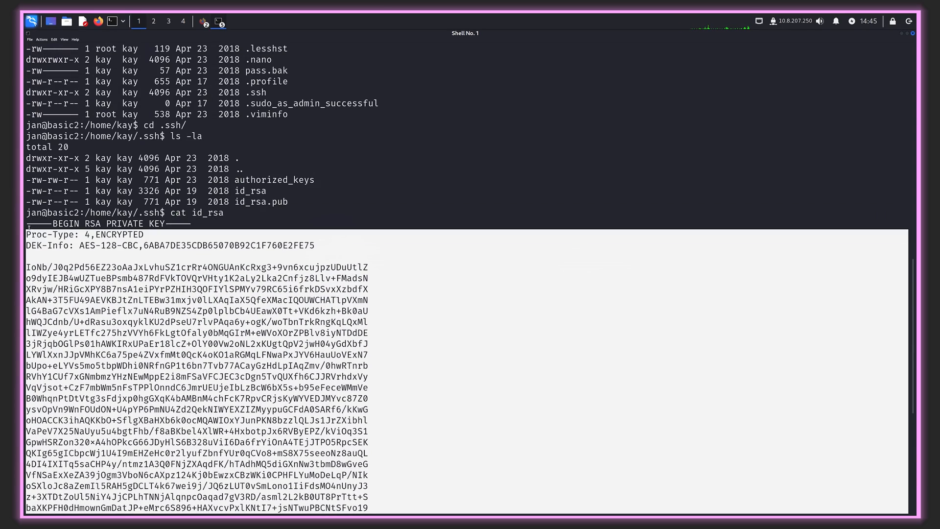
right_click(79, 228)
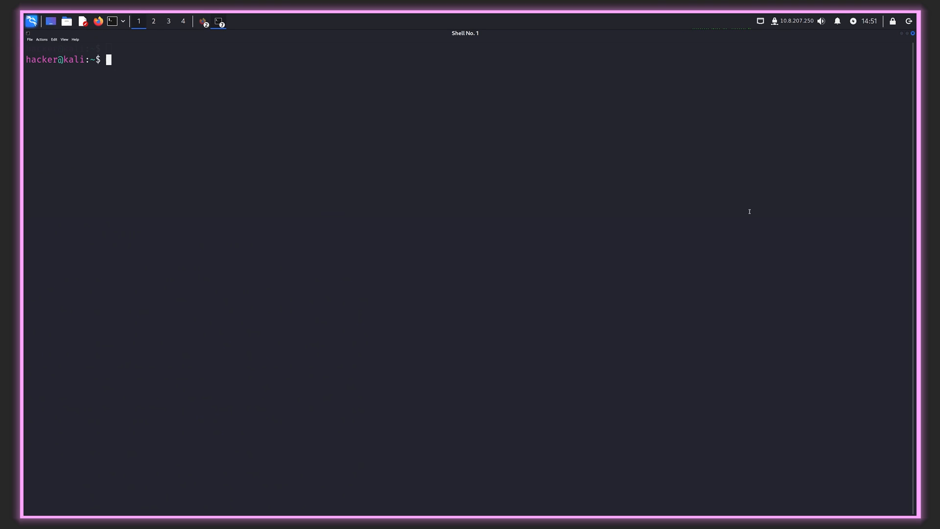
Step: Paste the copied key into a new local id_rsa file in nano and save it
text(n)
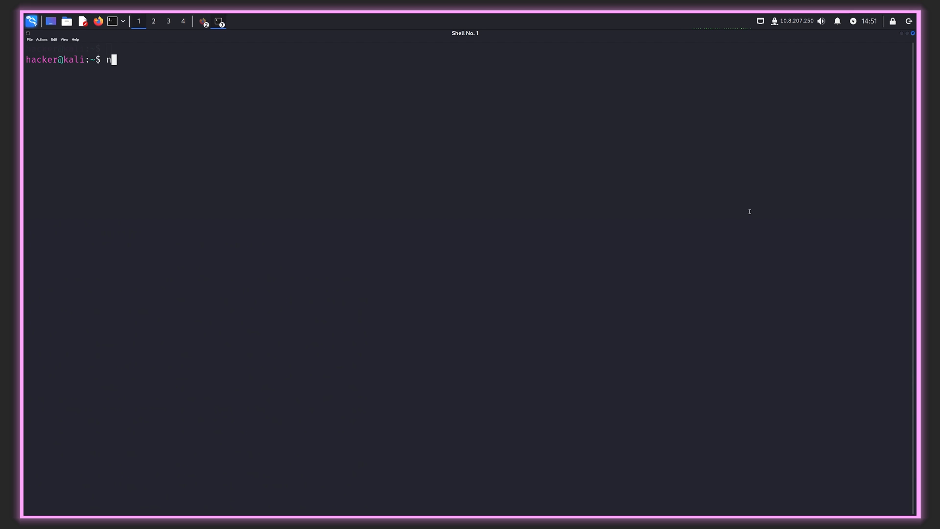
text(ano id_)
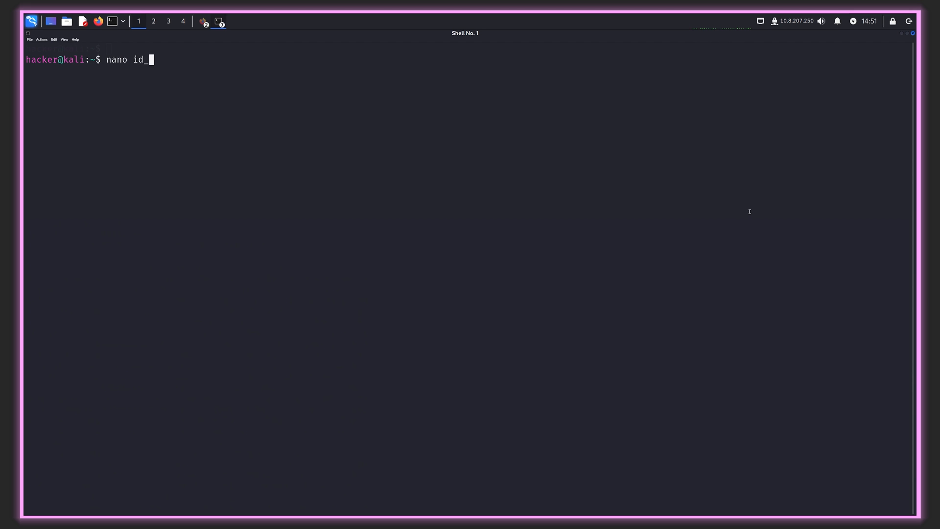
key(Return)
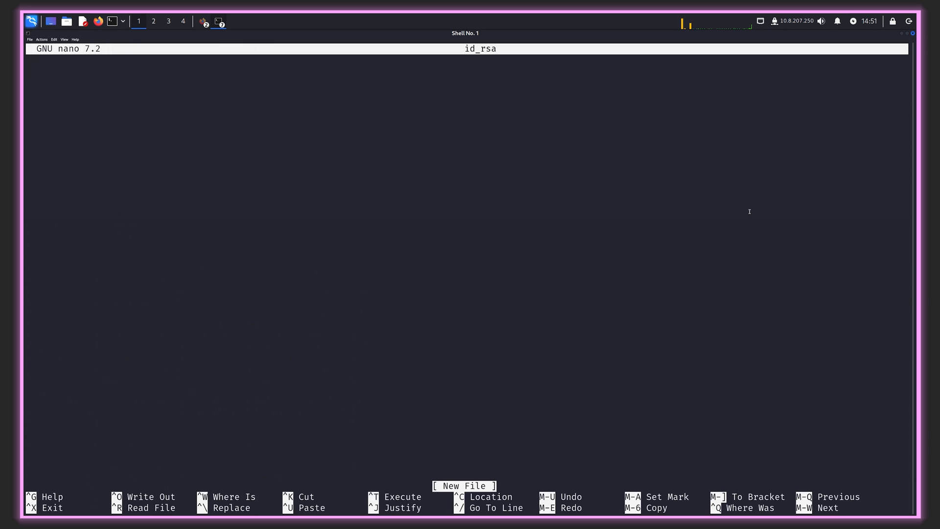
key(ctrl+v)
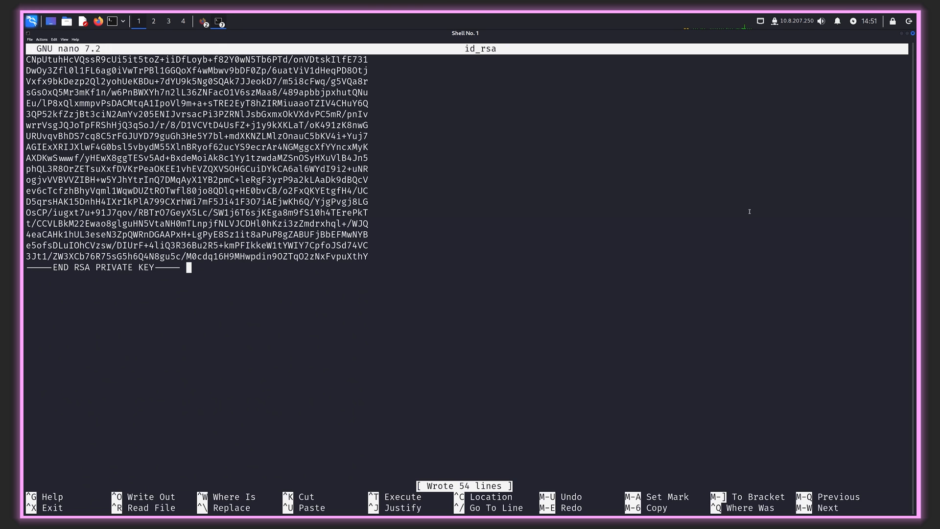
key(ctrl+x)
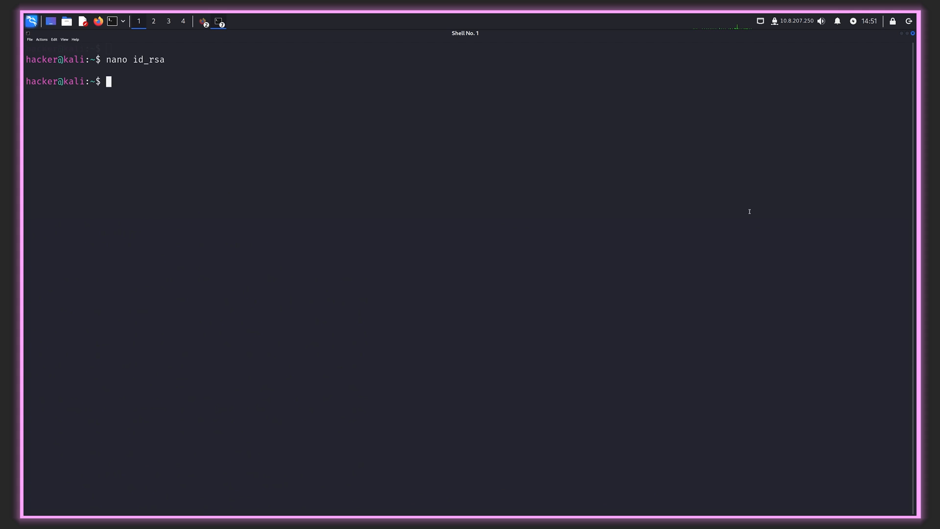
Step: Verify id_rsa exists in the home folder and set it to chmod 600
text(ls -la)
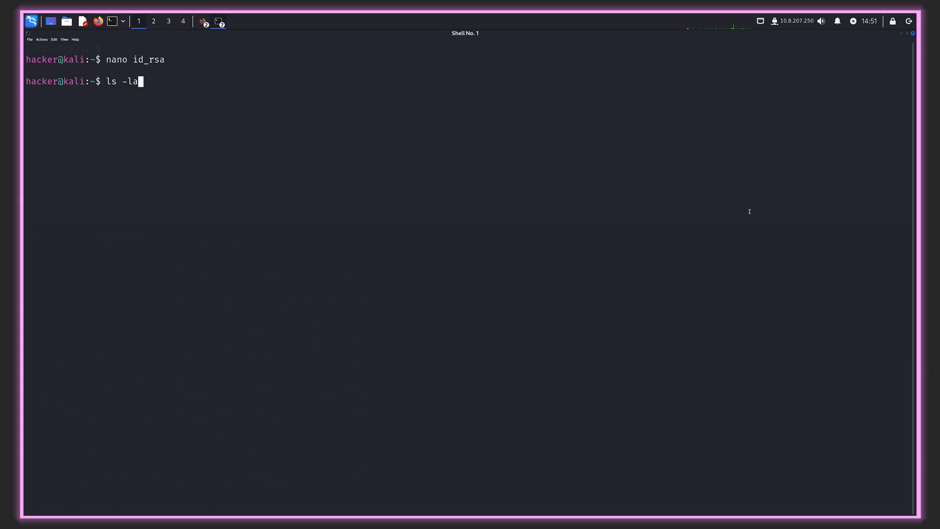
key(Return)
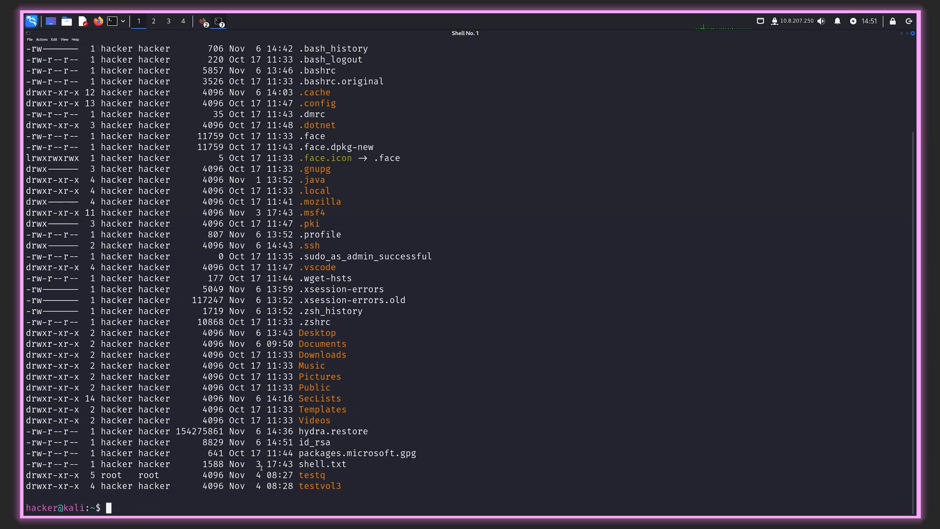
text(chmod 600)
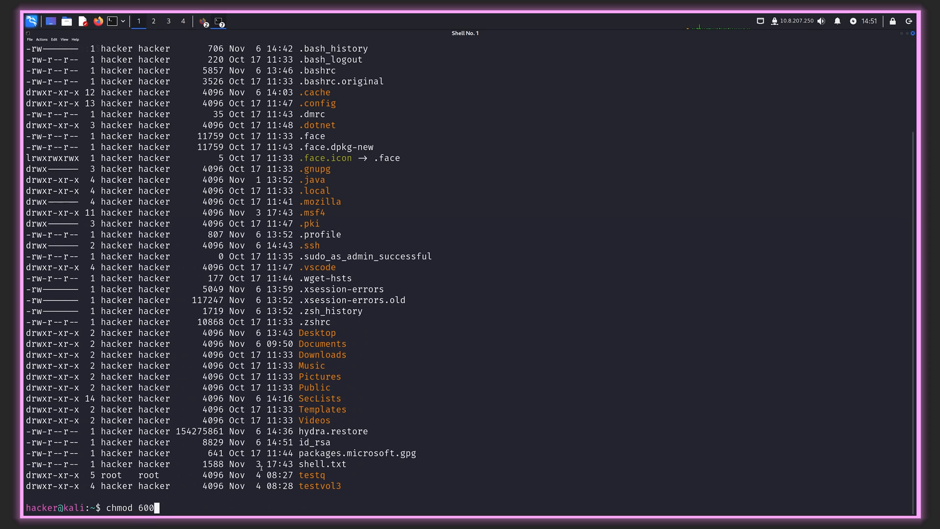
key(Return)
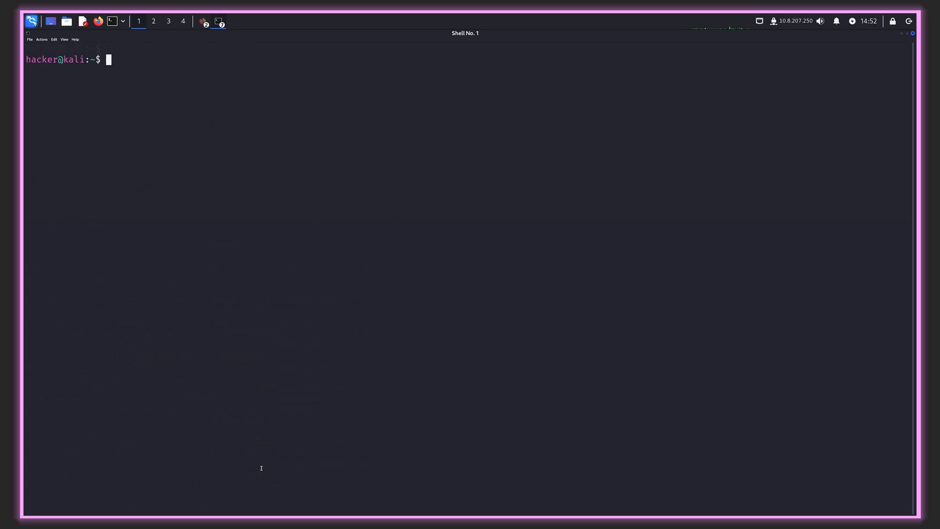
text(ssh)
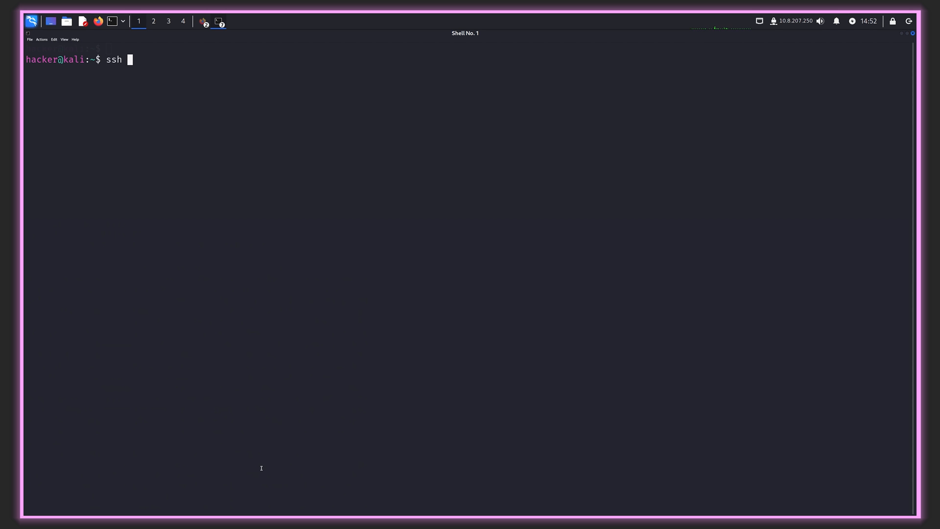
text(-i)
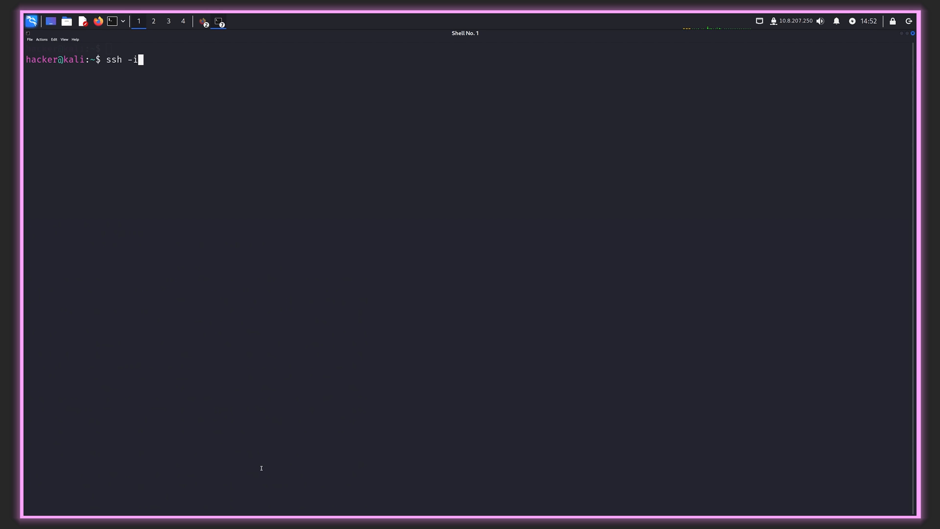
text(id_rsa)
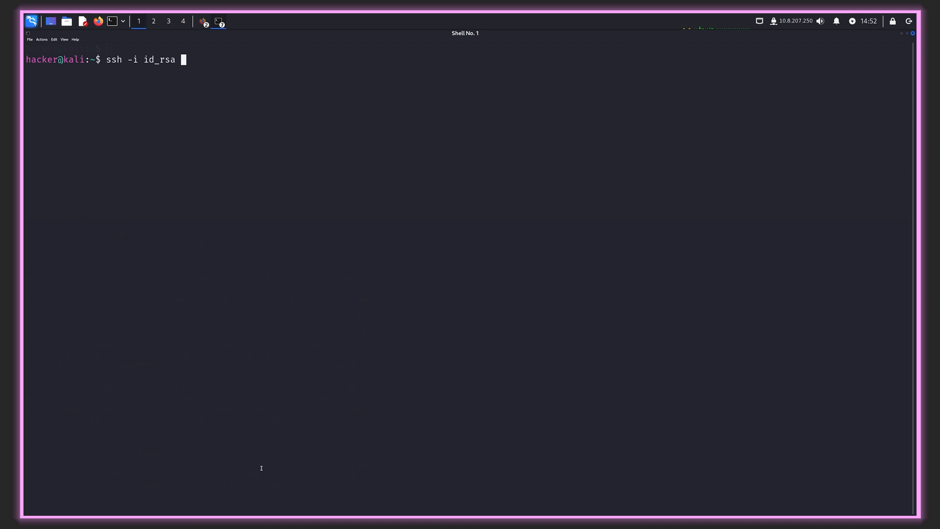
text(kay@)
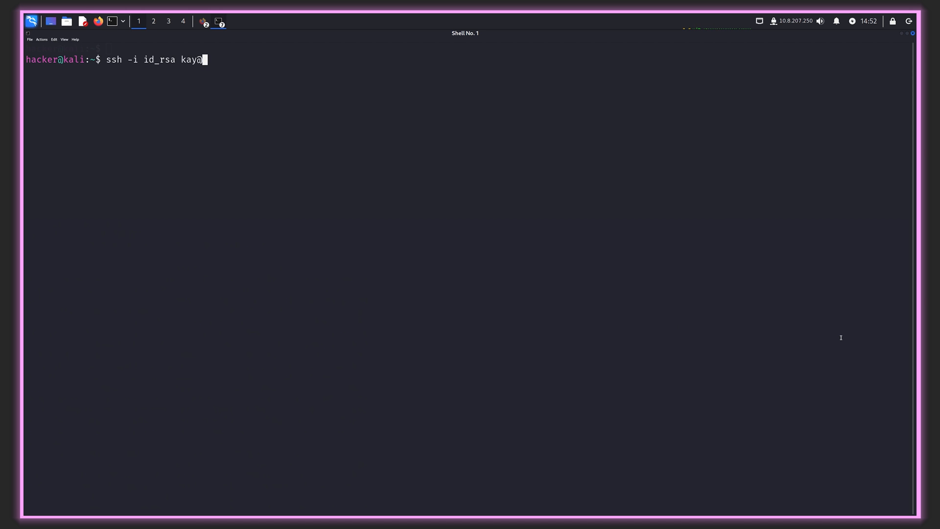
text(10.10.)
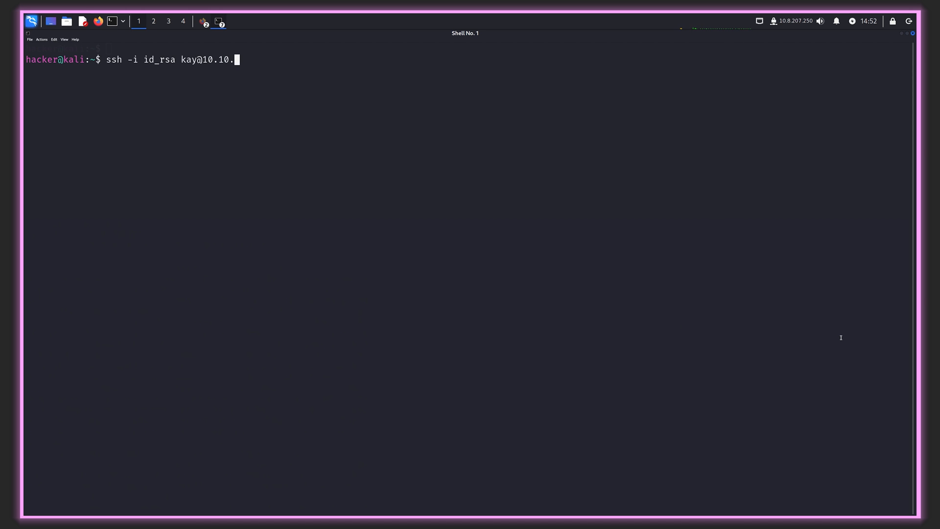
text(236.153)
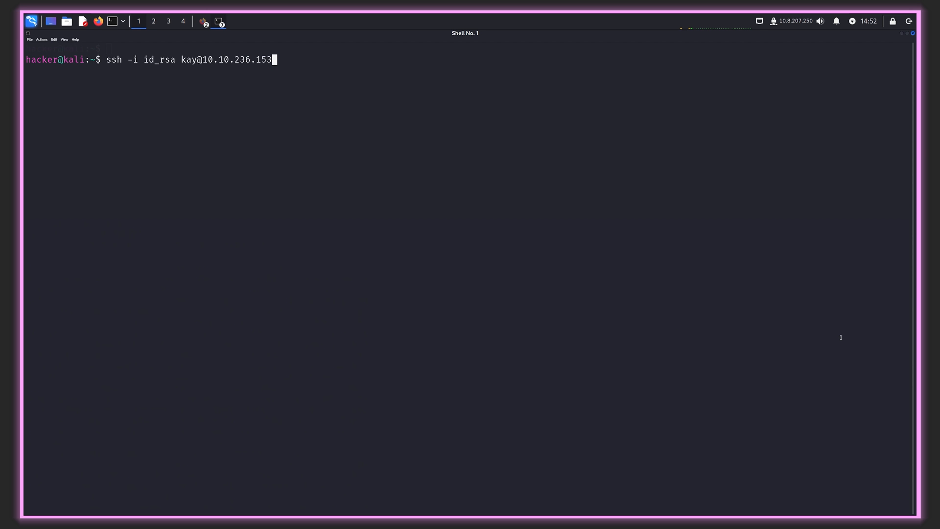
key(Return)
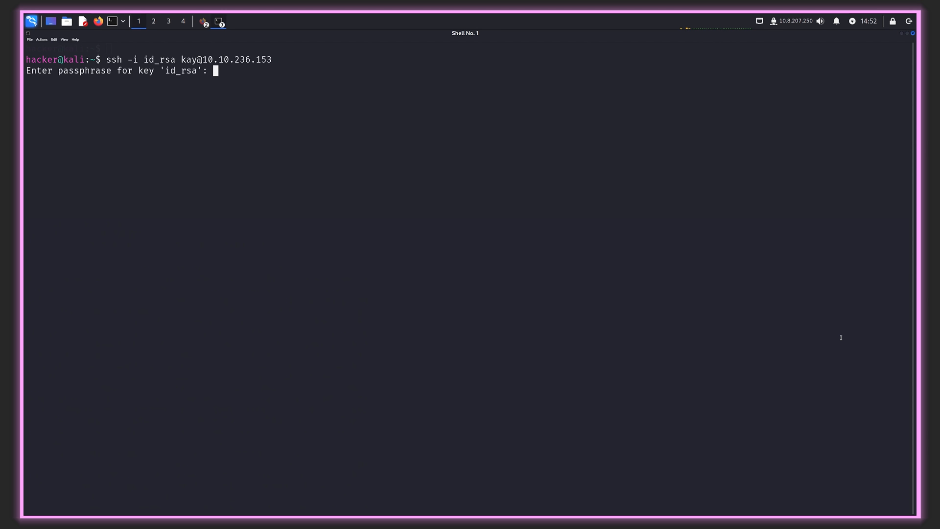
key(Return)
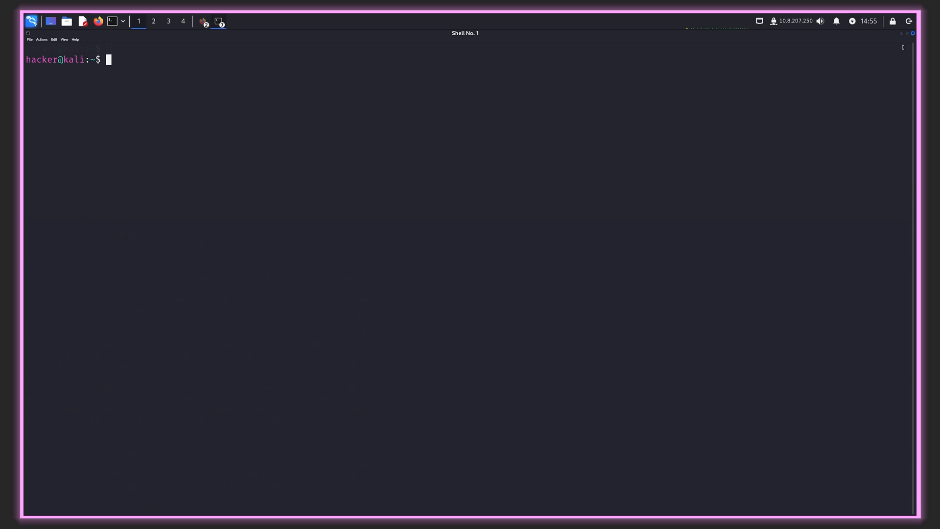
Step: Compose the /usr/share/john/ssh2john.py id_rsa command to turn the key into a crackable hash
text(/usr/)
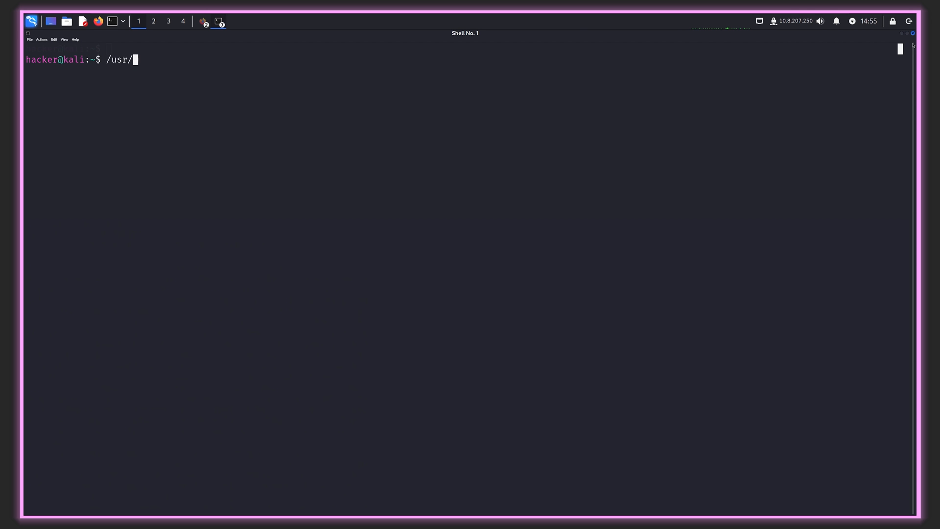
text(share/john/)
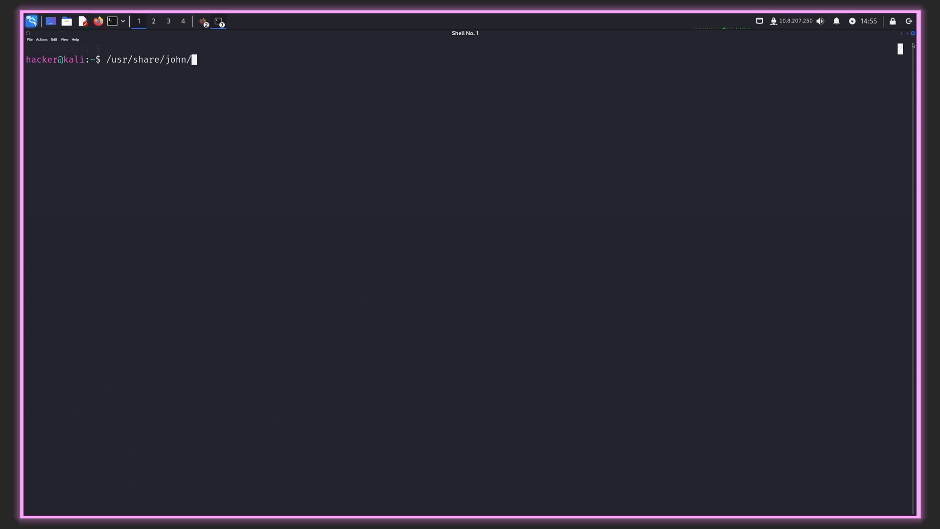
text(ssh)
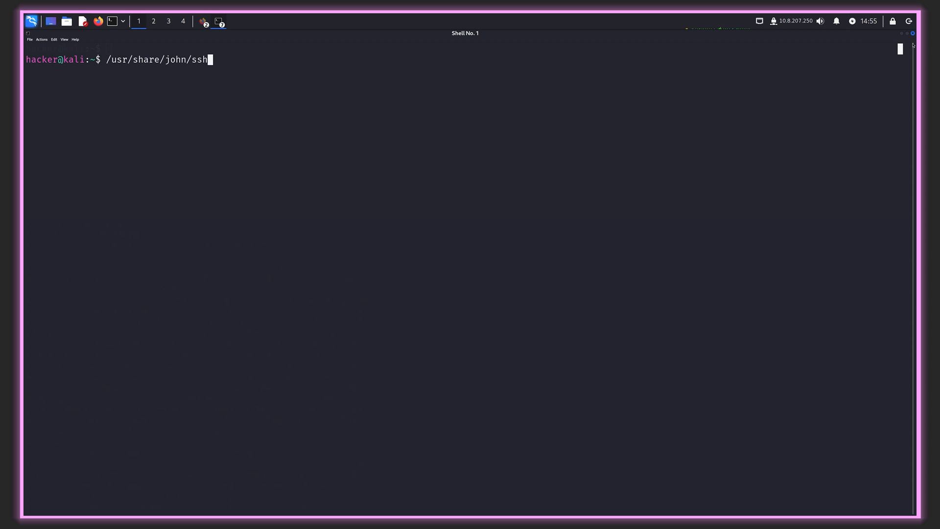
text(2john.py)
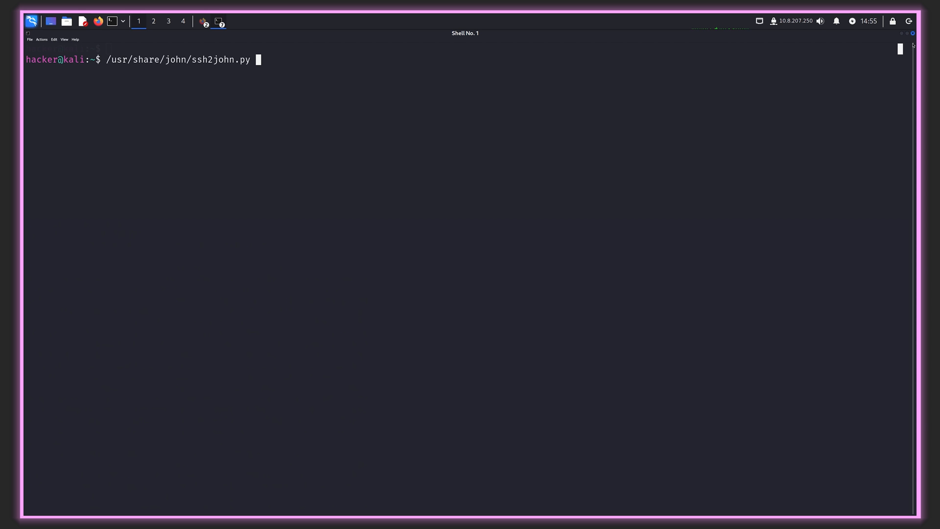
text(id_)
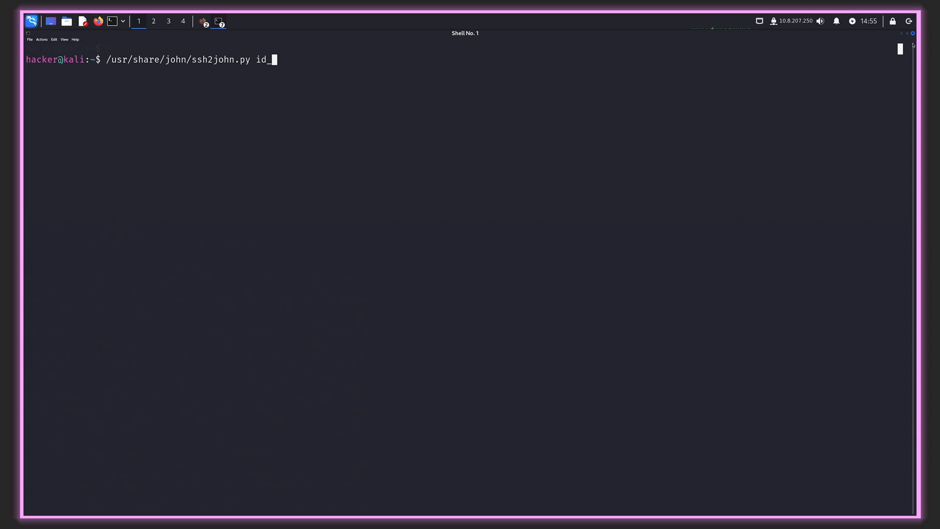
text(rsa)
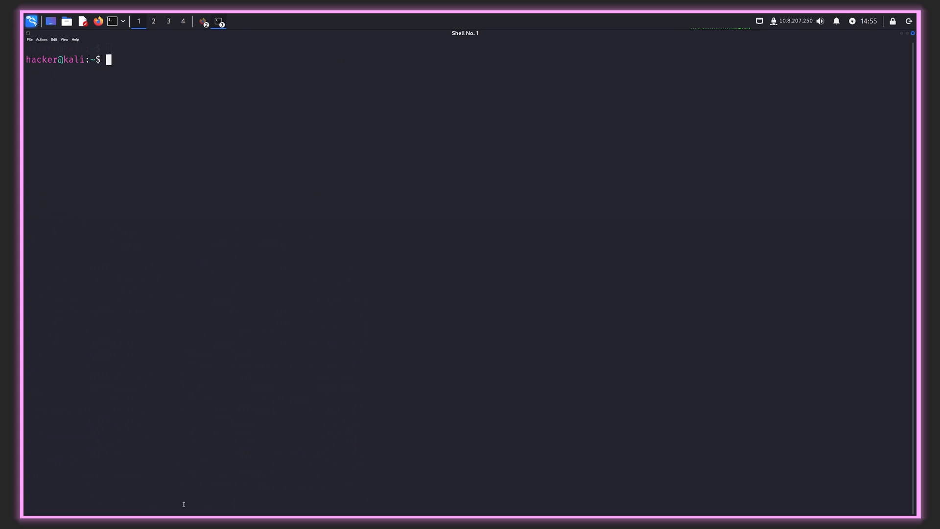
Step: Run john output.txt --wordlist=/usr/share/wordlists/rockyou.txt to crack the key's passphrase
text(john)
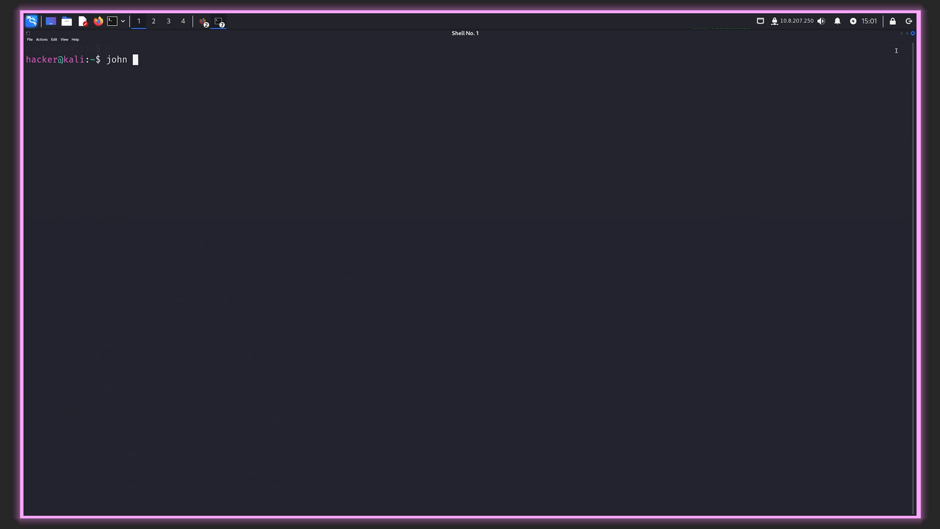
text(output.txt)
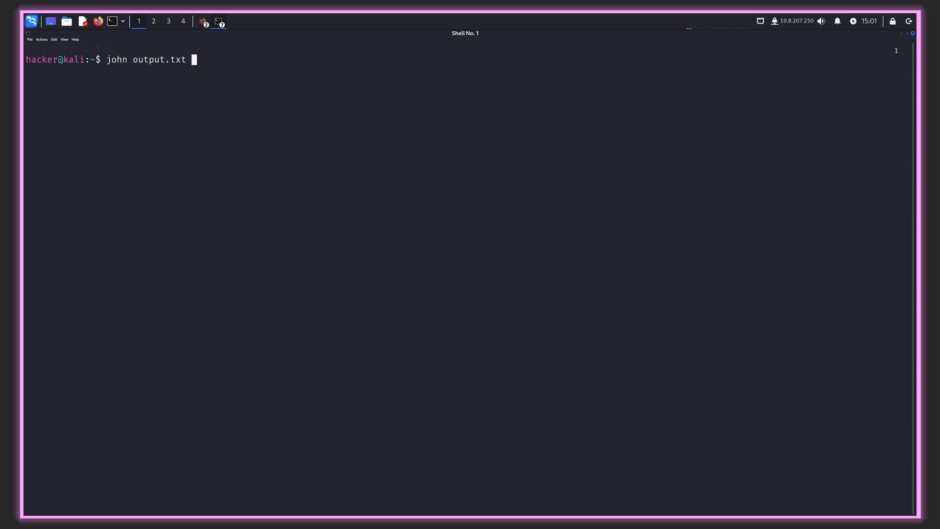
text(--)
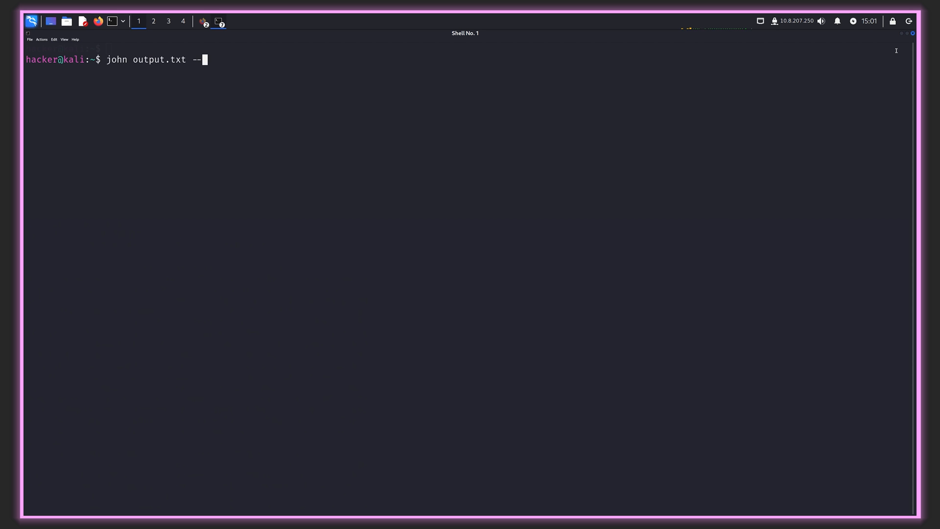
text(word)
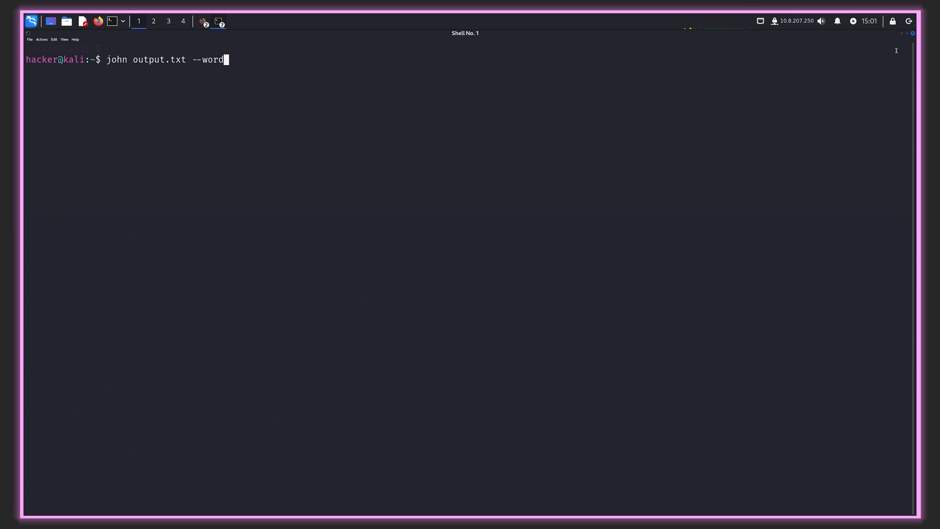
text(list)
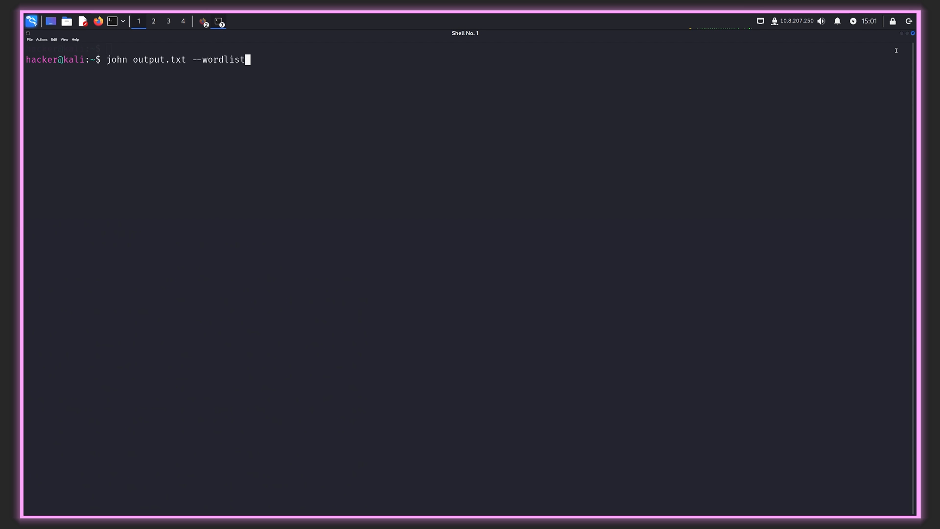
text(=)
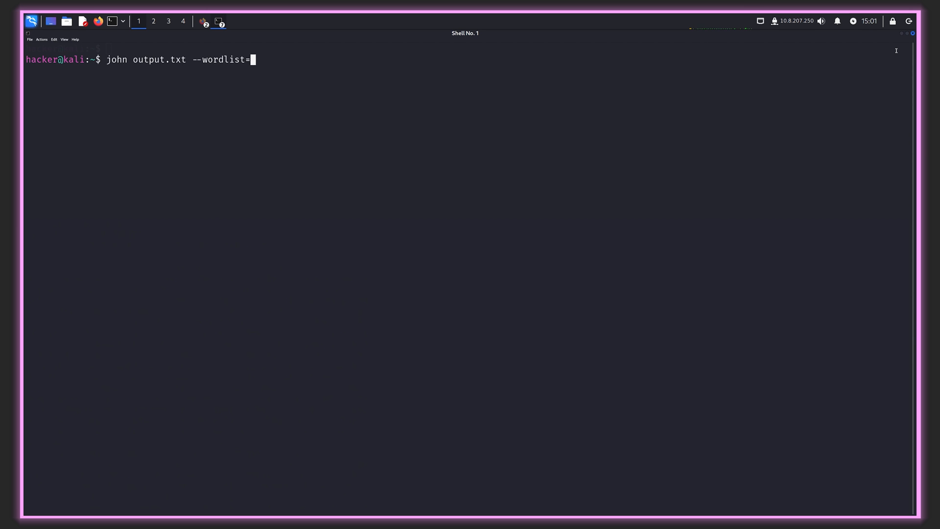
text(/us)
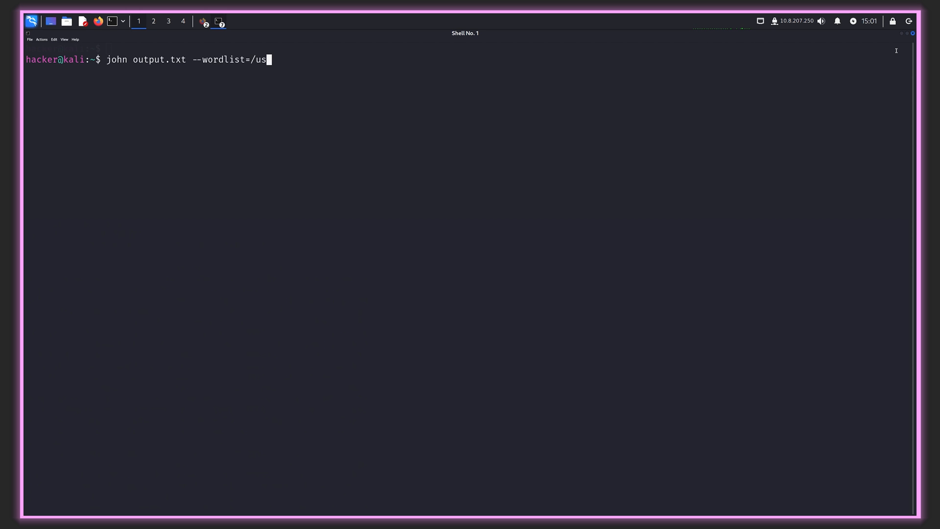
text(r/share/)
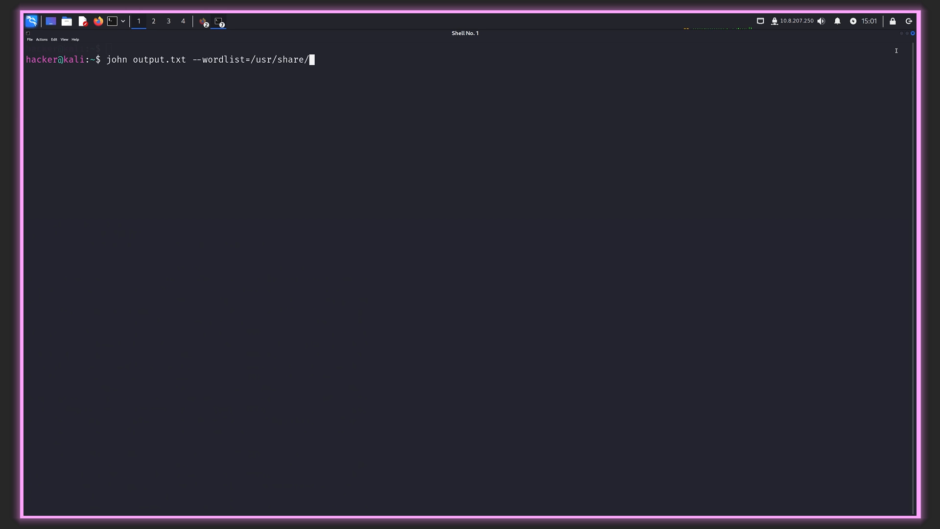
text(wordlists/)
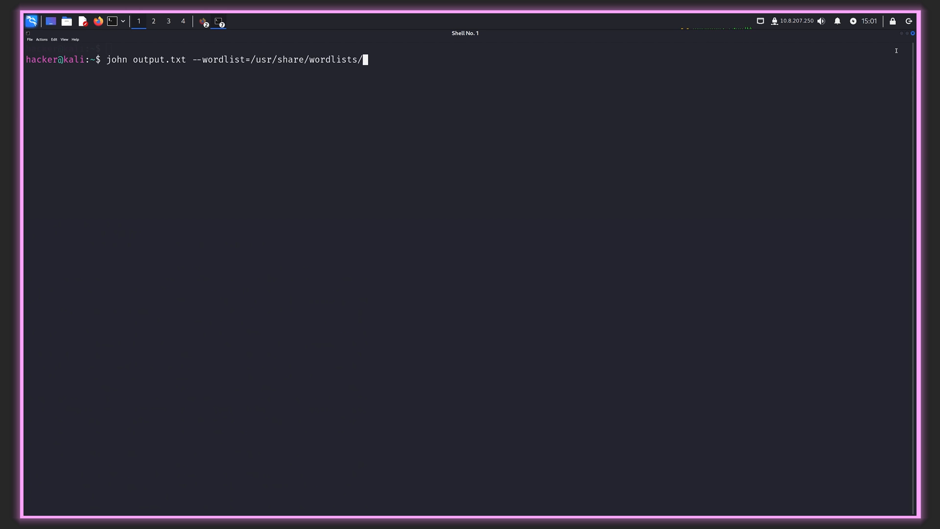
text(rockyou.txt)
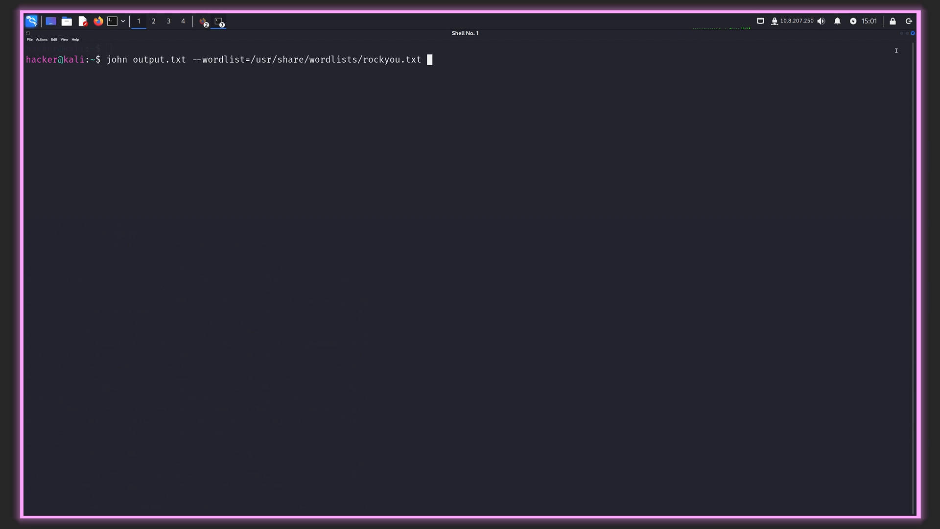
key(Return)
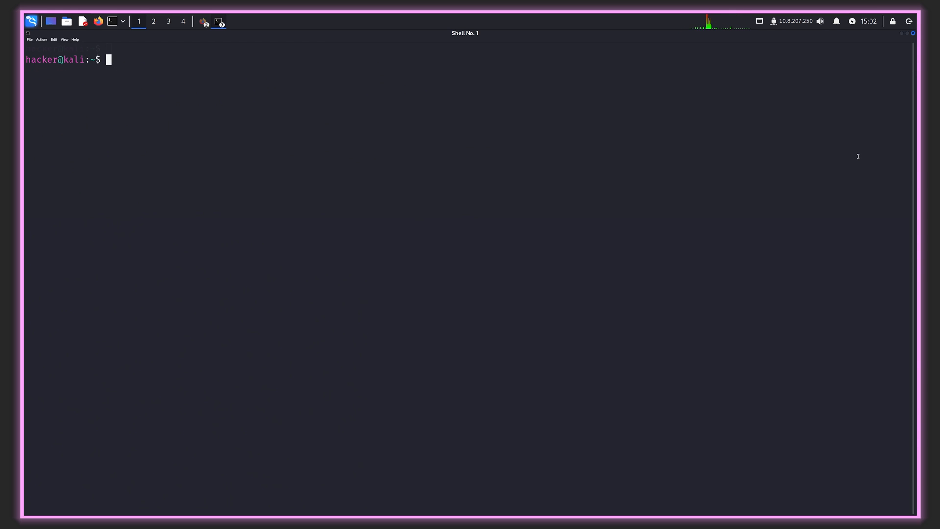
Step: Log into 10.10.236.153 as kay with the id_rsa key, supplying the cracked passphrase
text(ssh -i)
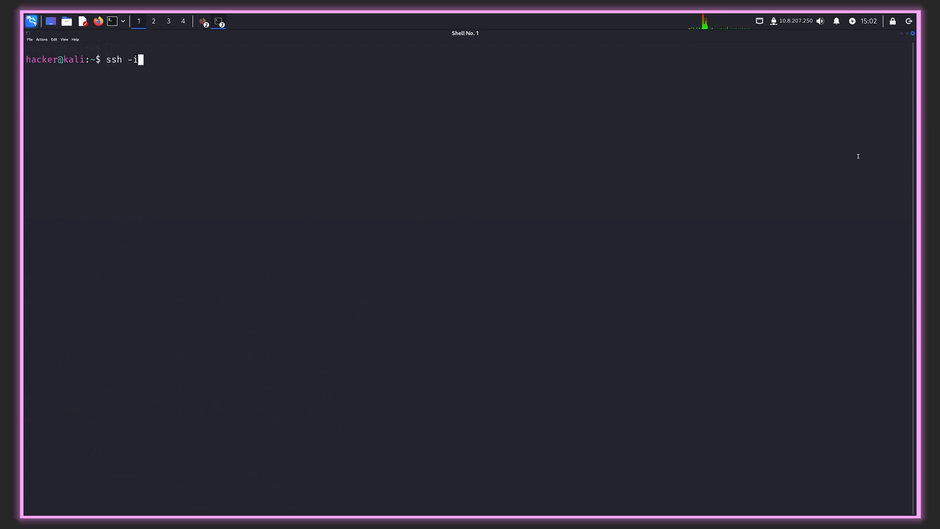
text(id_rsa)
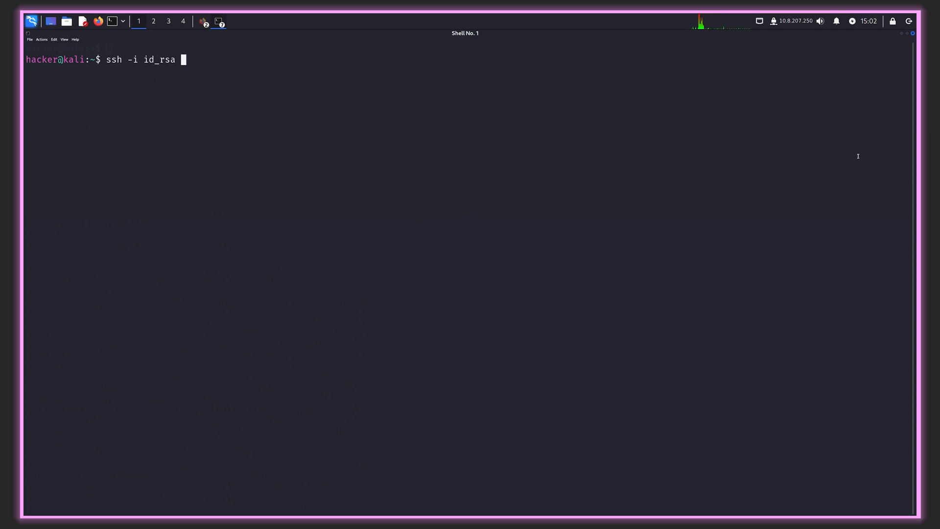
text(kay)
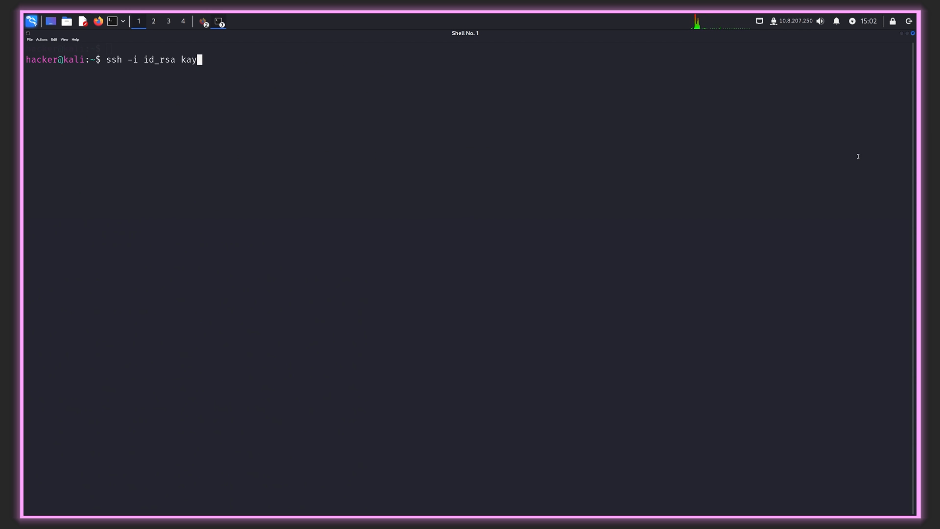
text(@10.10.236)
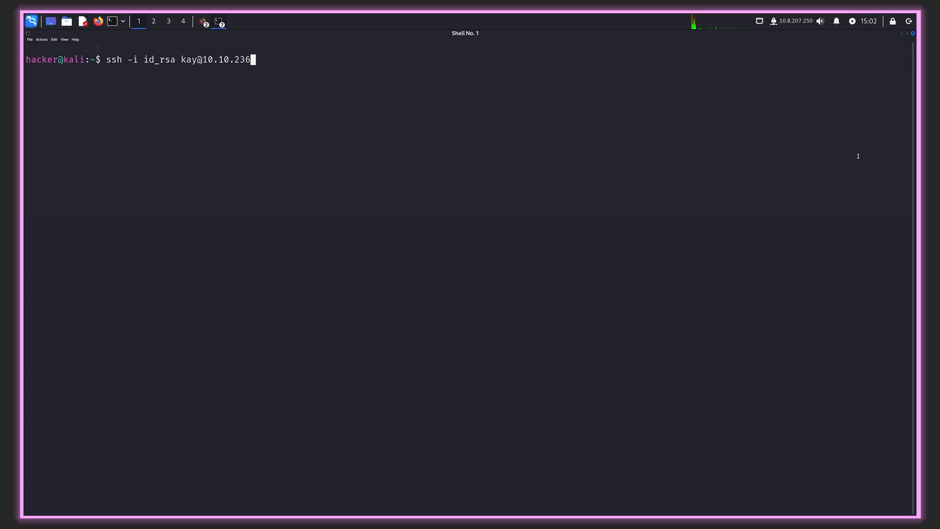
text(.153)
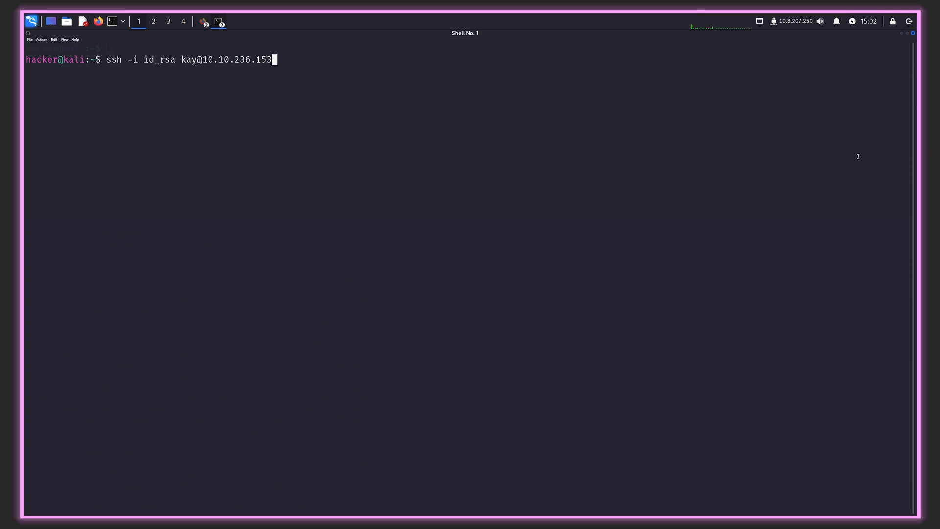
key(Return)
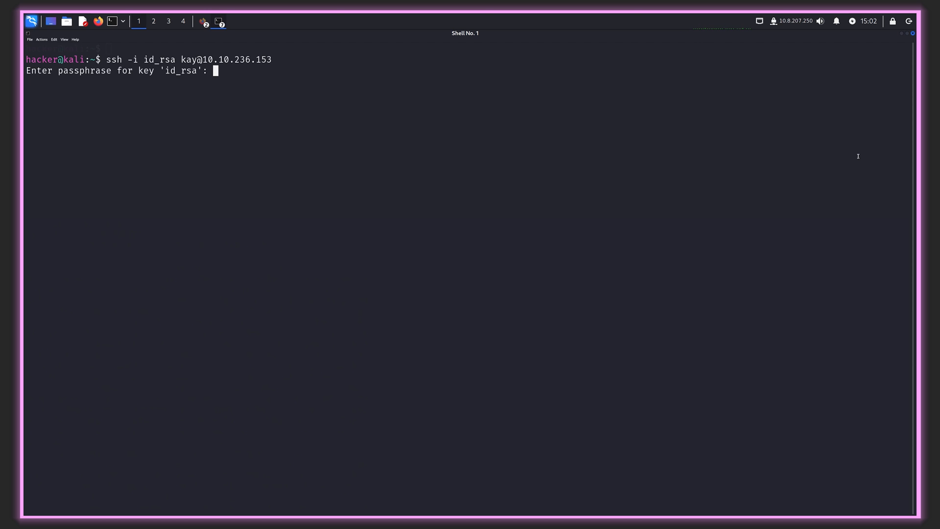
key(Return)
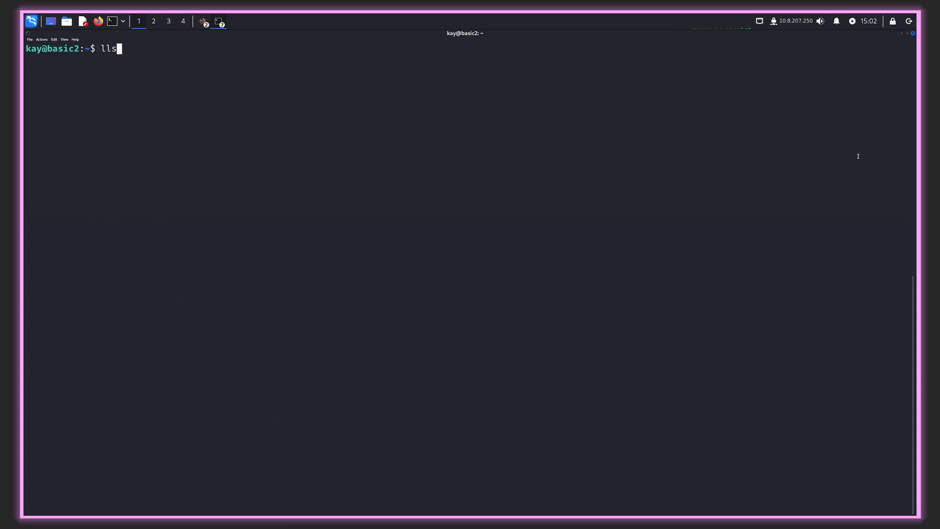
Step: List kay's home folder and cat pass.bak to reveal kay's long password
key(Return)
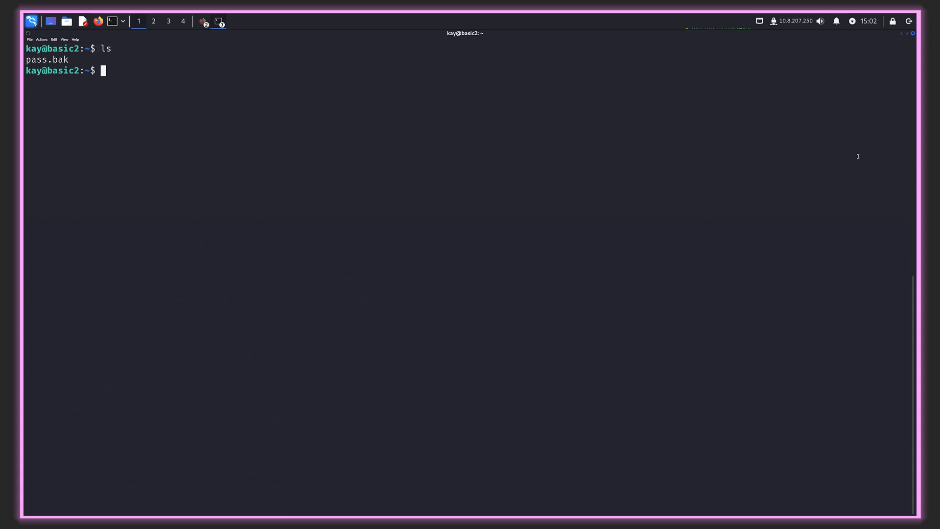
text(cat)
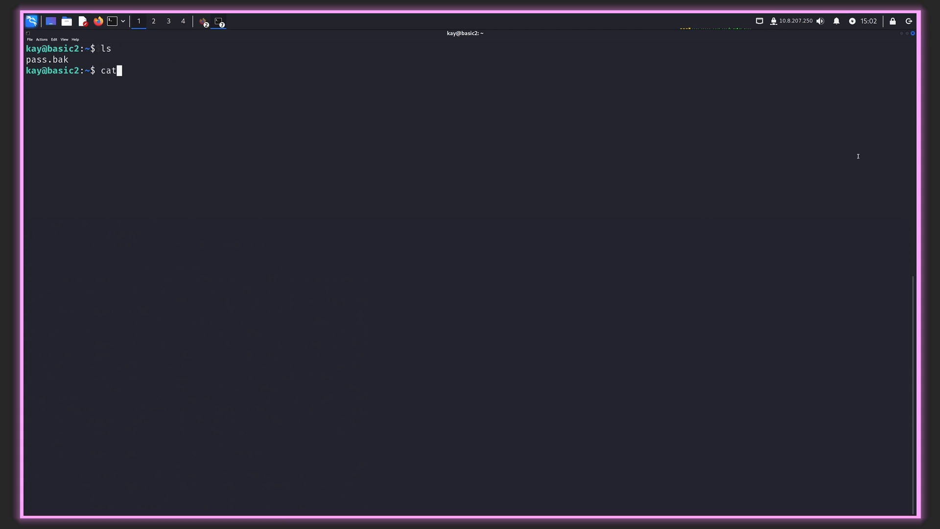
text(pass.bak)
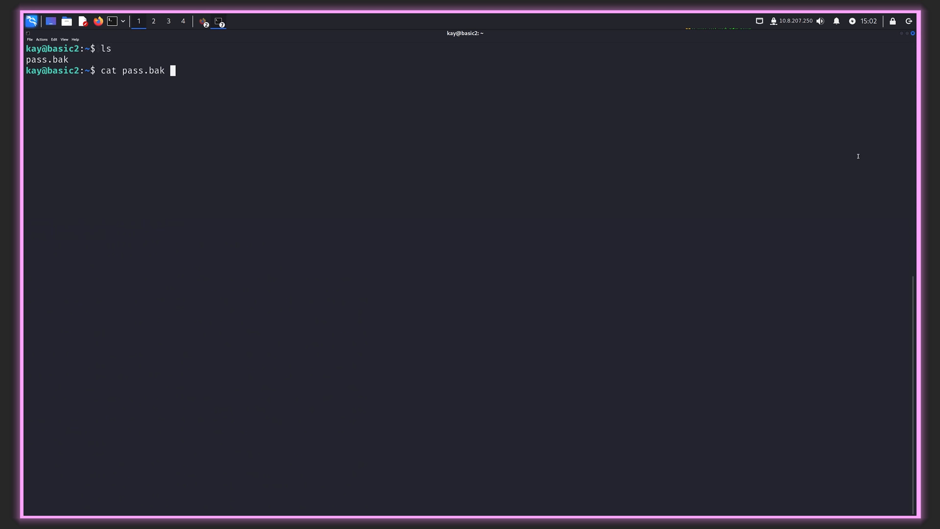
key(Return)
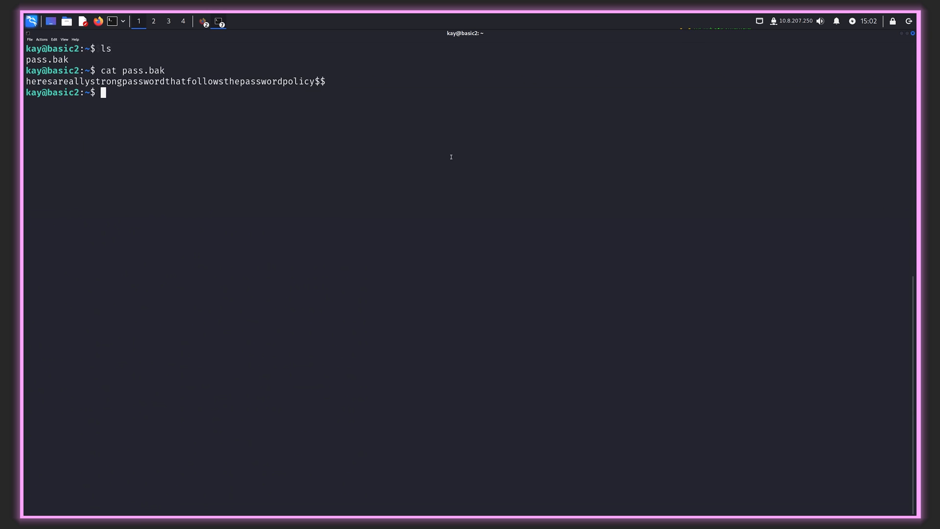
mouse_move(709, 36)
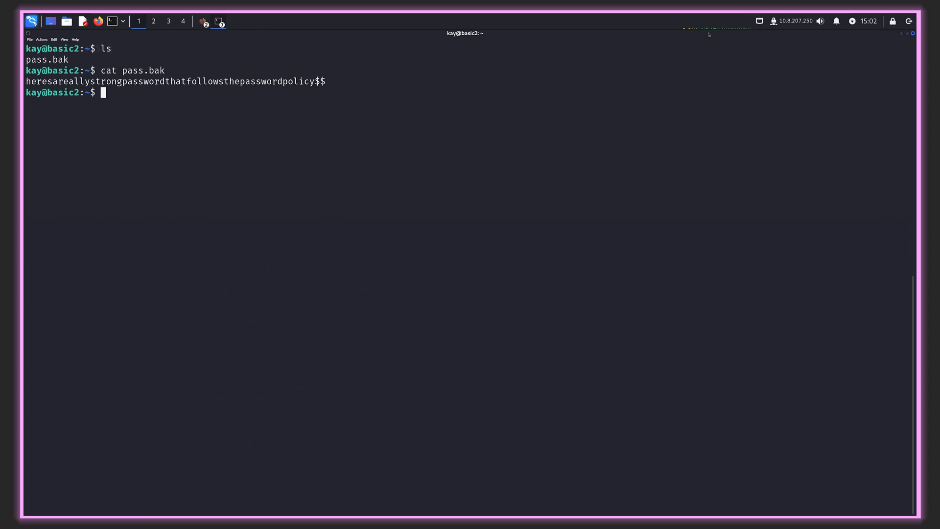
Step: Back on the TryHackMe room page, submit kay as the other user's name
click(98, 21)
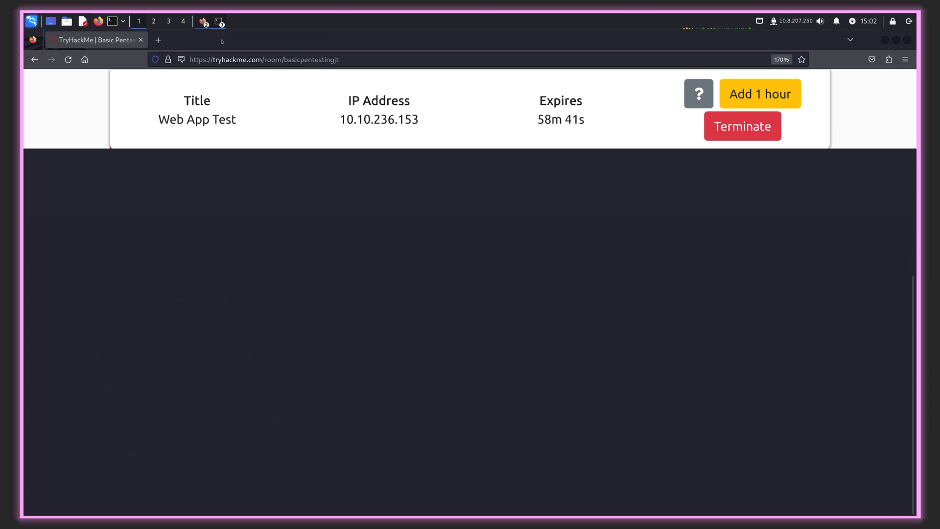
scroll(down, 3)
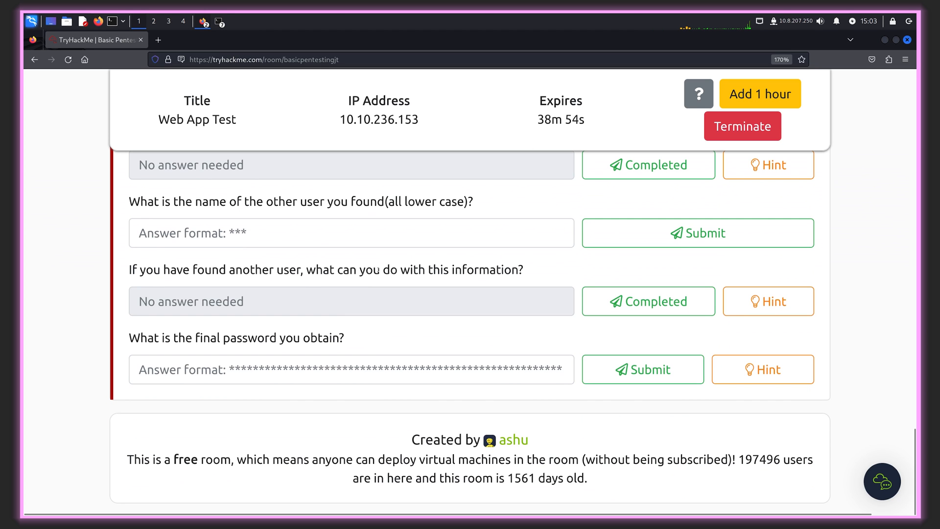
scroll(up, 3)
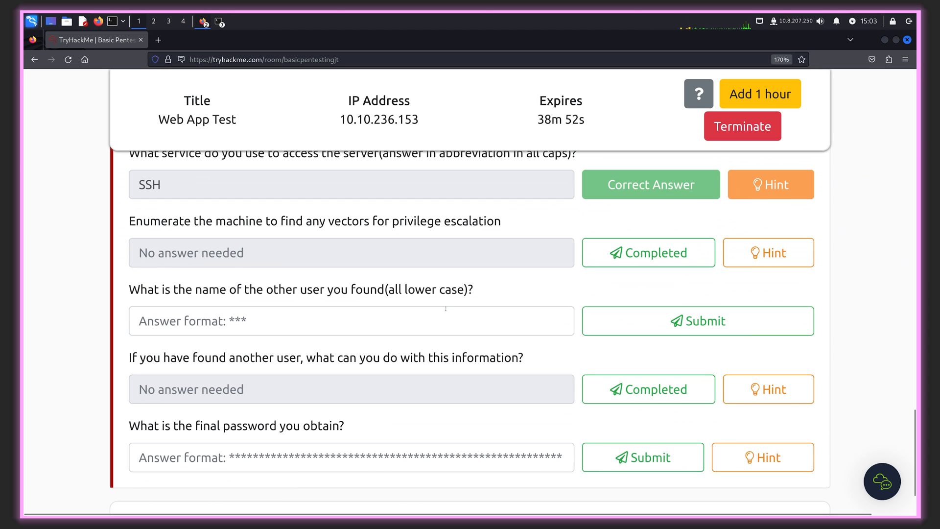
text(kay)
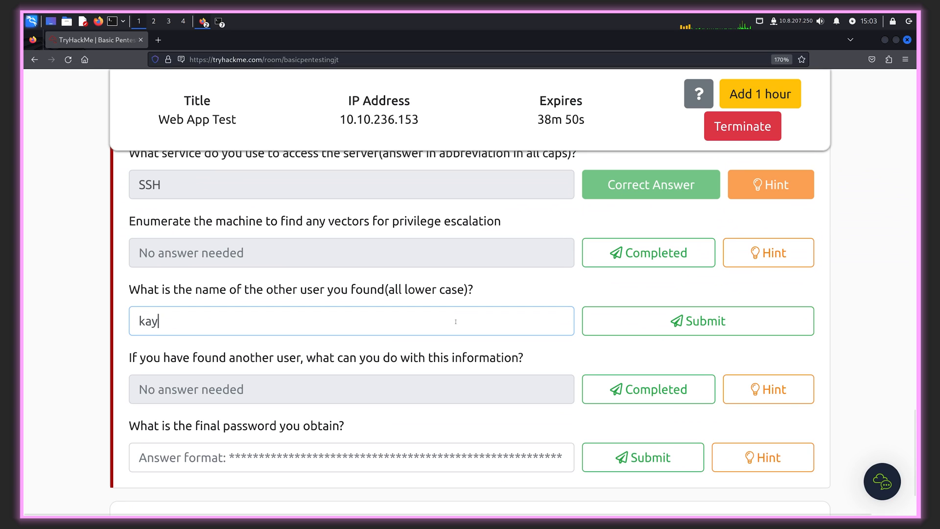
click(697, 322)
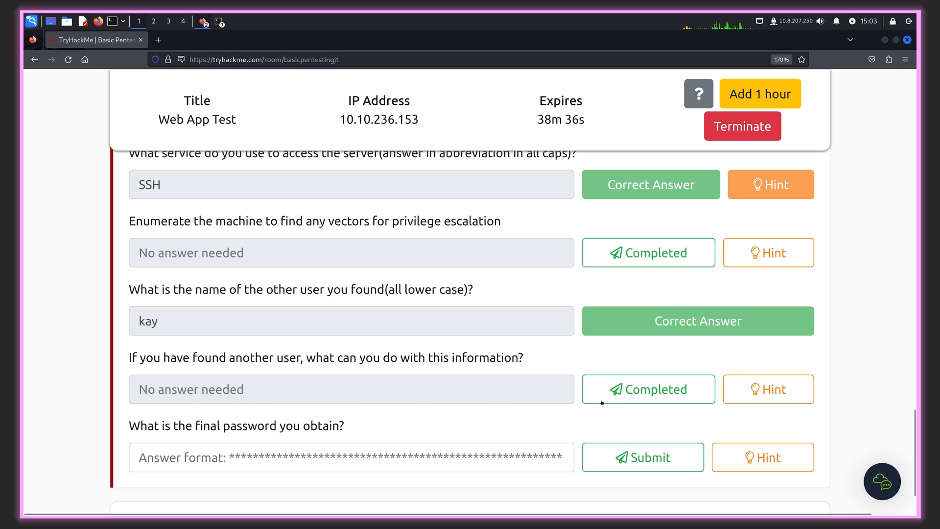
Step: Mark the user-information question complete and submit the pass.bak password as the final answer
click(648, 389)
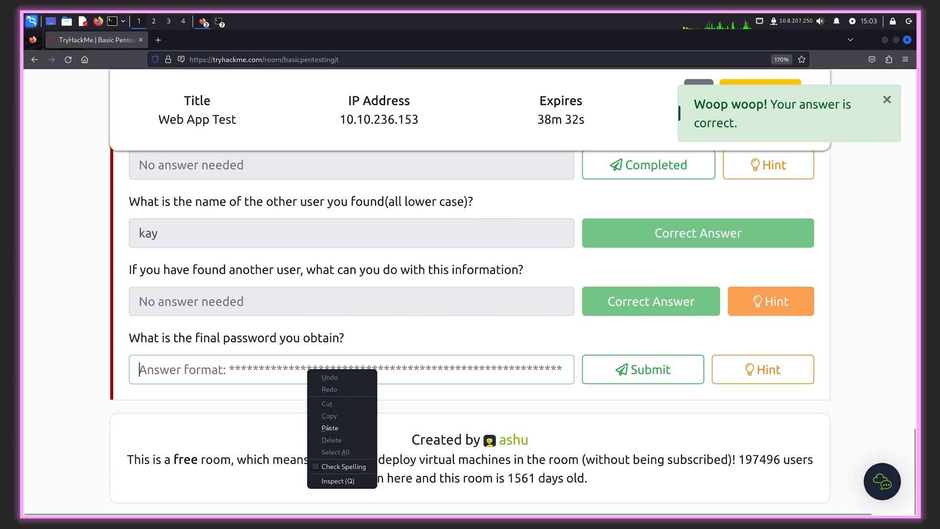
click(330, 428)
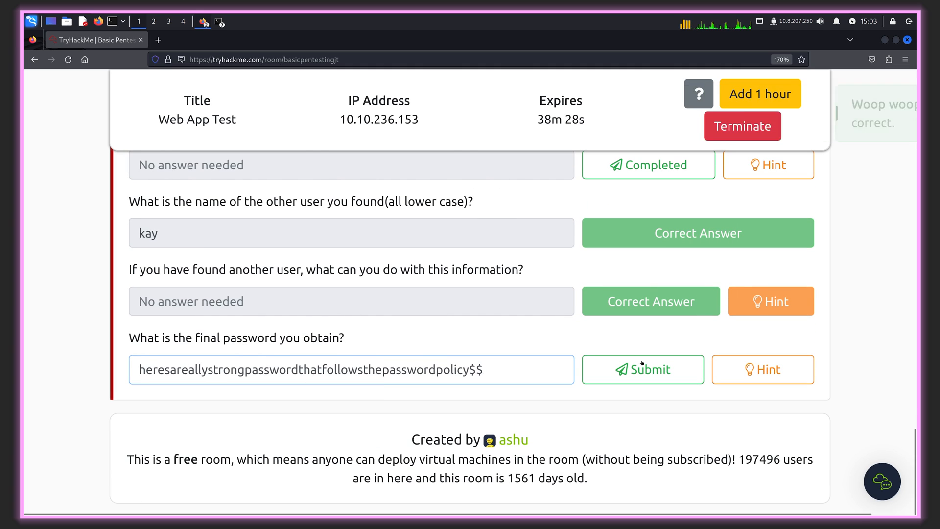
click(642, 369)
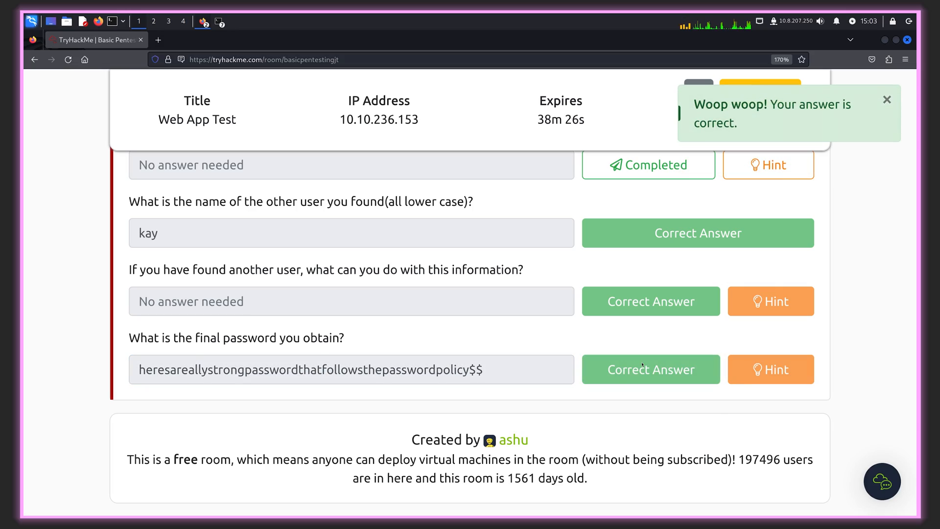